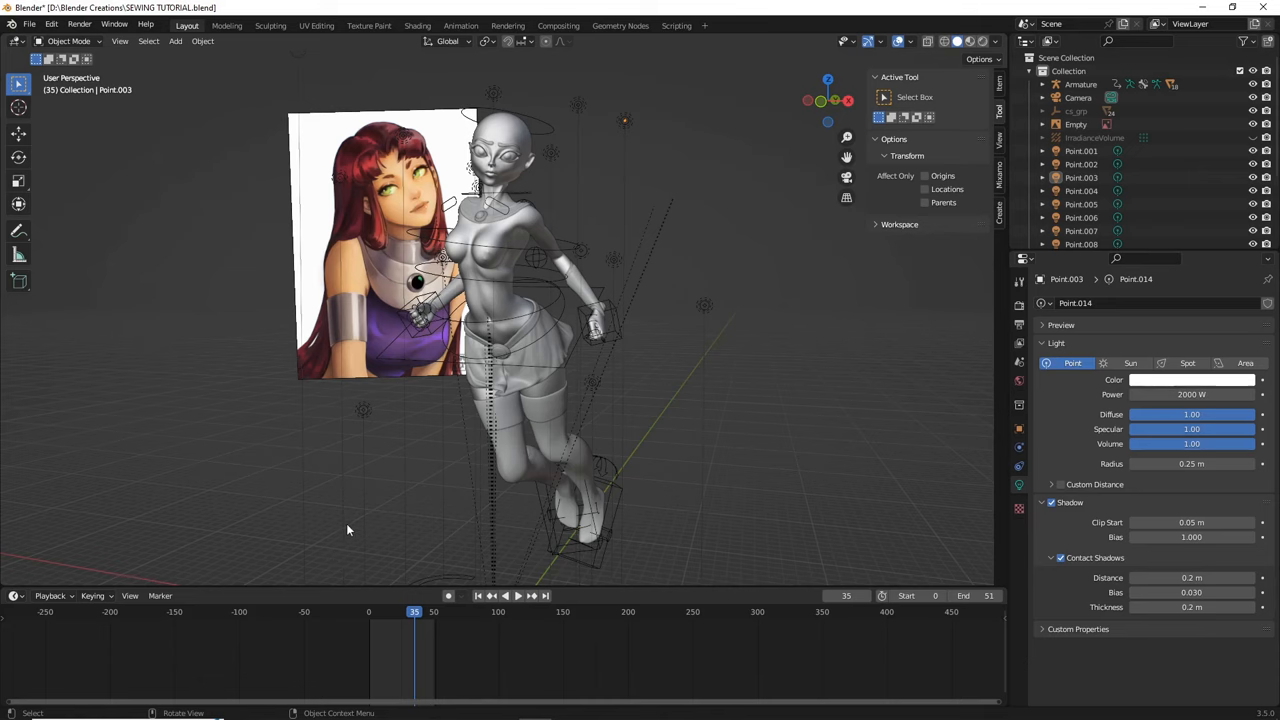
mouse_move(712, 312)
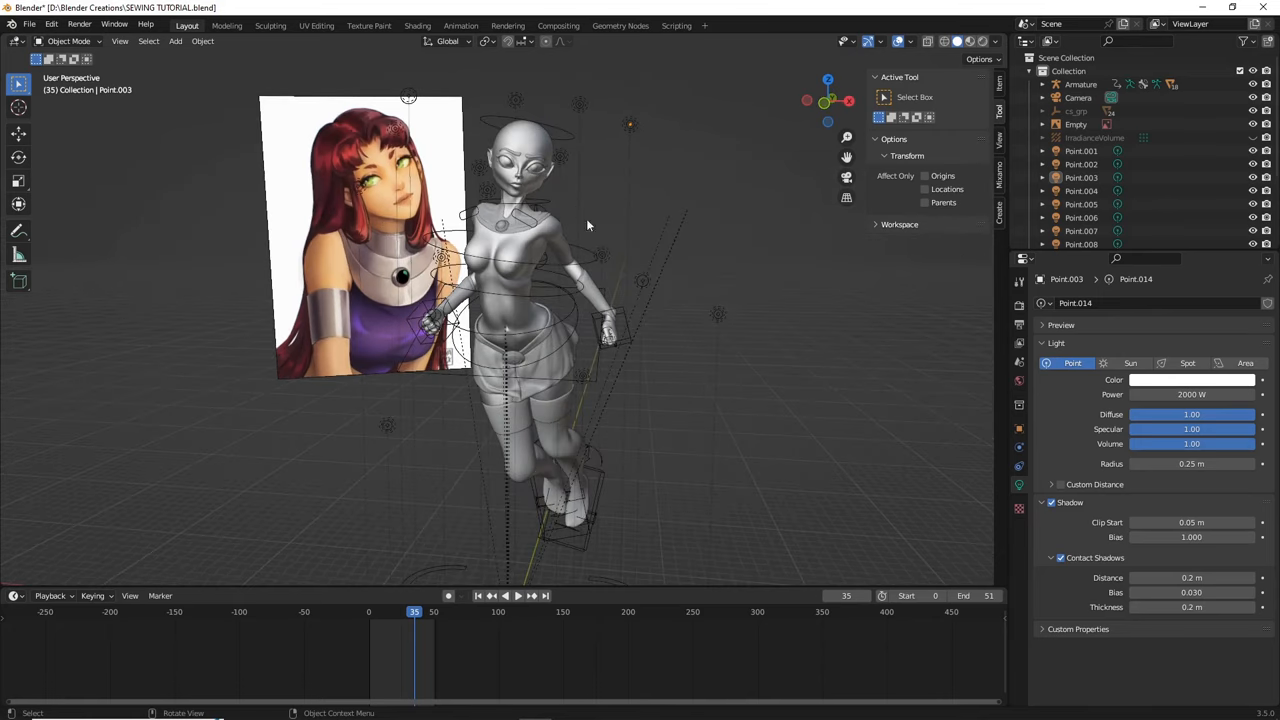
Orbit around the character to look it over before rewinding the animation.
left_click_drag(590, 224, 632, 276)
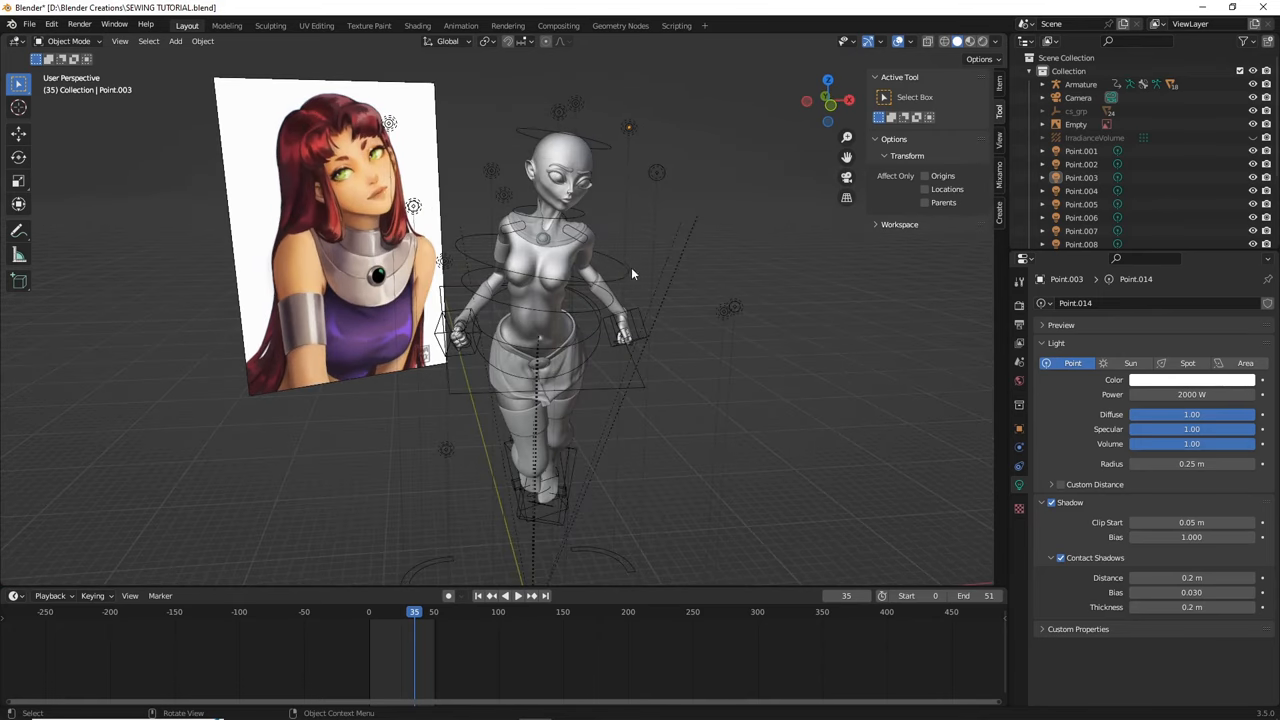
mouse_move(440, 368)
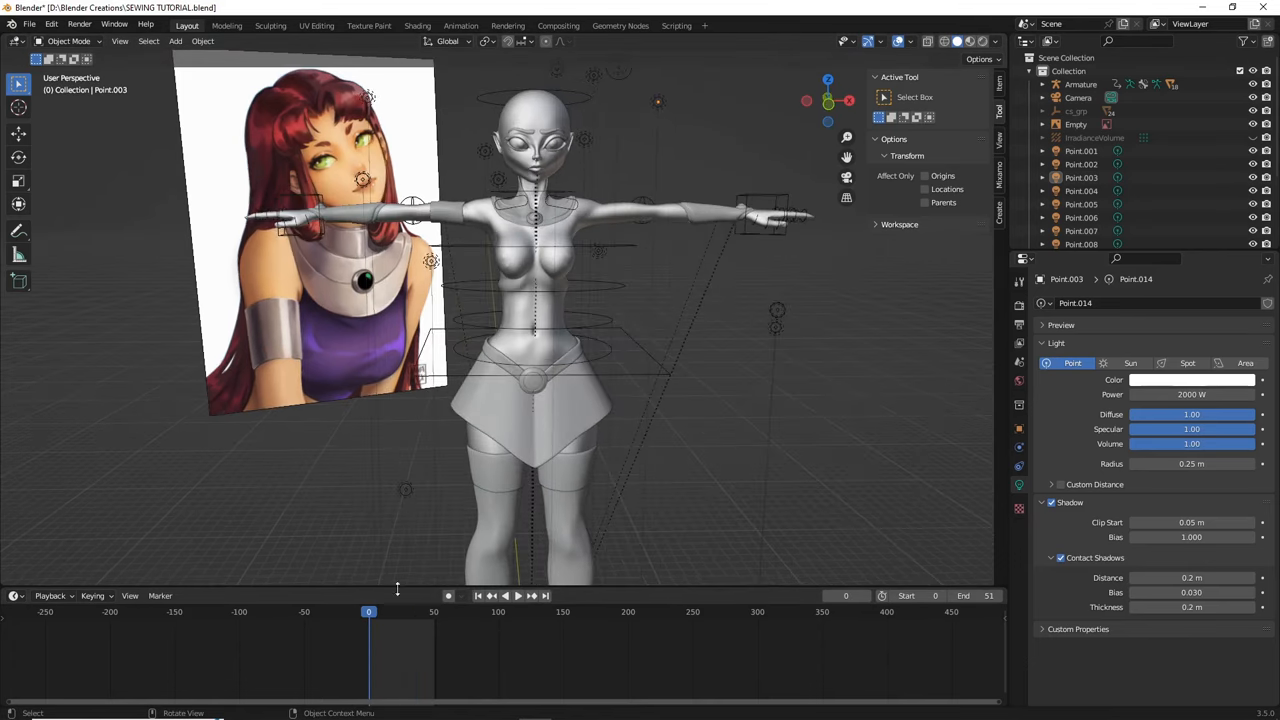
Jump to frame 15 and add a plane mesh positioned in front of the character's chest.
left_click(388, 612)
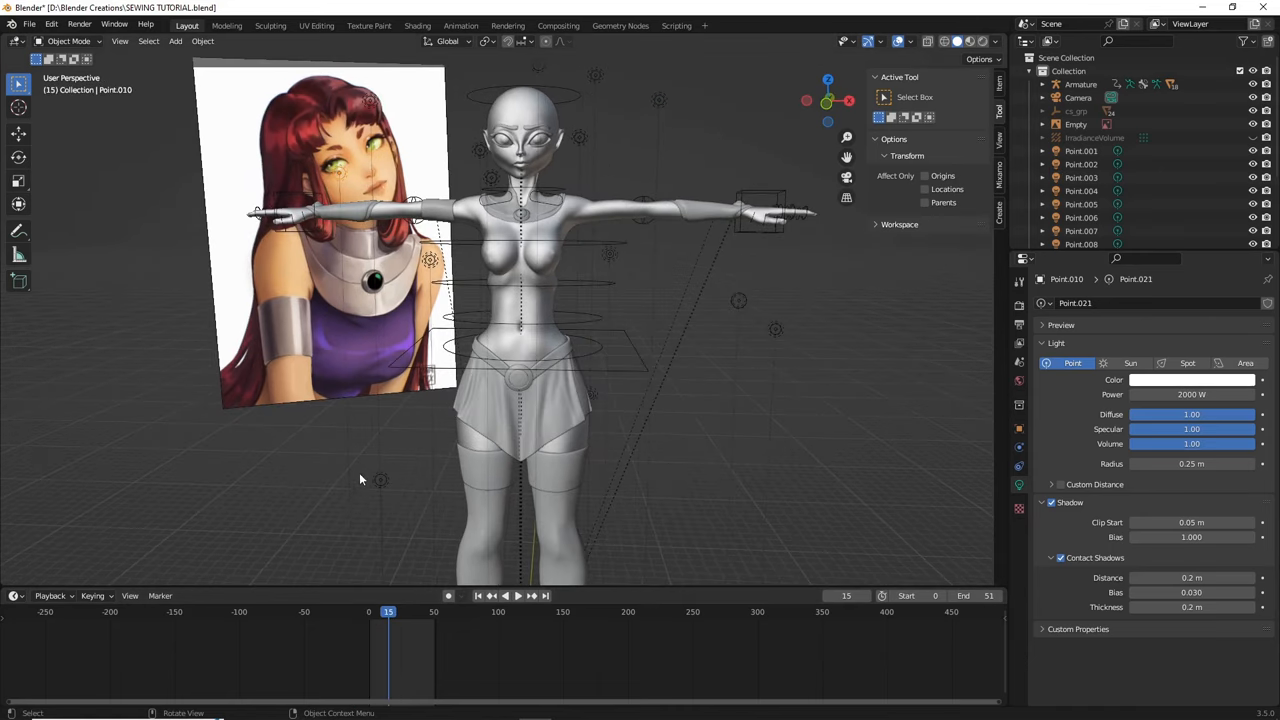
mouse_move(750, 318)
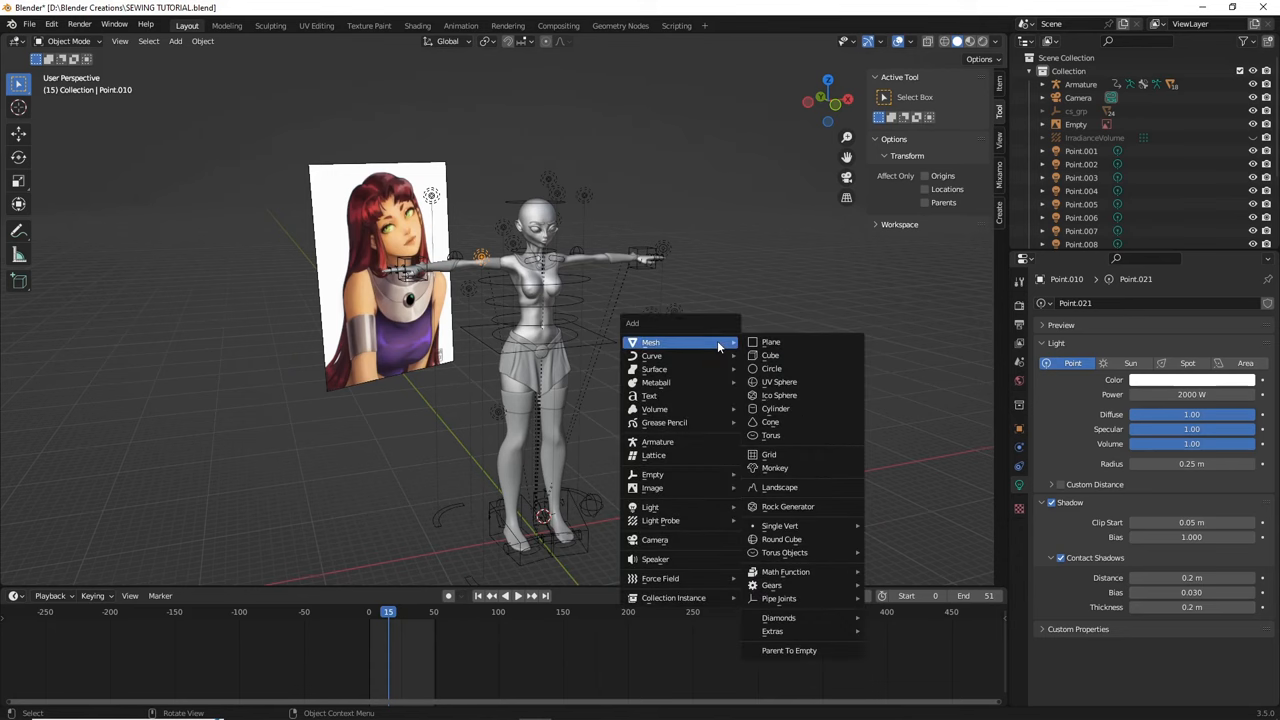
left_click(772, 342)
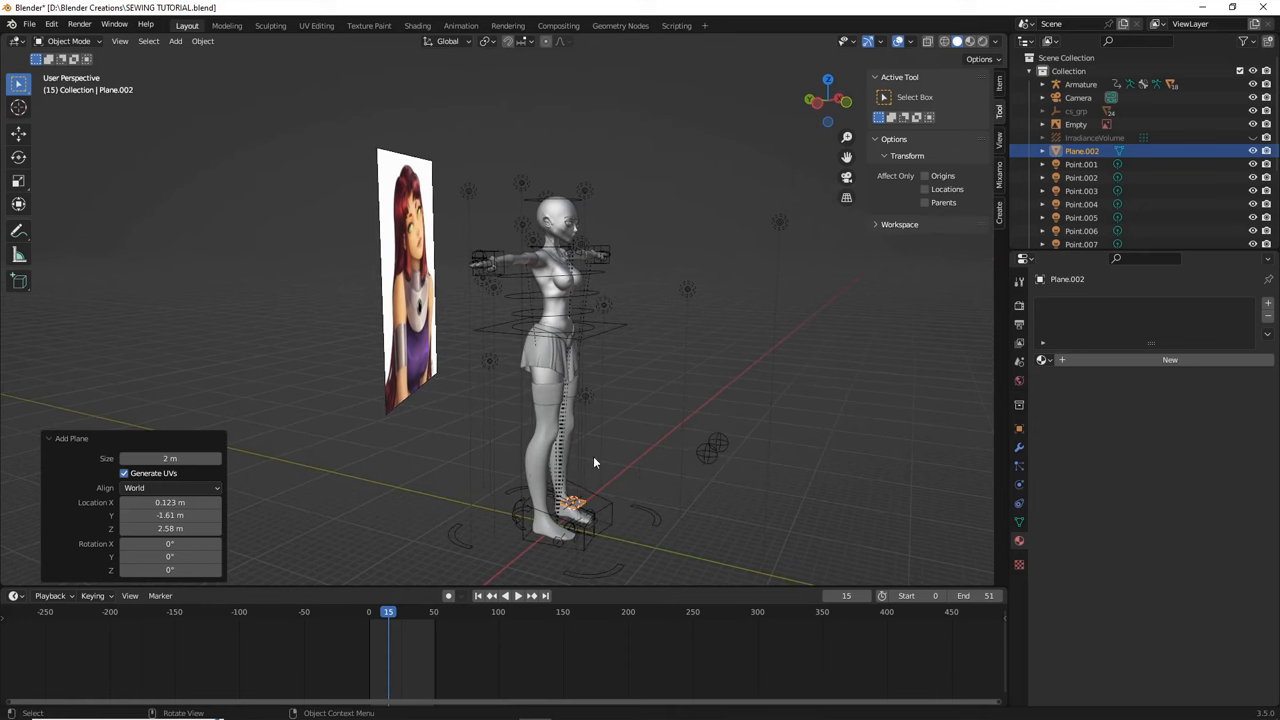
left_click_drag(594, 462, 644, 432)
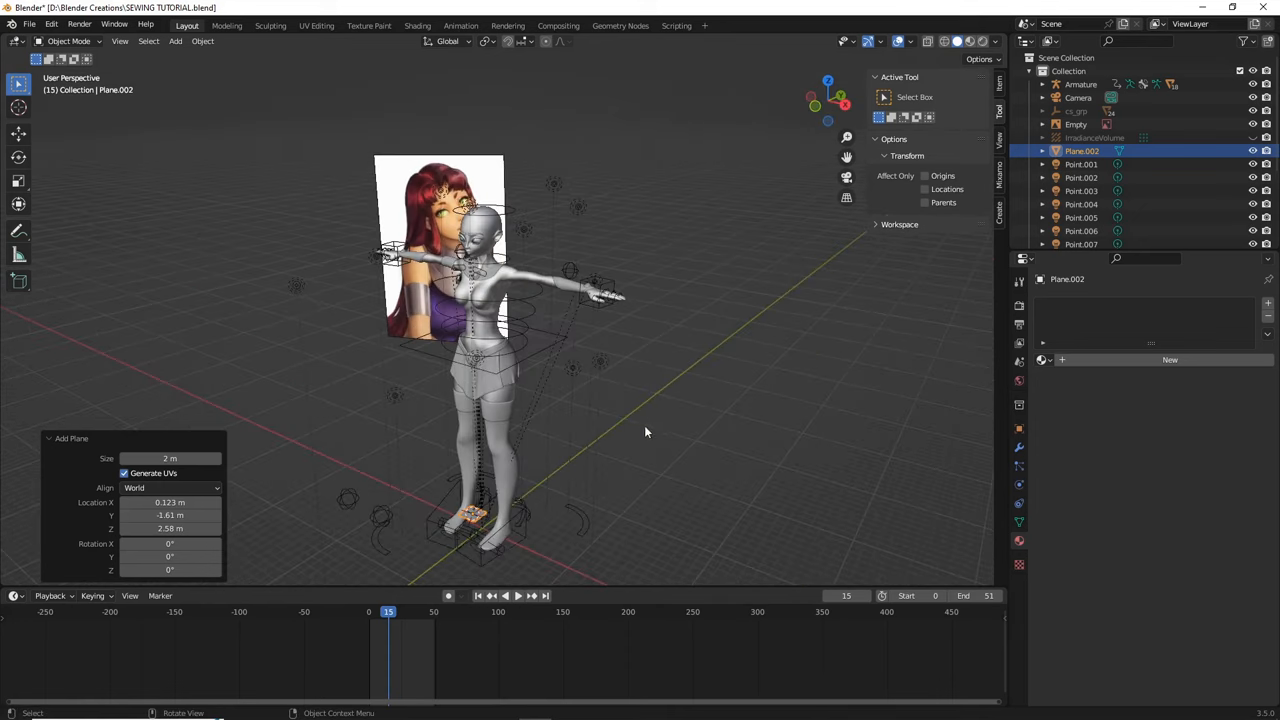
left_click_drag(644, 432, 560, 298)
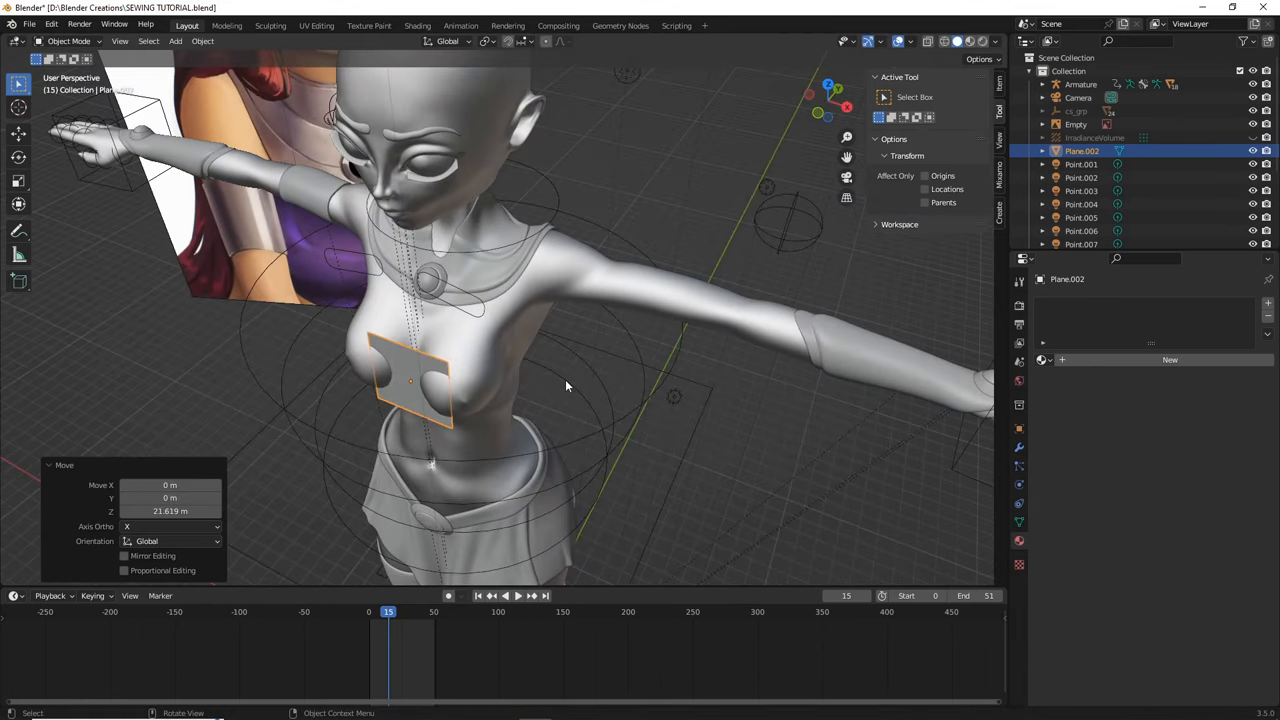
mouse_move(592, 392)
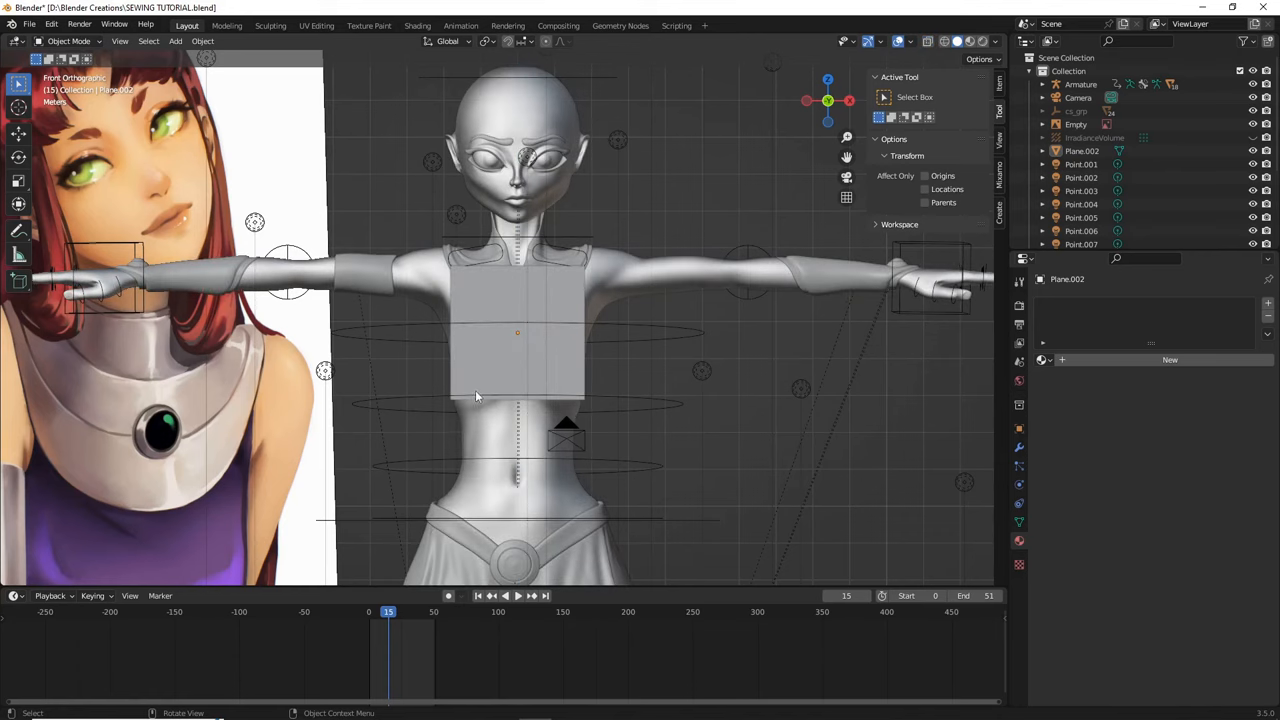
mouse_move(630, 370)
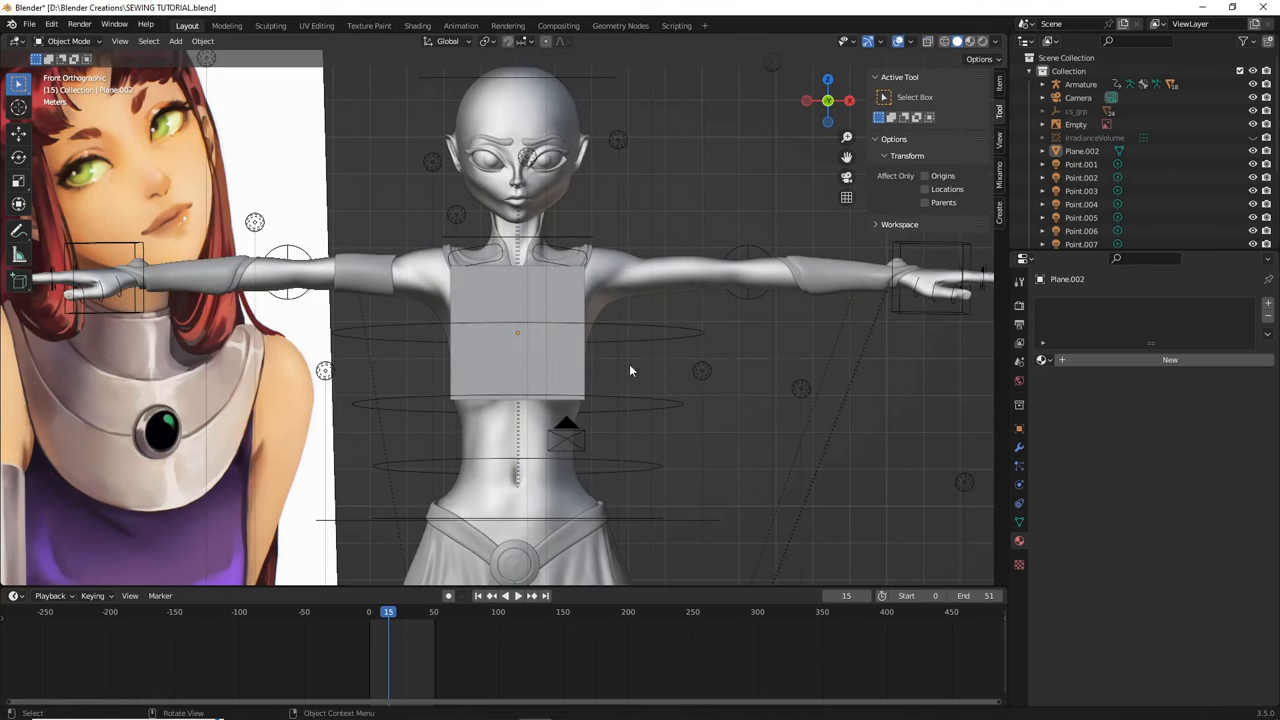
Select the chest plane and enlarge it to cover the upper torso from collarbones to below the breasts.
left_click_drag(630, 370, 658, 348)
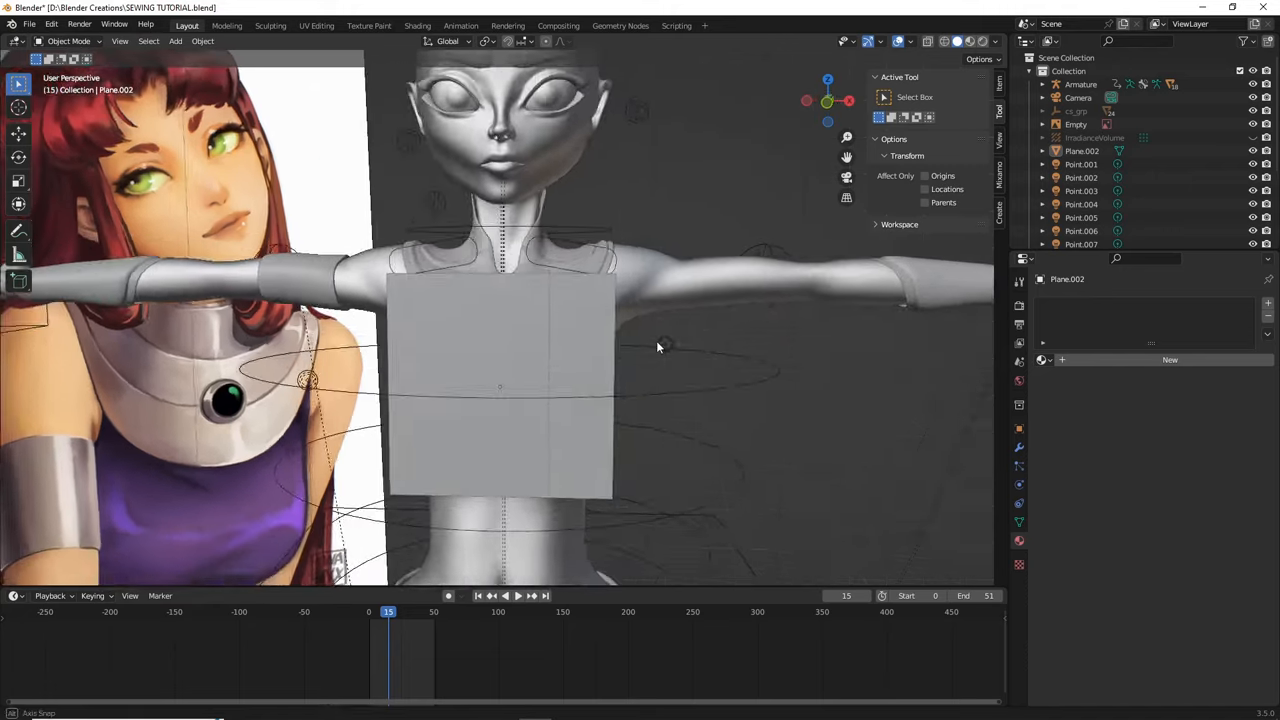
left_click_drag(660, 348, 640, 388)
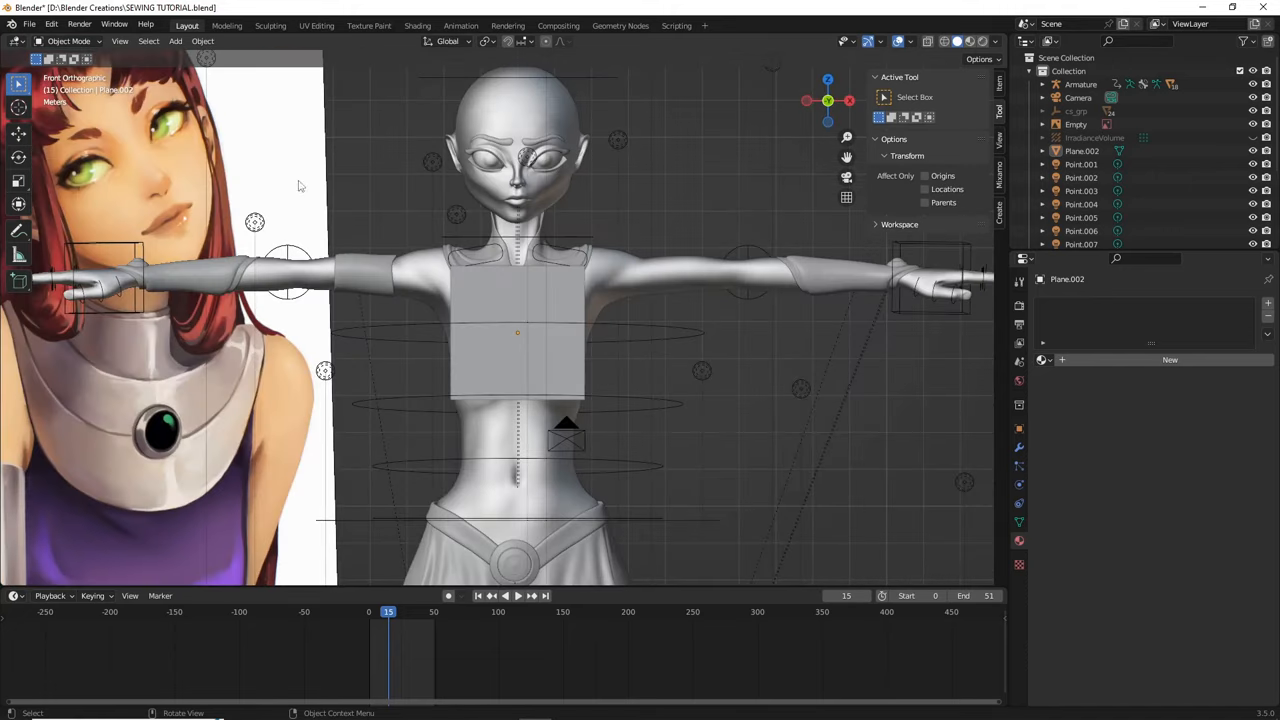
mouse_move(470, 304)
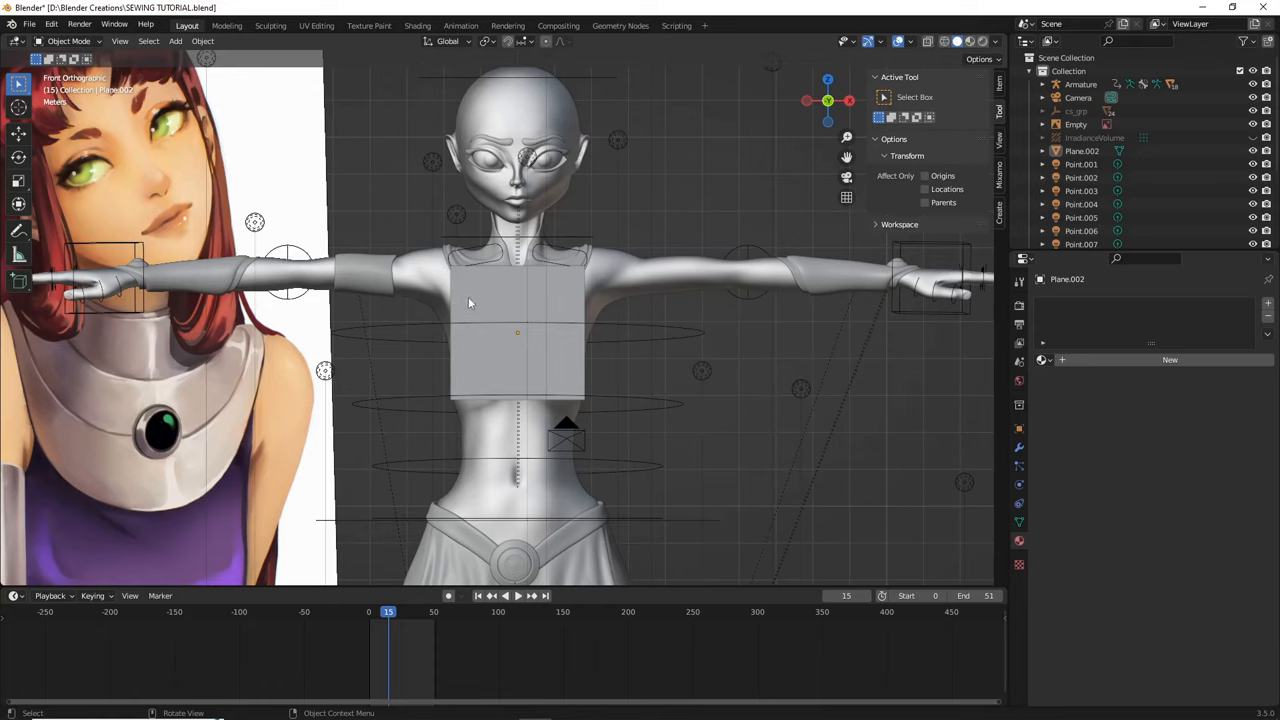
left_click(500, 308)
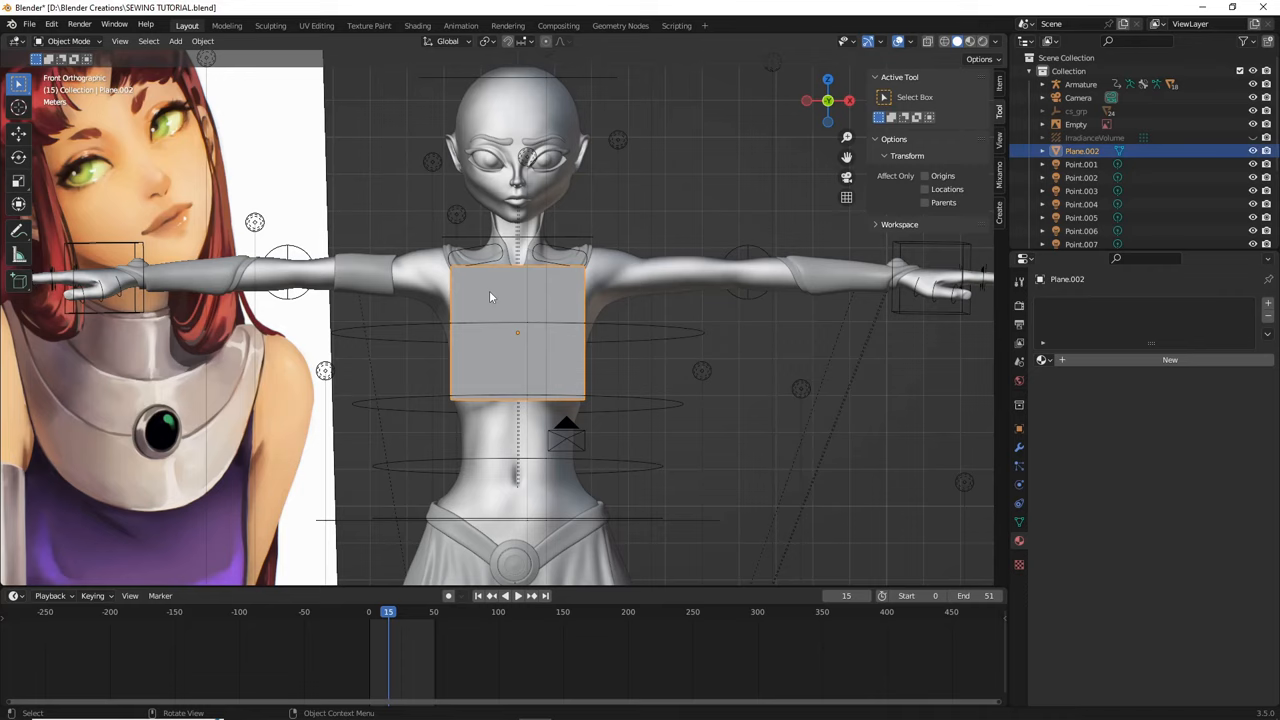
mouse_move(464, 348)
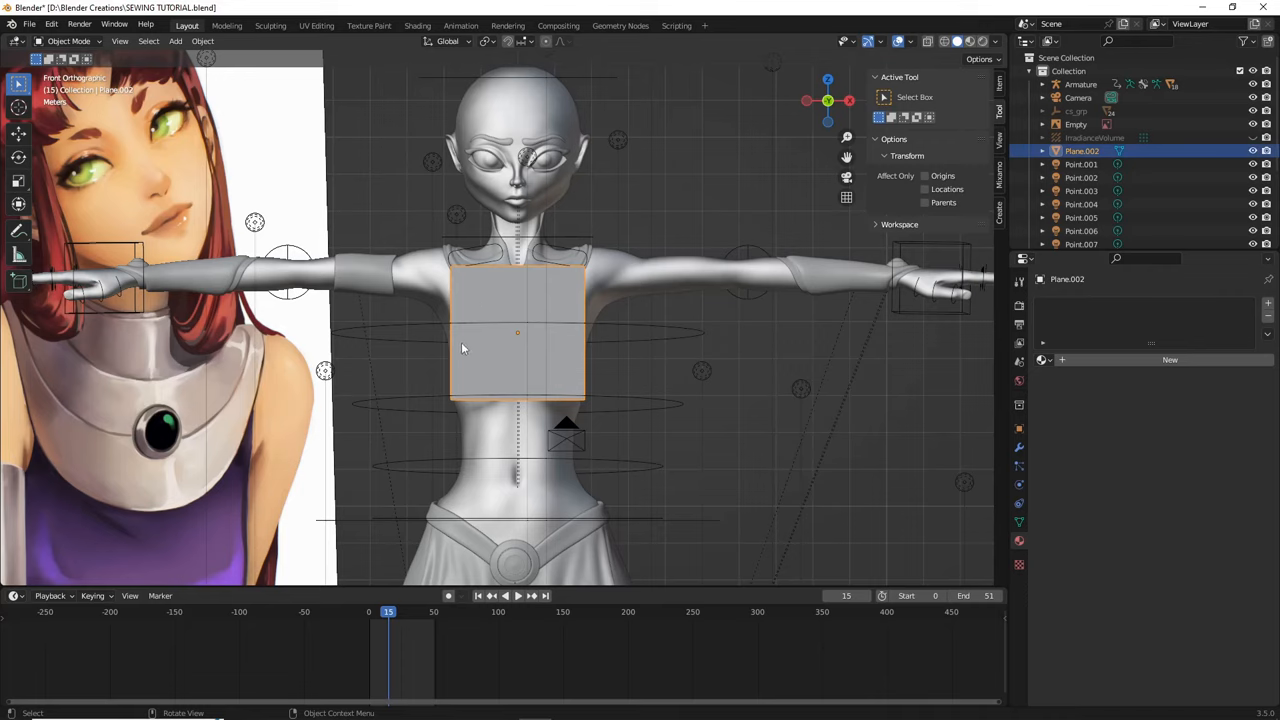
mouse_move(862, 160)
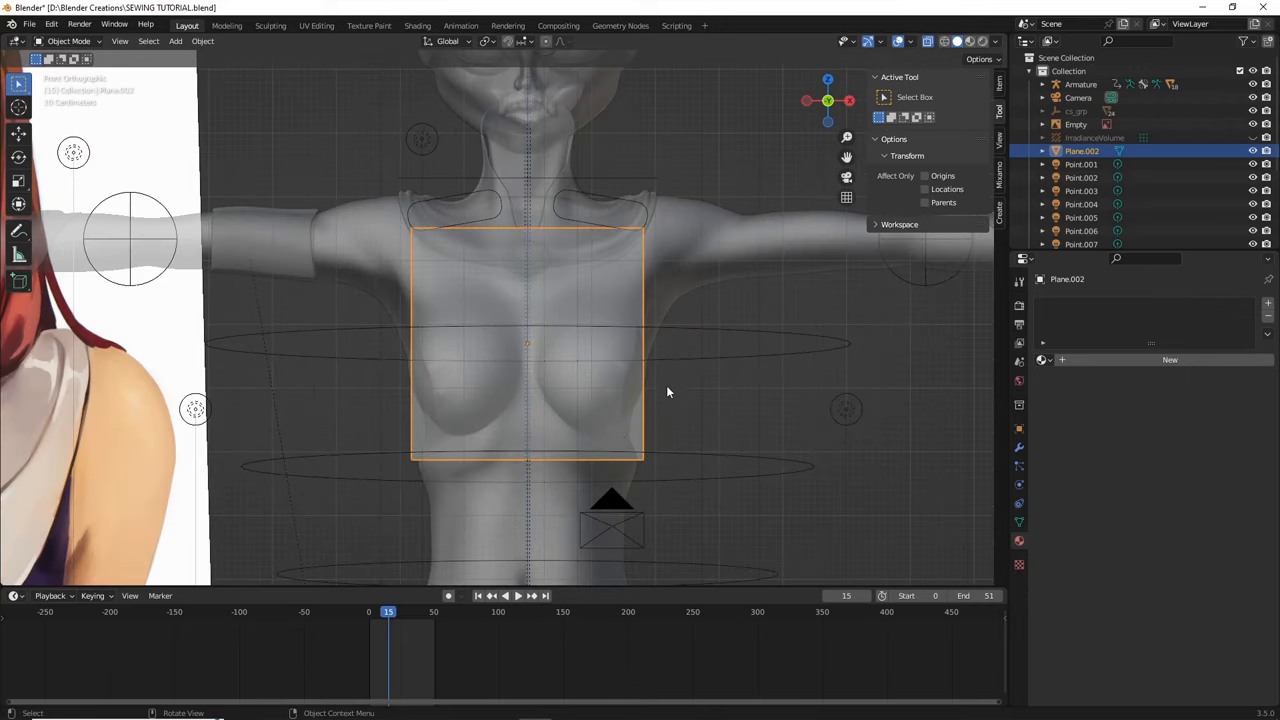
mouse_move(612, 458)
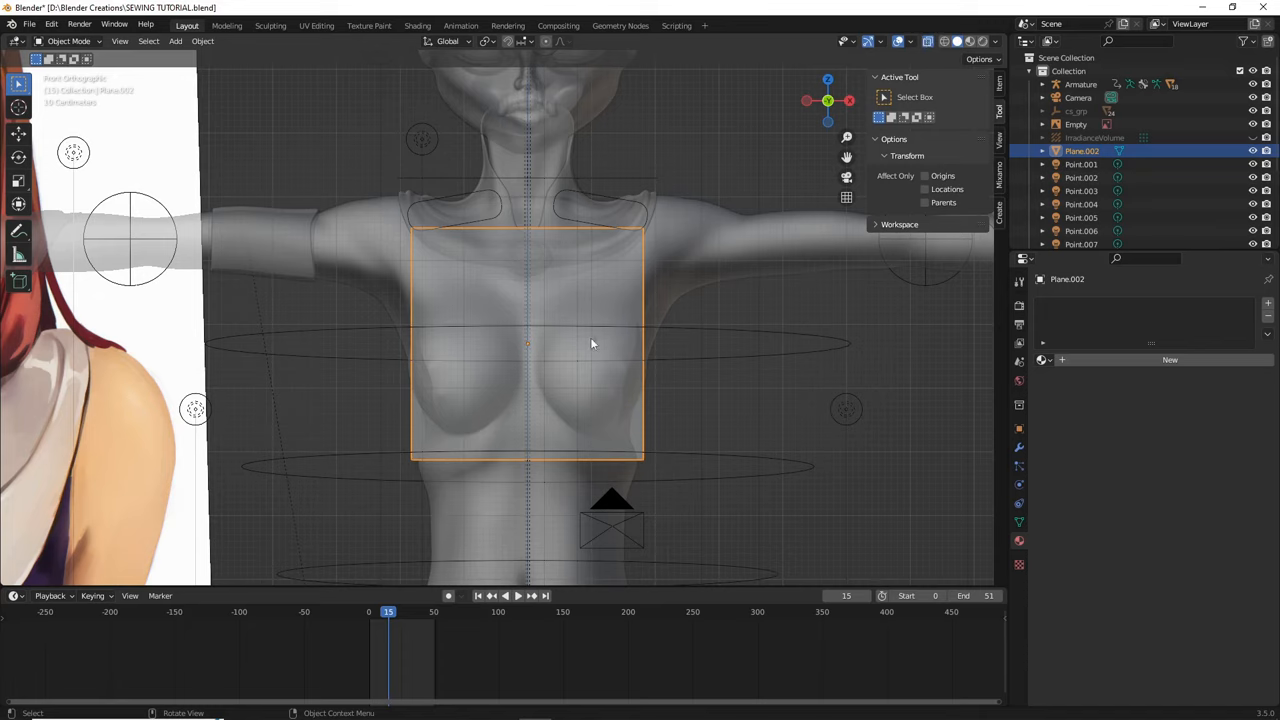
key("g")
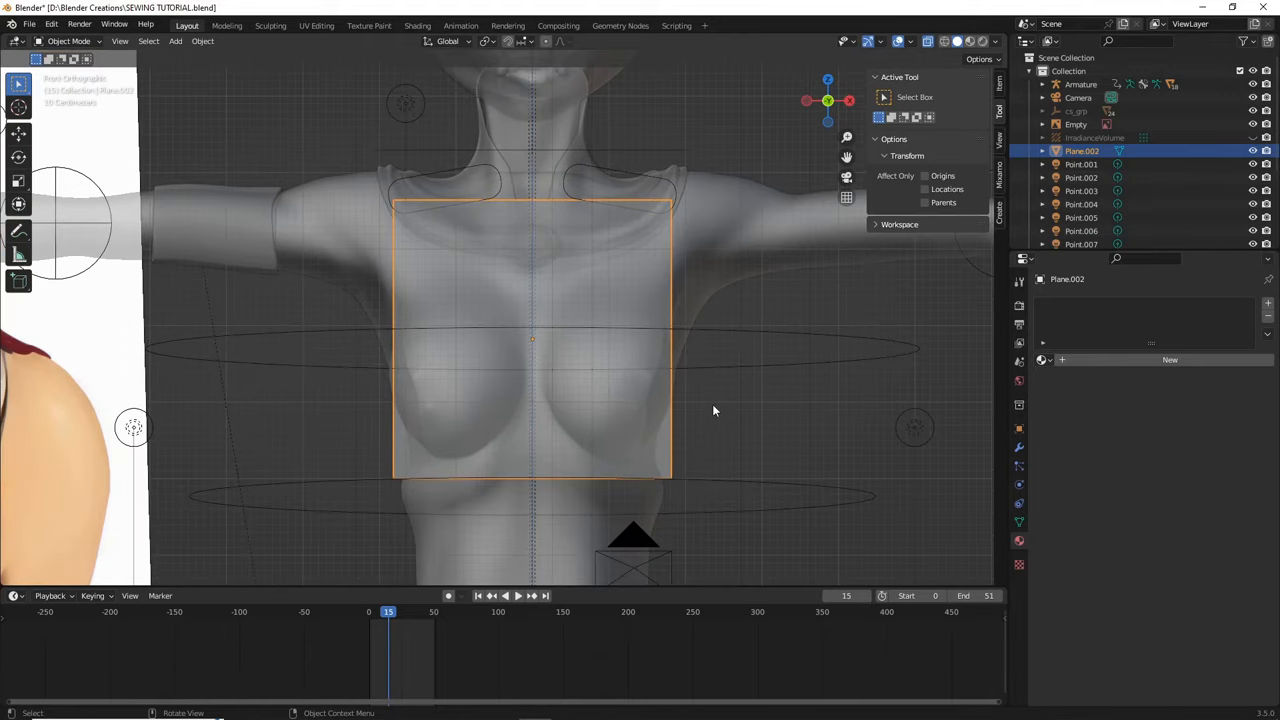
mouse_move(716, 414)
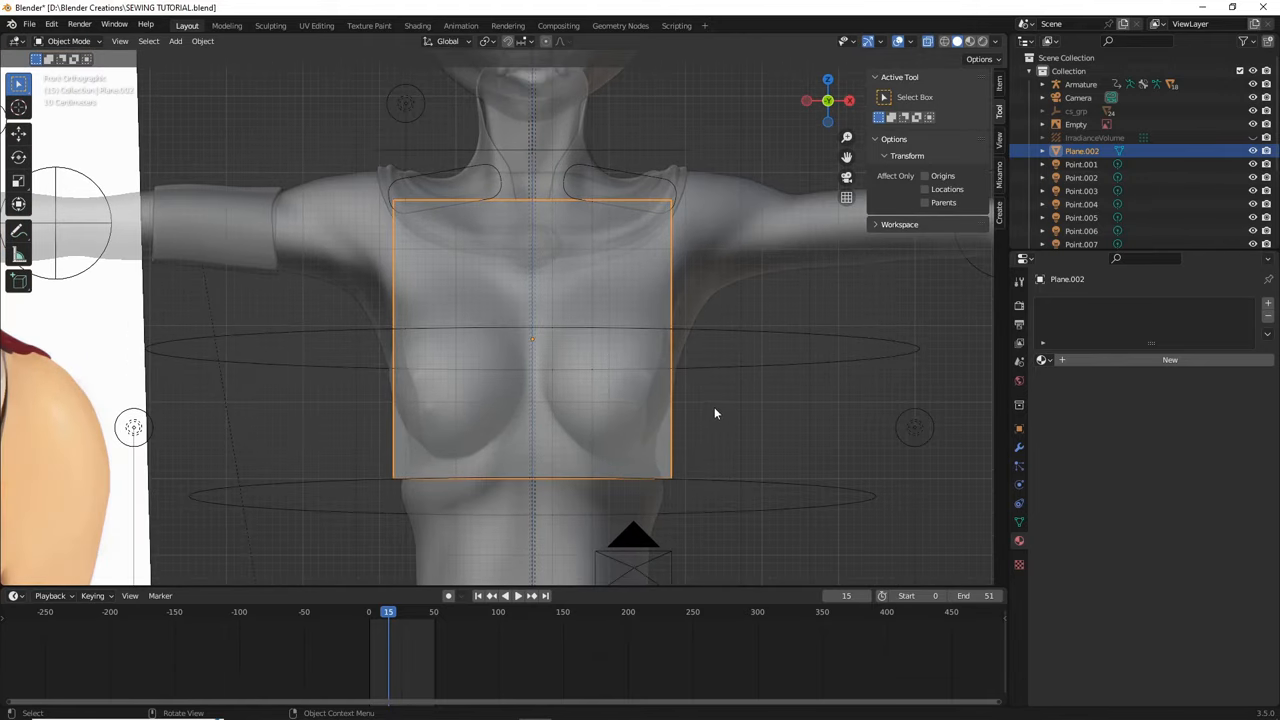
mouse_move(704, 420)
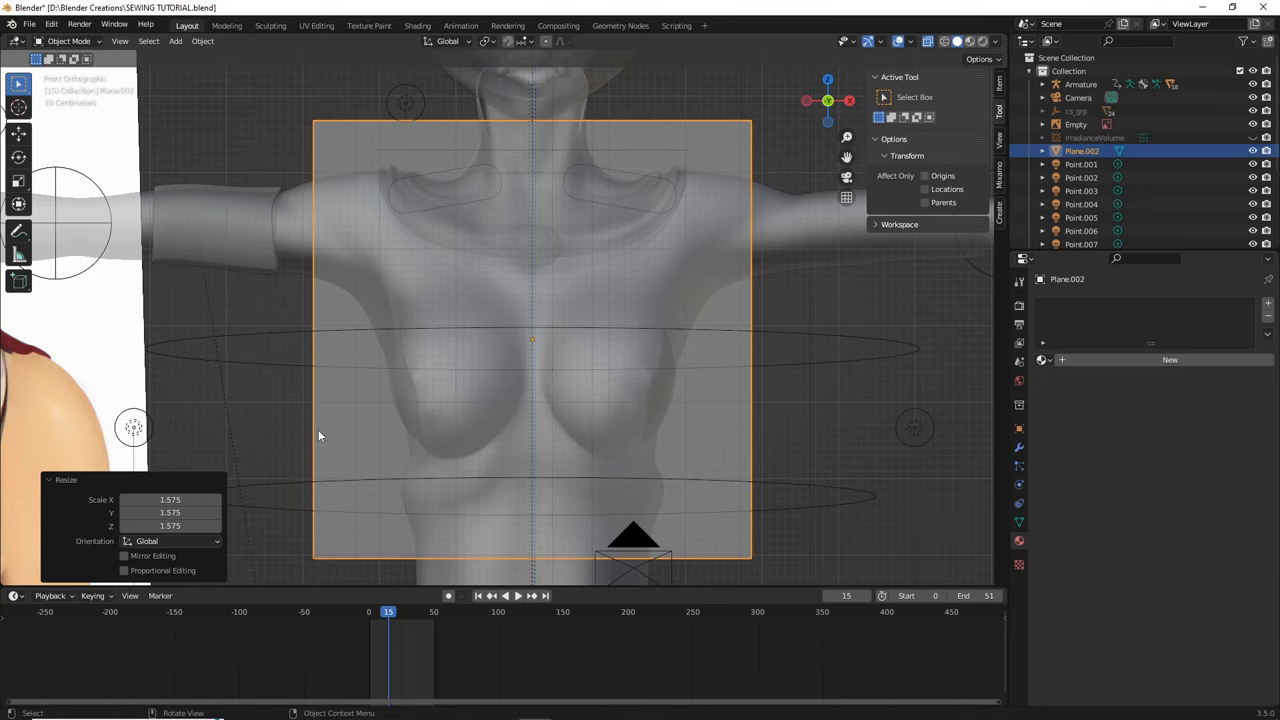
mouse_move(858, 412)
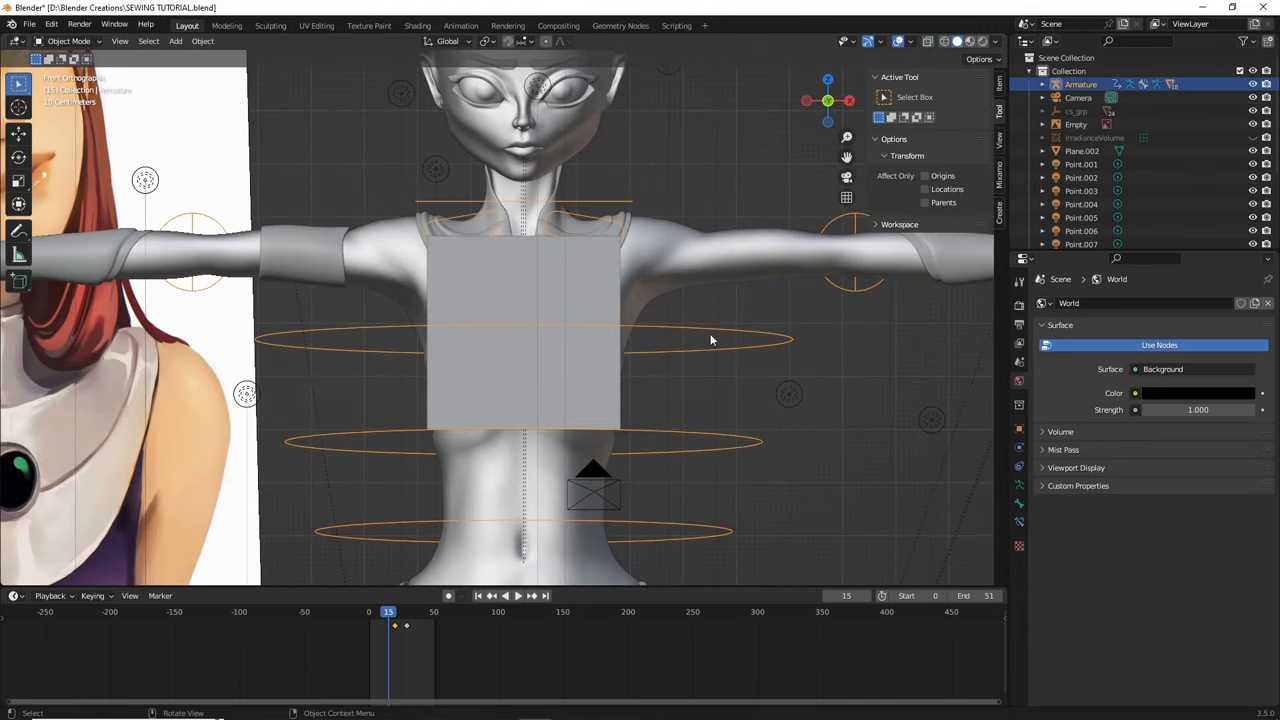
Narrow the plane's top edge toward the neck and widen a middle loop cut across the bust.
key("Tab")
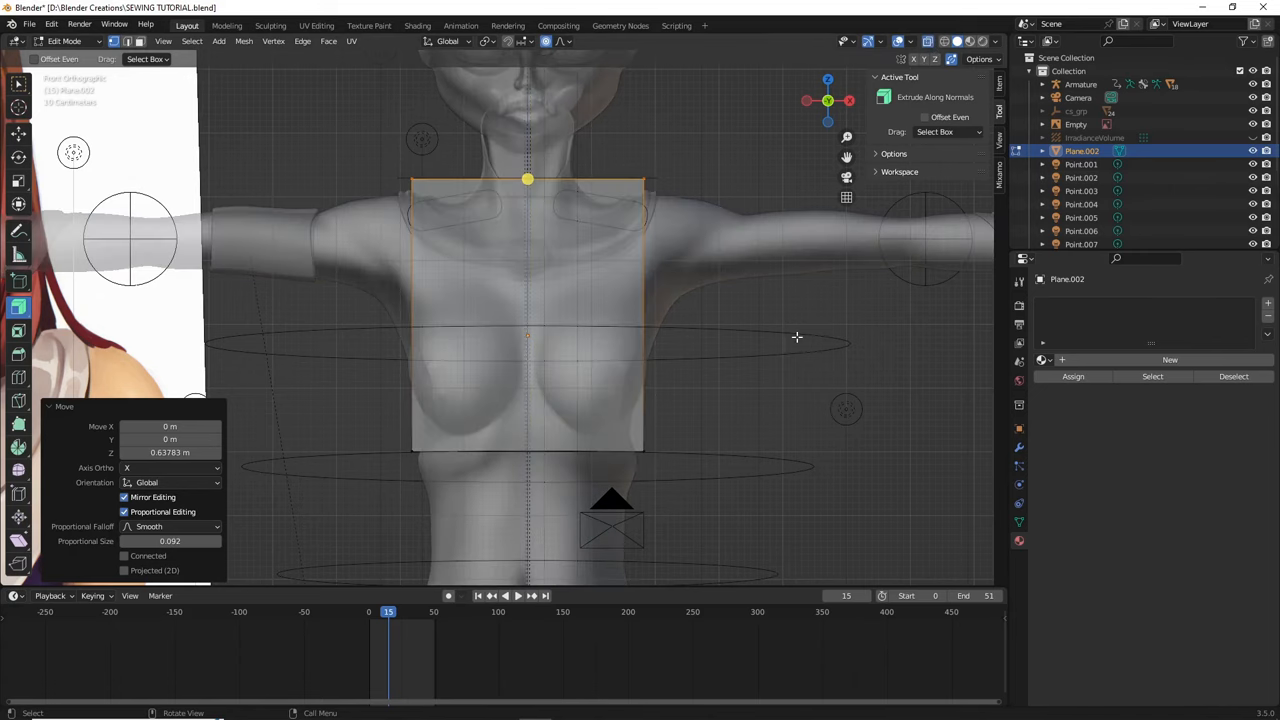
key("s")
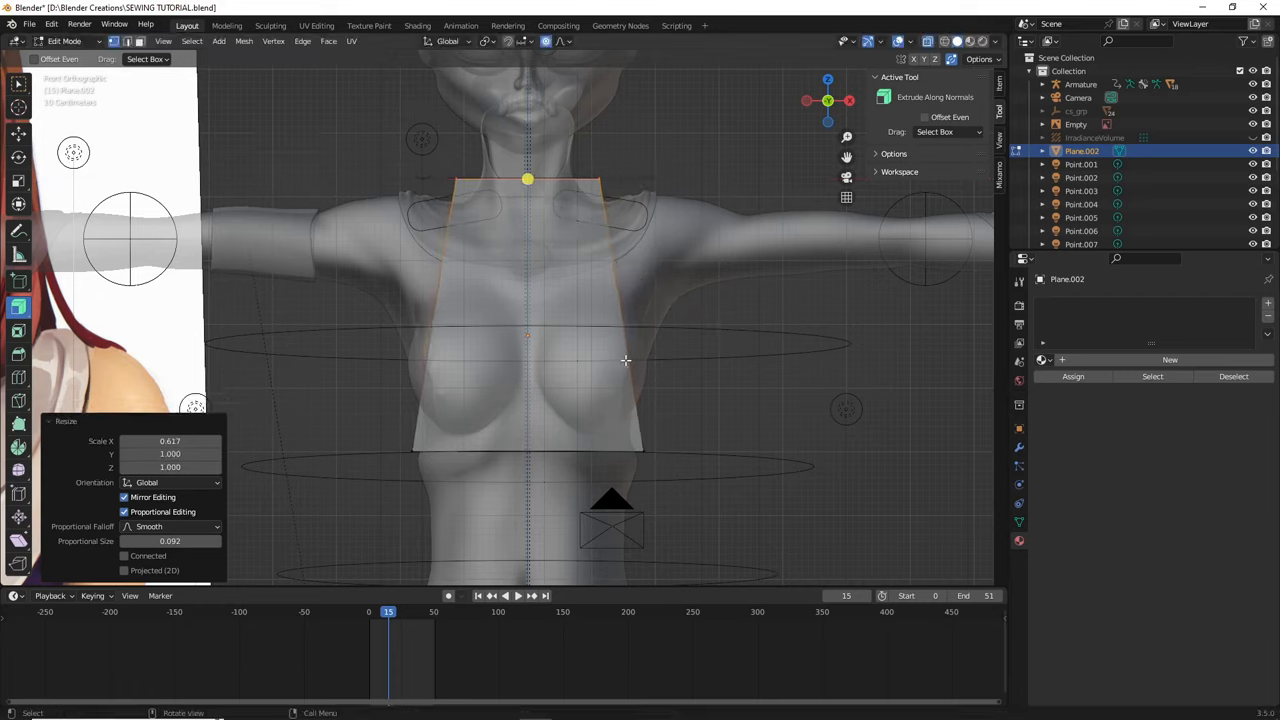
mouse_move(628, 360)
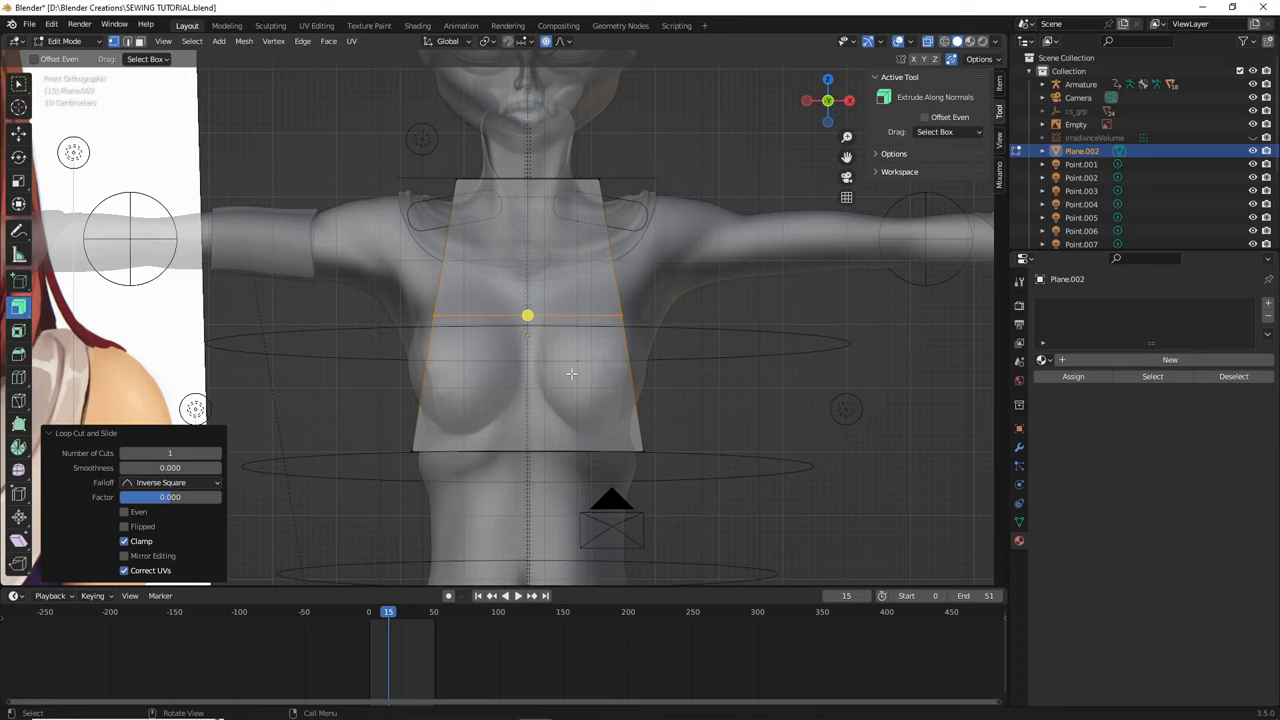
mouse_move(416, 336)
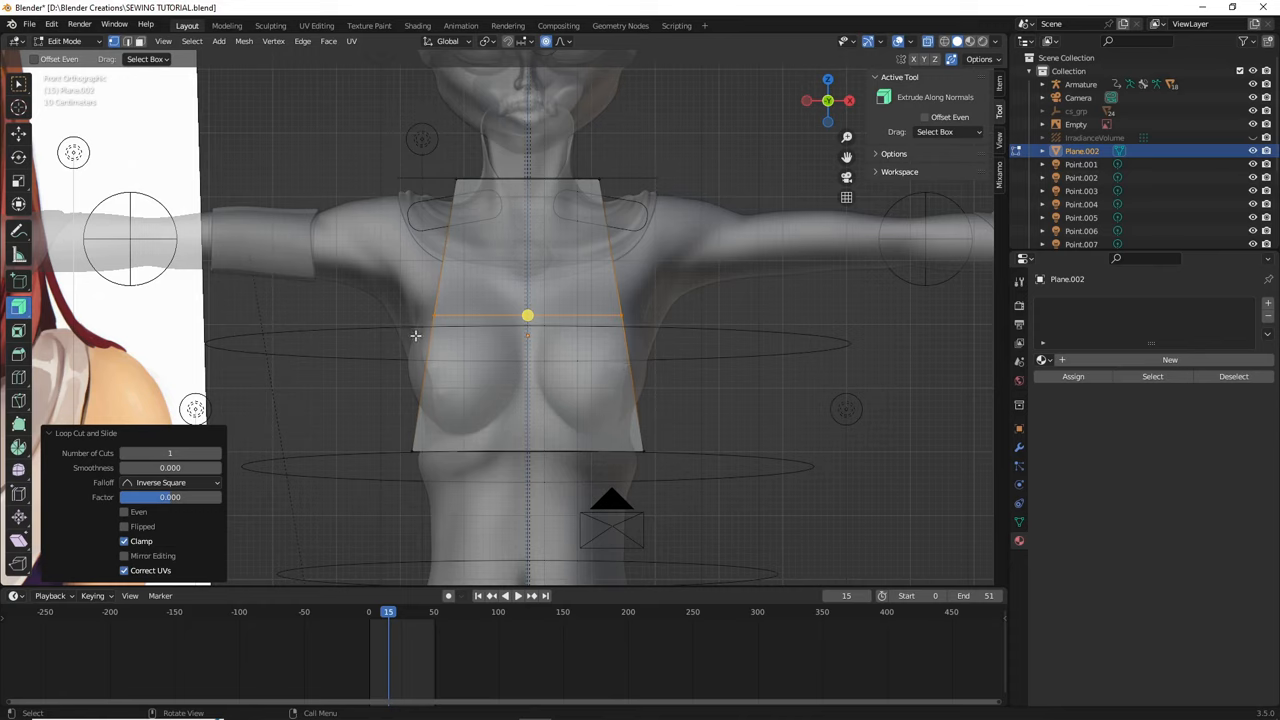
mouse_move(726, 380)
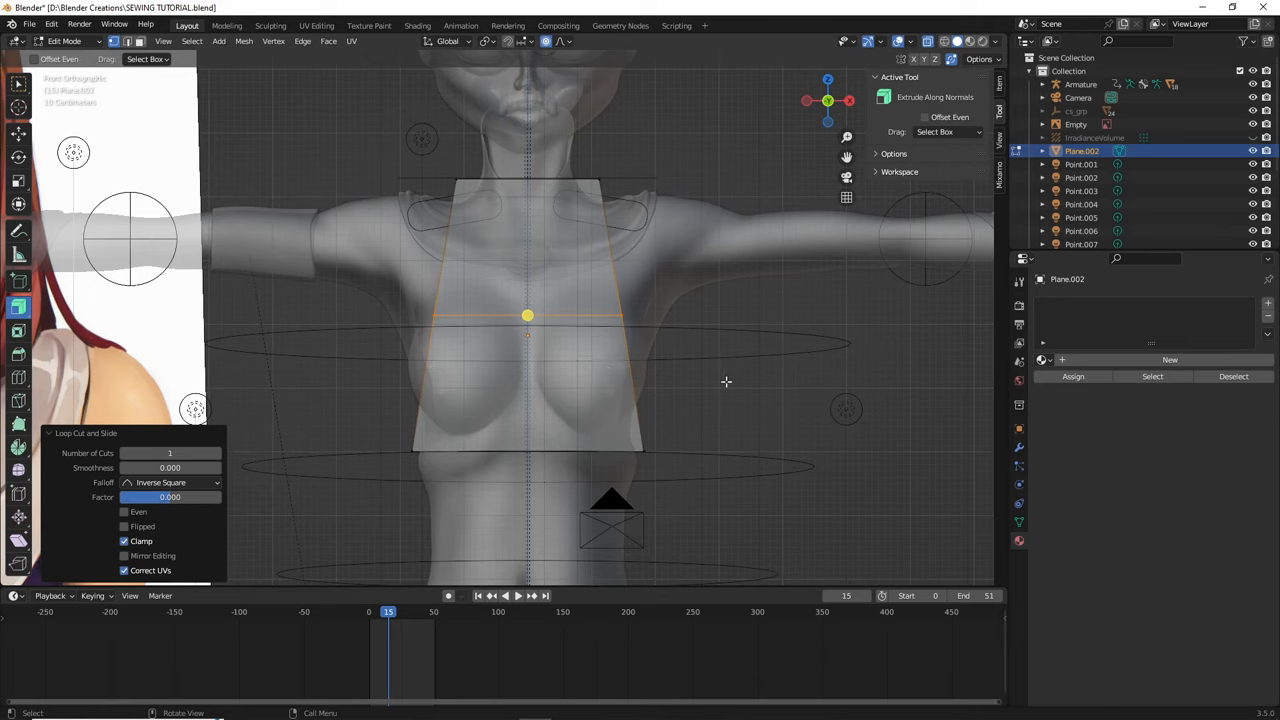
key("s")
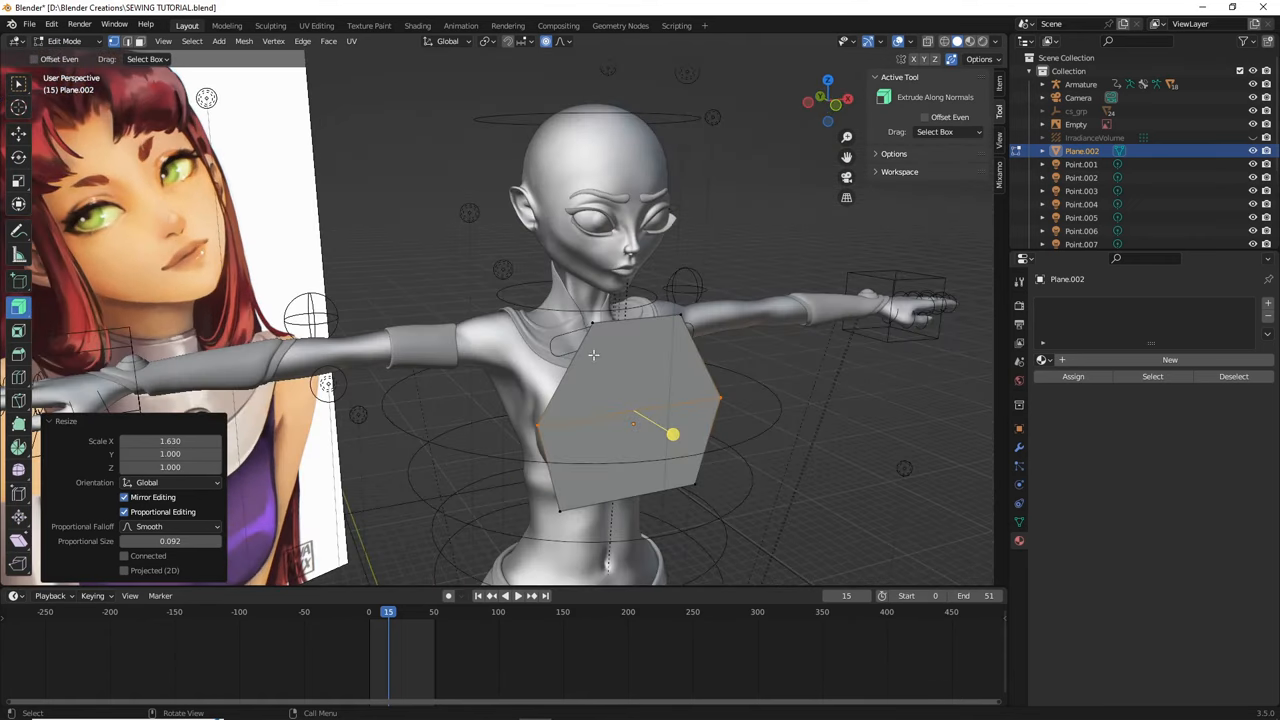
mouse_move(684, 316)
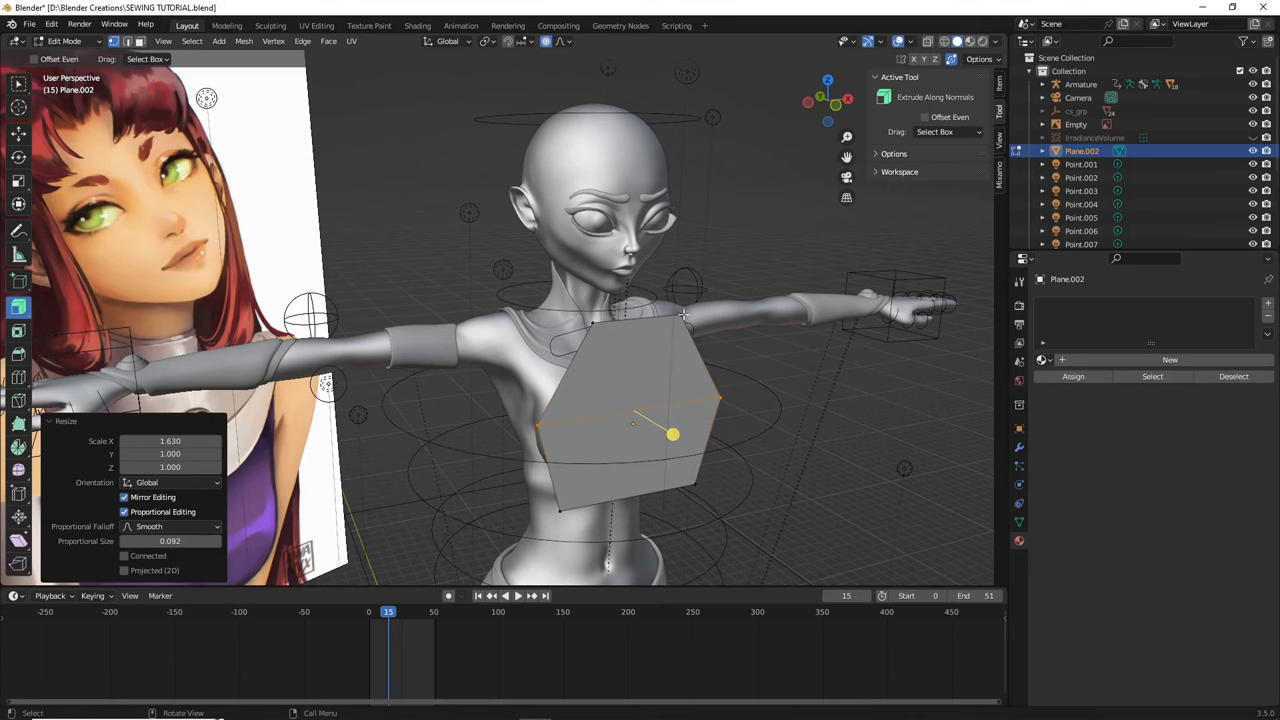
mouse_move(534, 308)
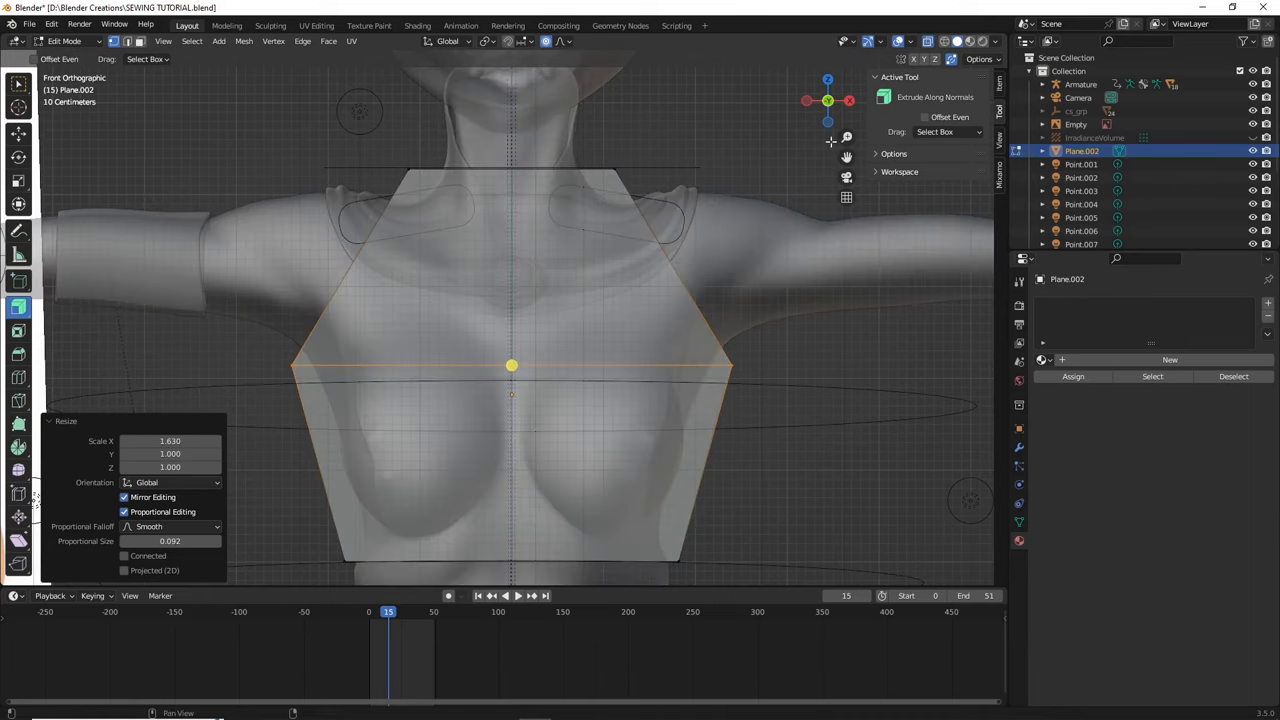
mouse_move(512, 218)
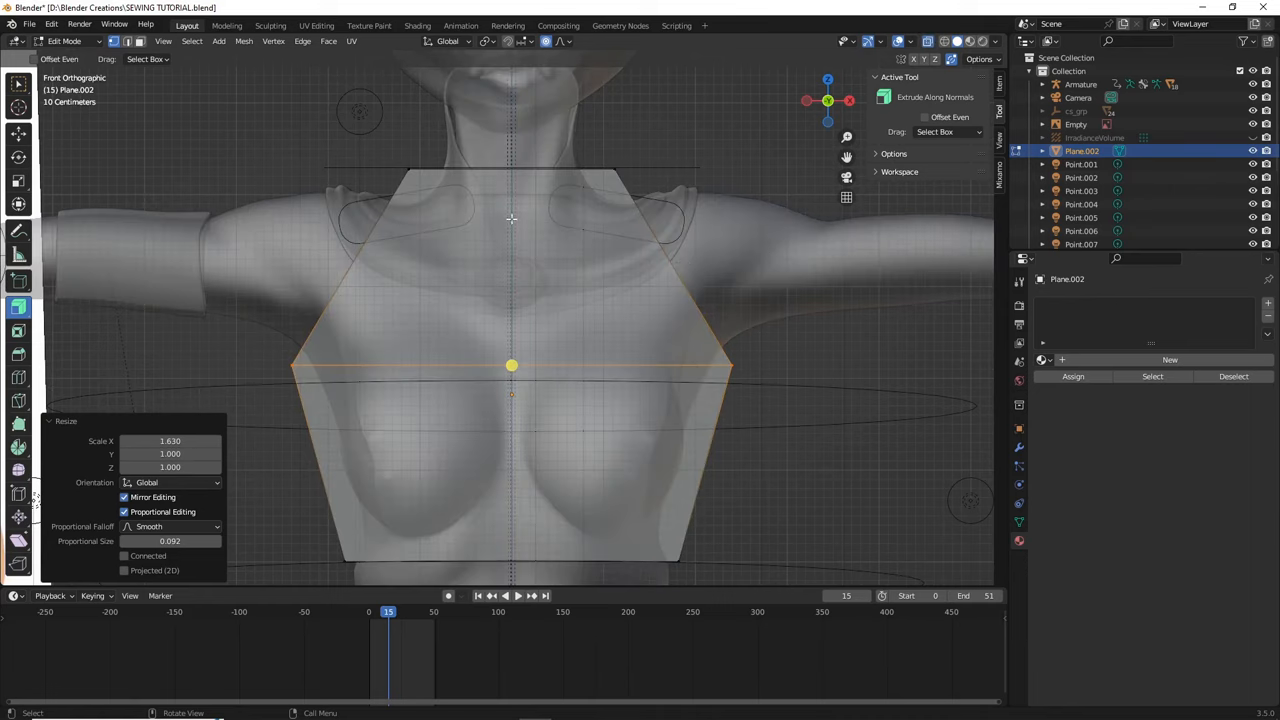
mouse_move(484, 248)
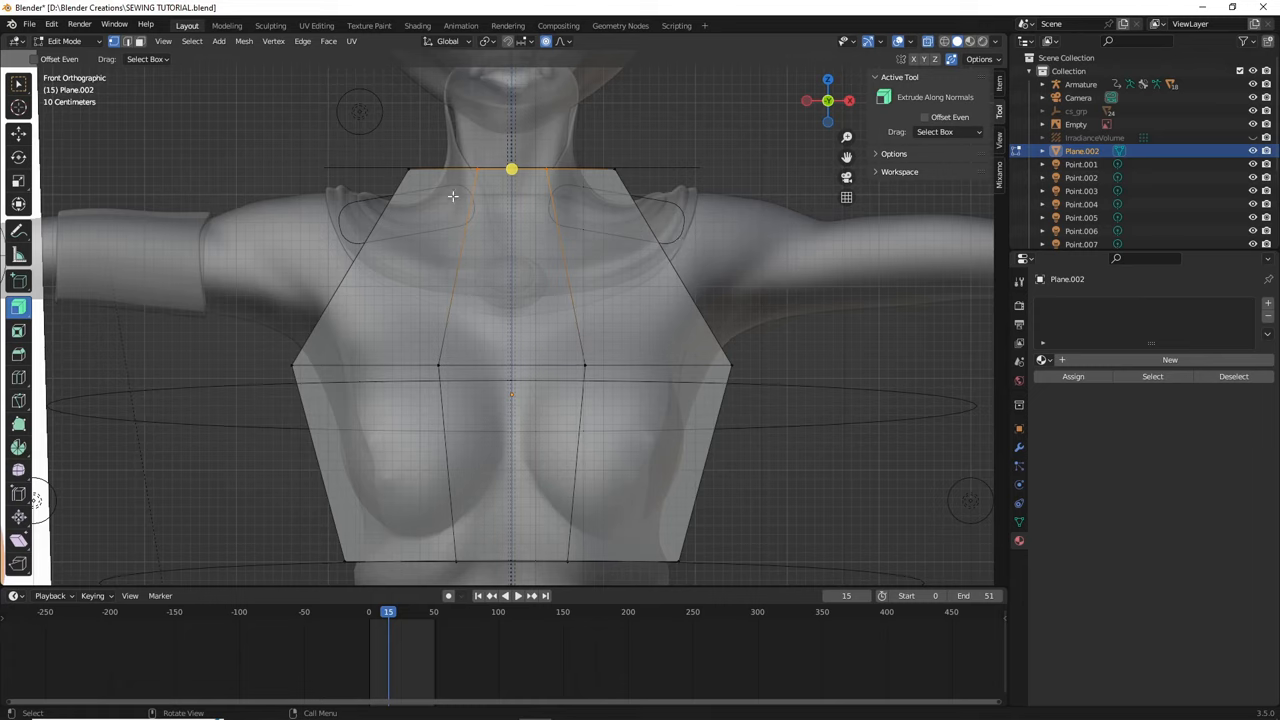
mouse_move(436, 178)
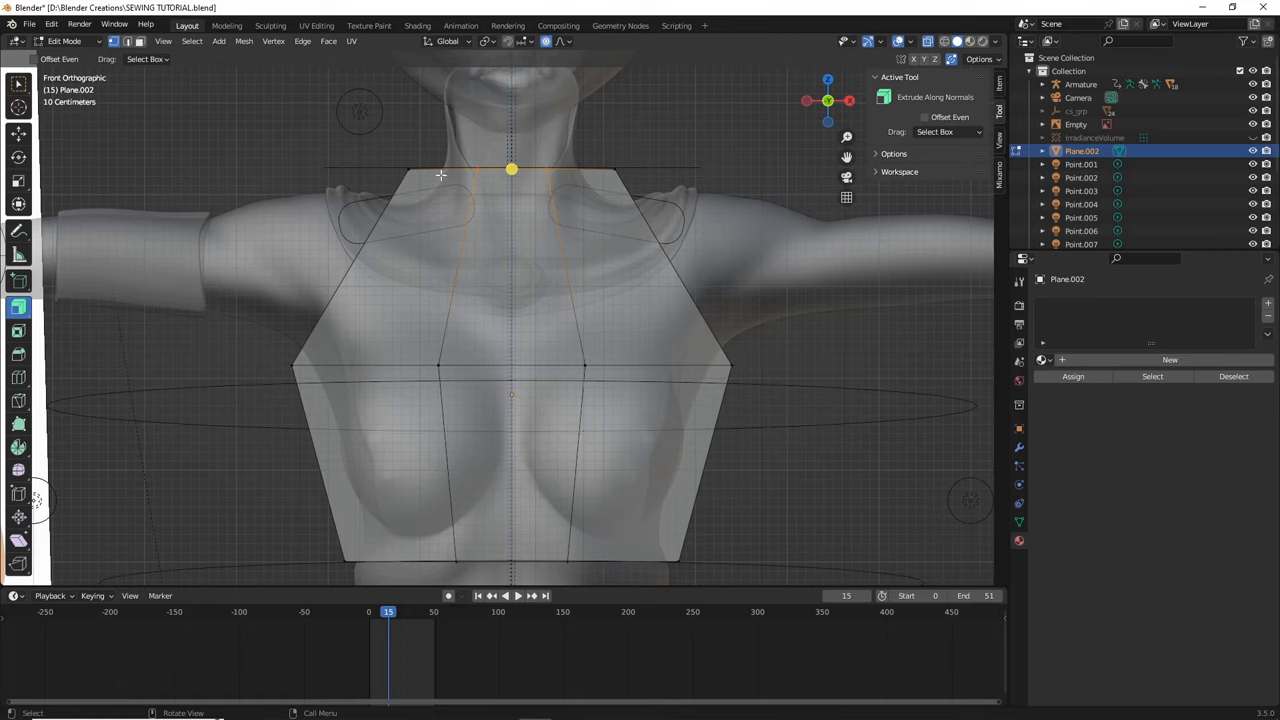
mouse_move(432, 186)
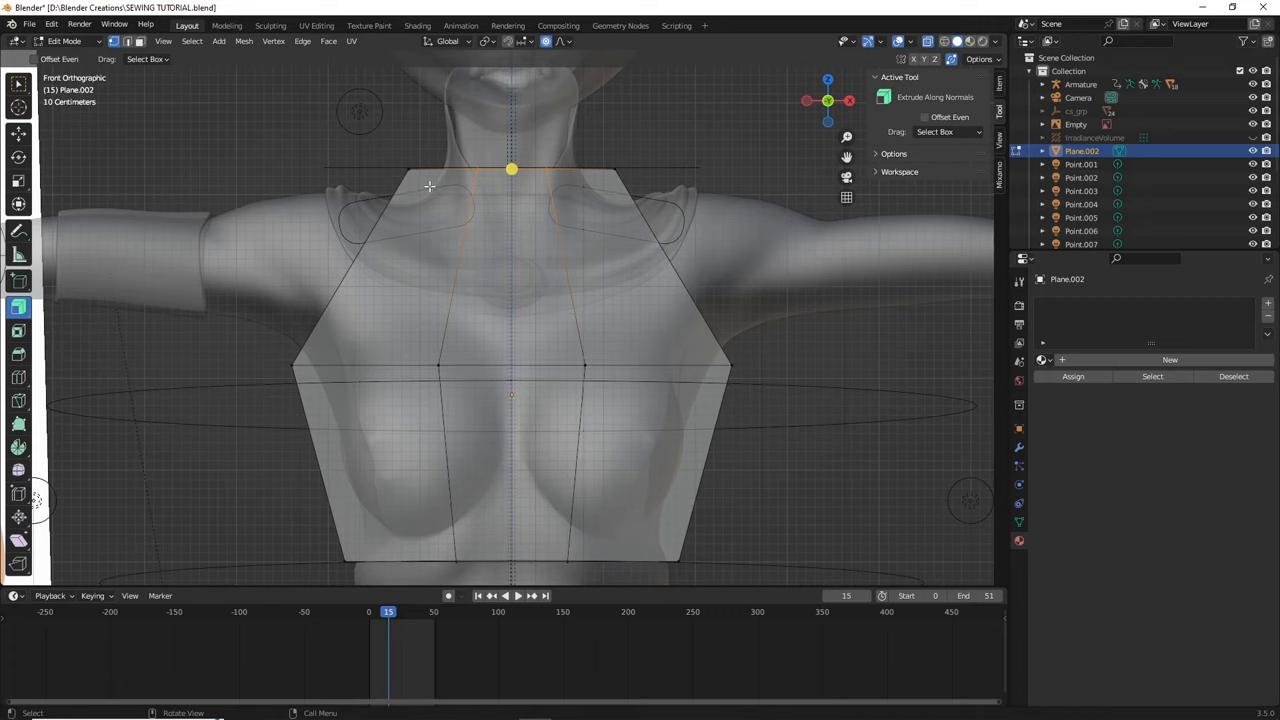
mouse_move(602, 244)
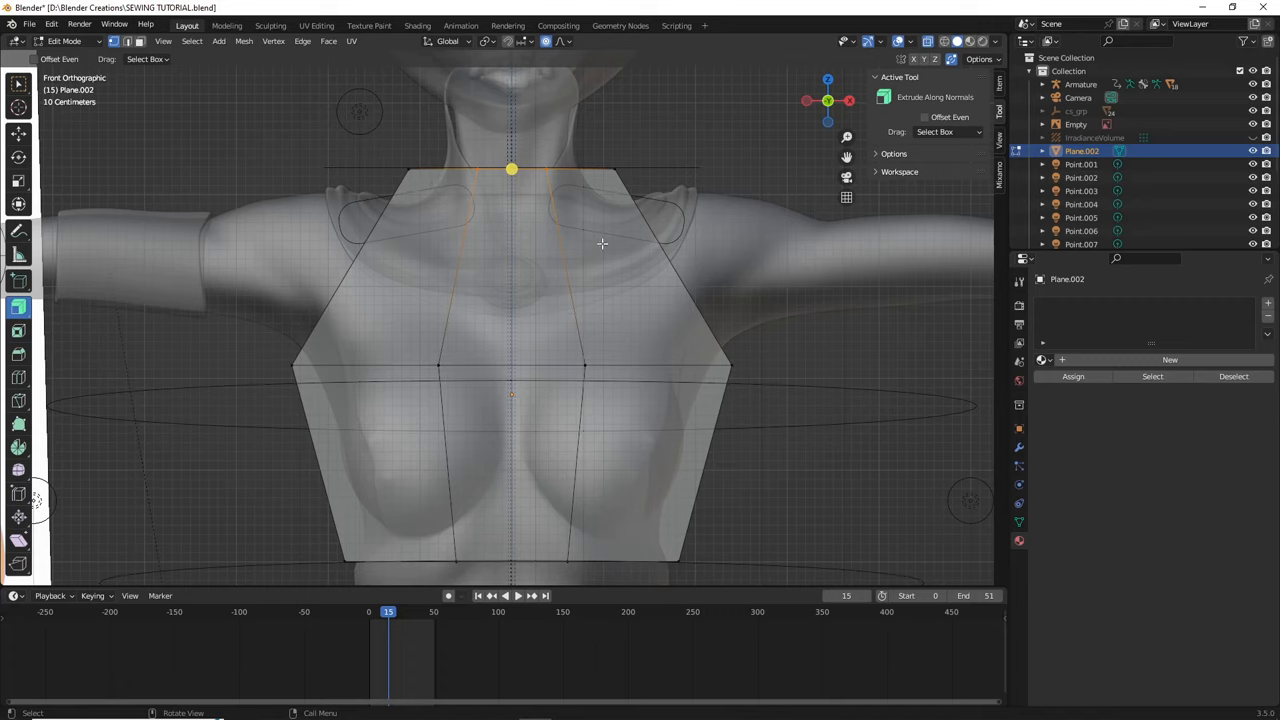
mouse_move(500, 192)
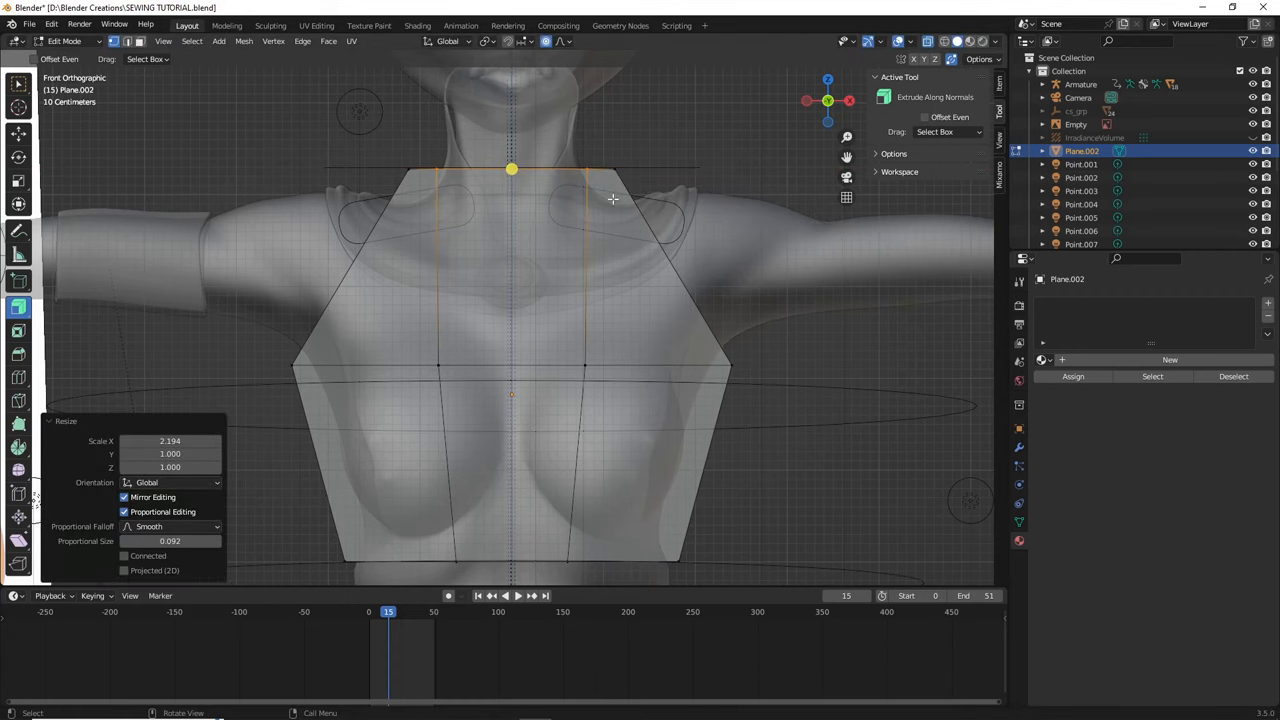
mouse_move(390, 302)
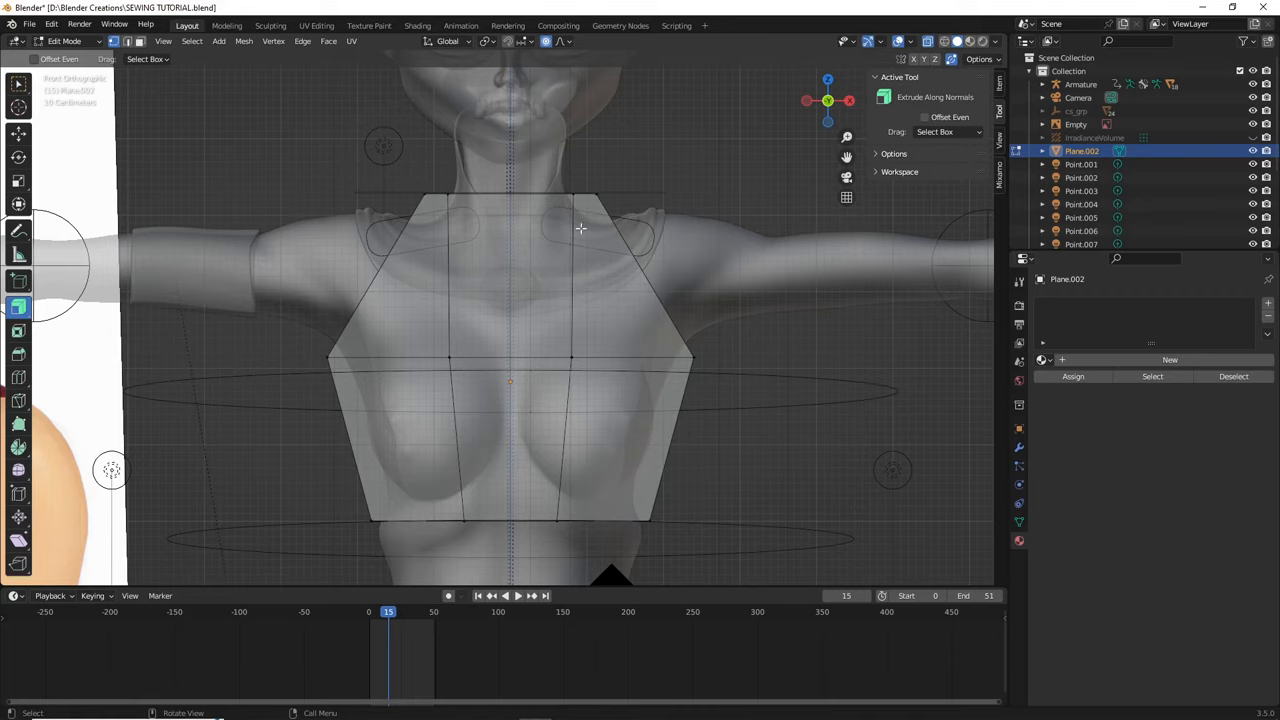
mouse_move(504, 276)
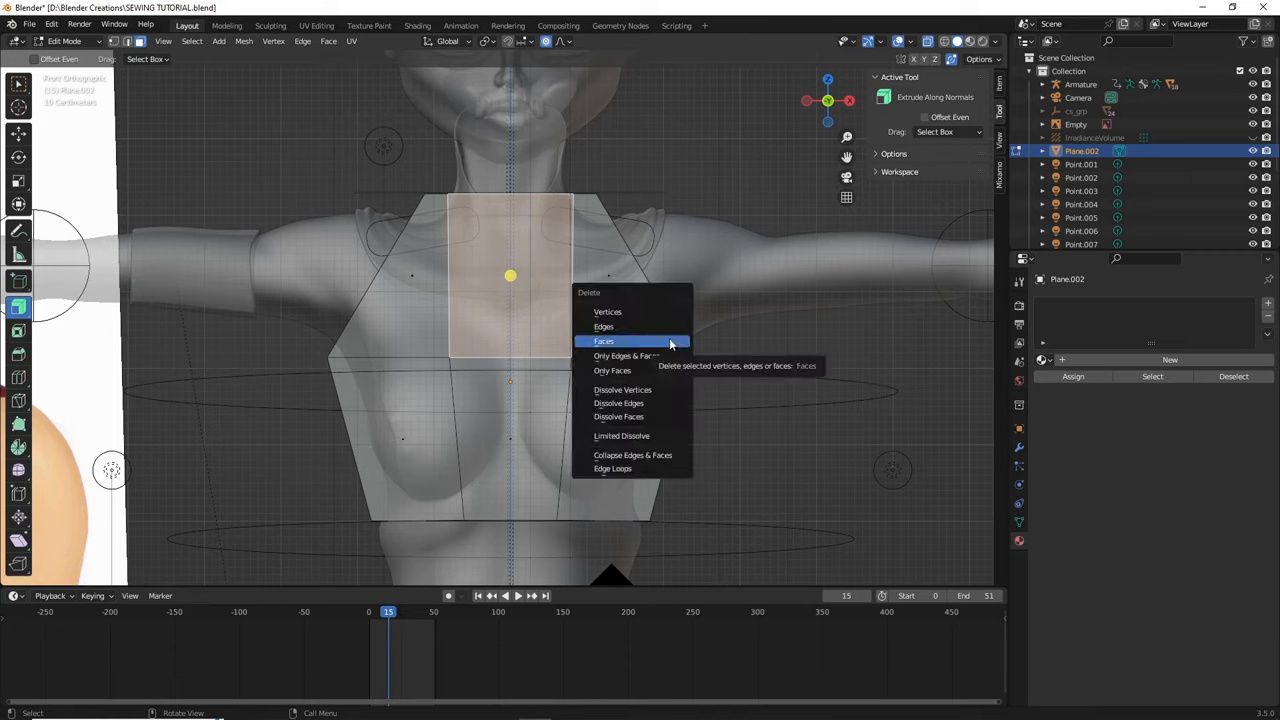
Delete the centre top faces for a neckline and add edge loops through the panel.
left_click(604, 340)
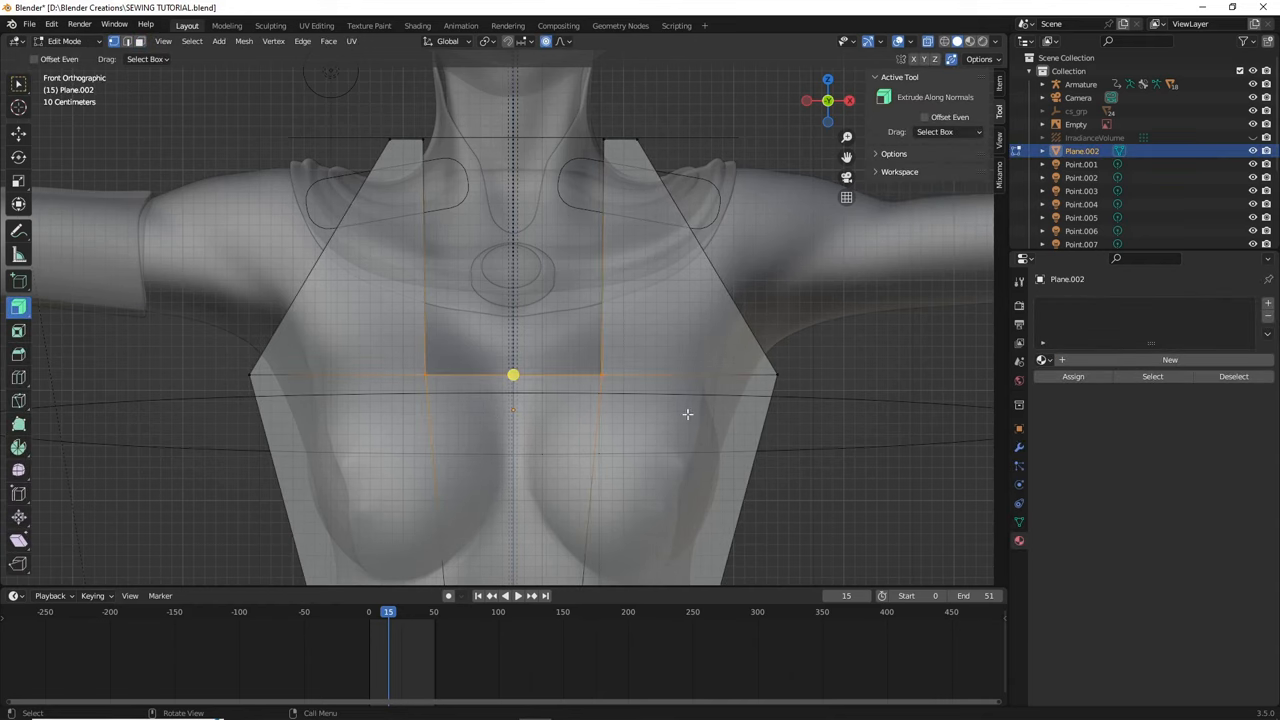
key("g")
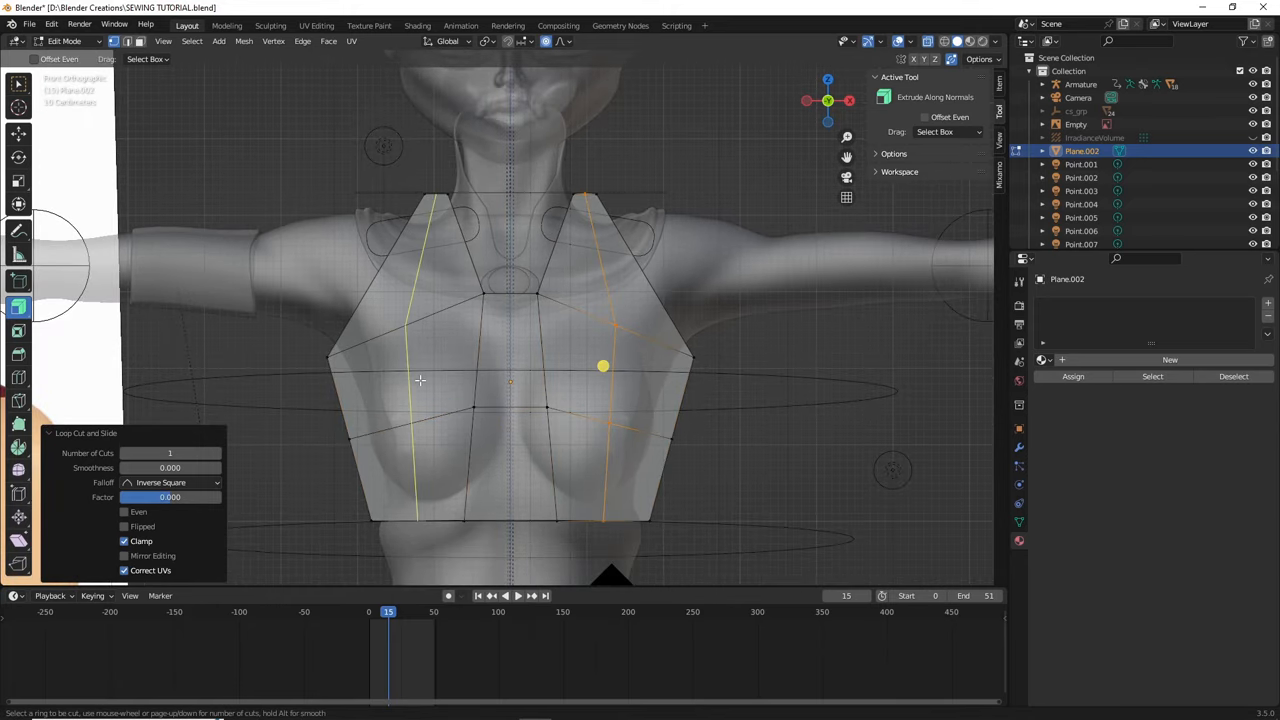
left_click(420, 380)
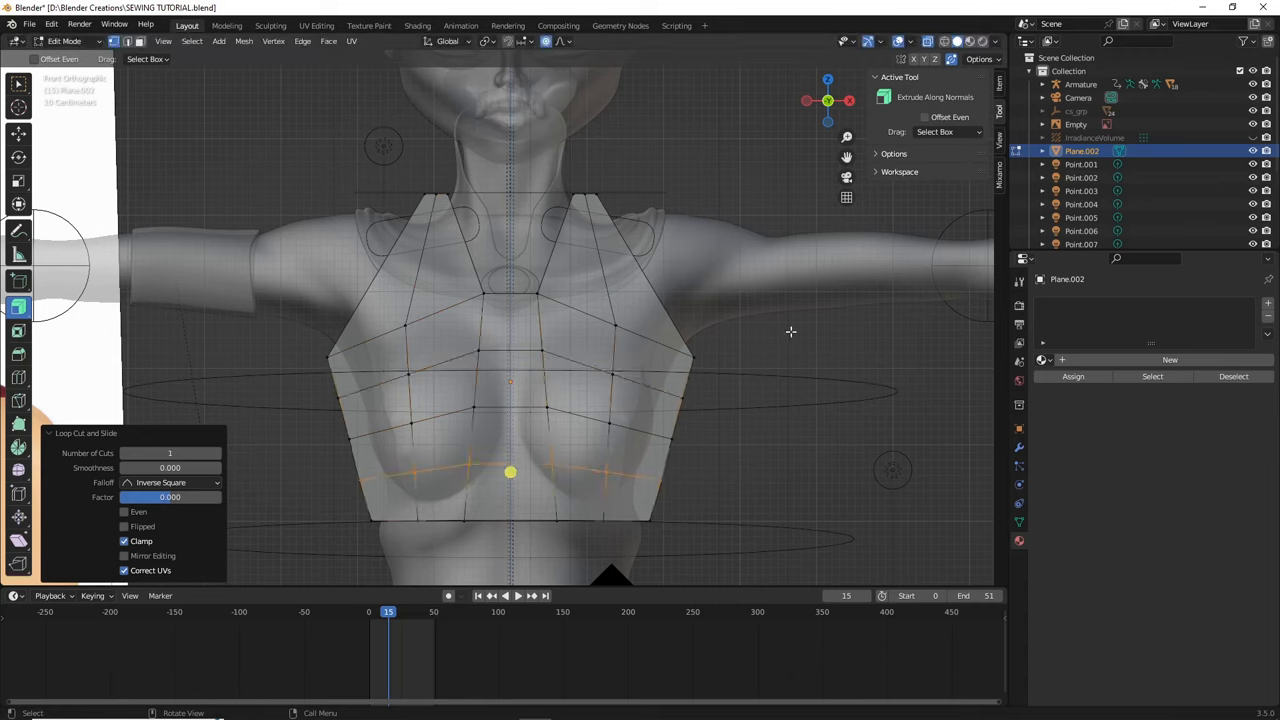
mouse_move(438, 258)
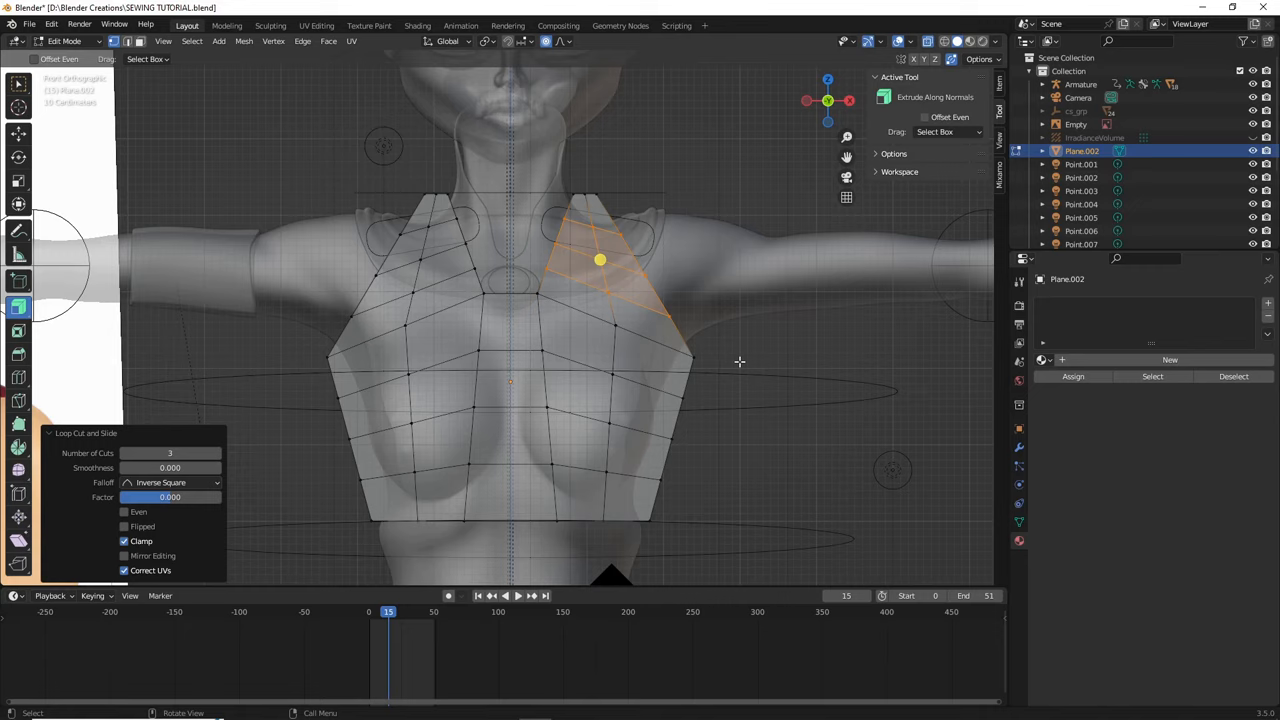
mouse_move(332, 390)
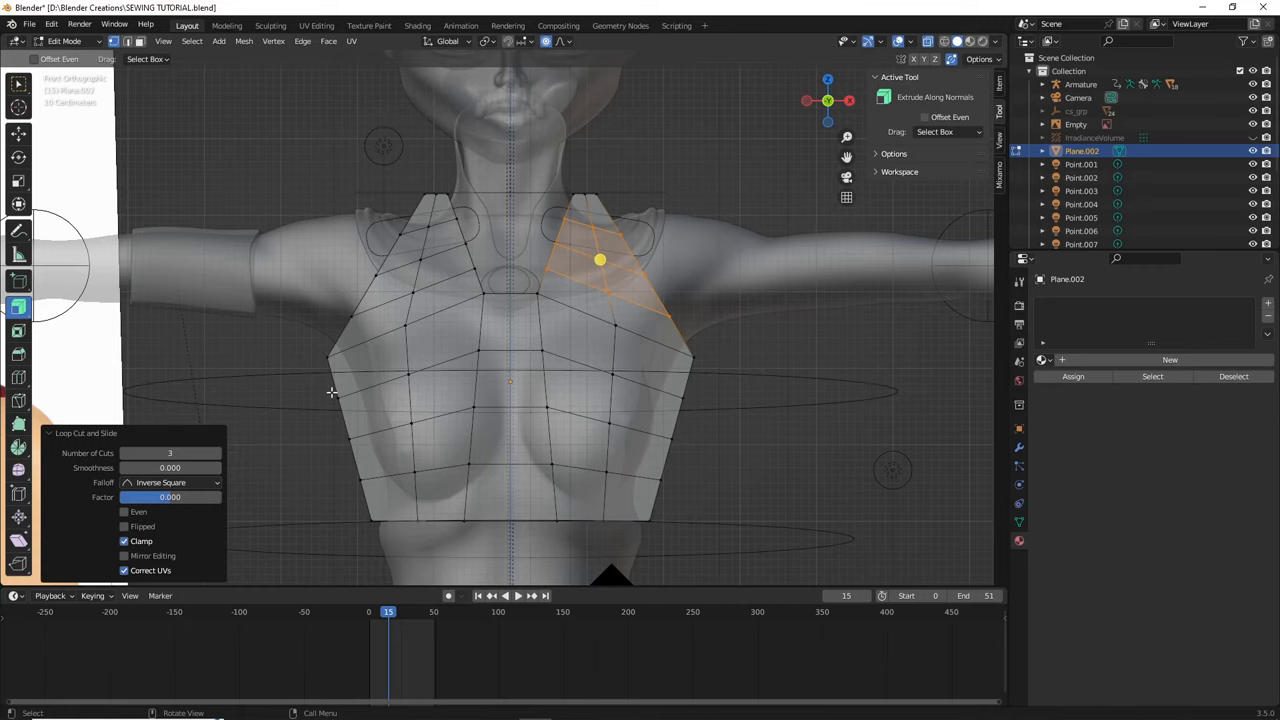
mouse_move(536, 380)
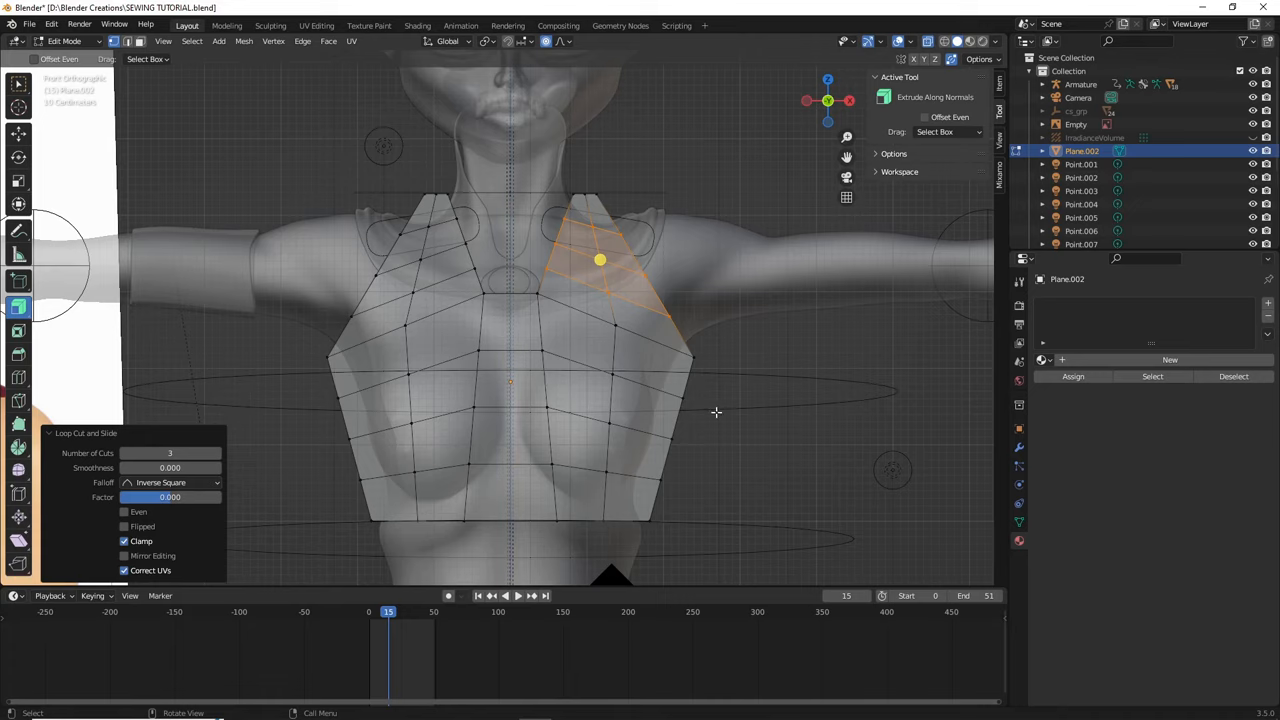
mouse_move(724, 418)
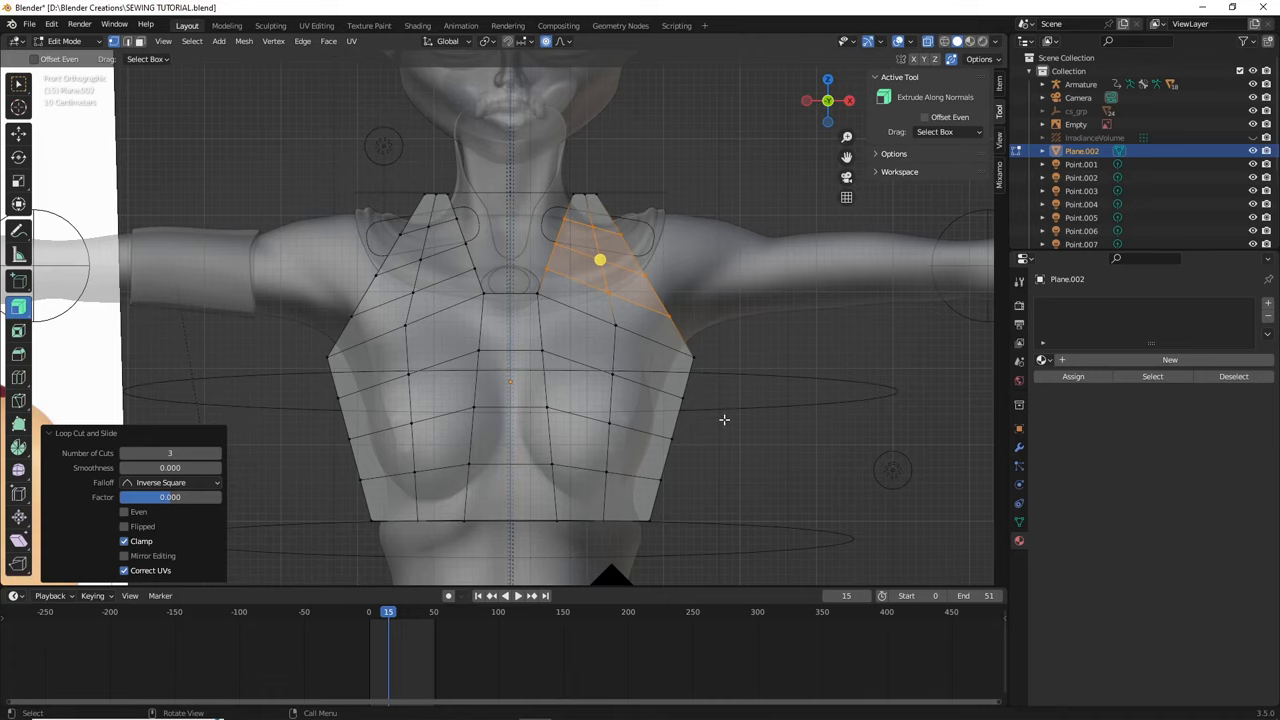
mouse_move(726, 432)
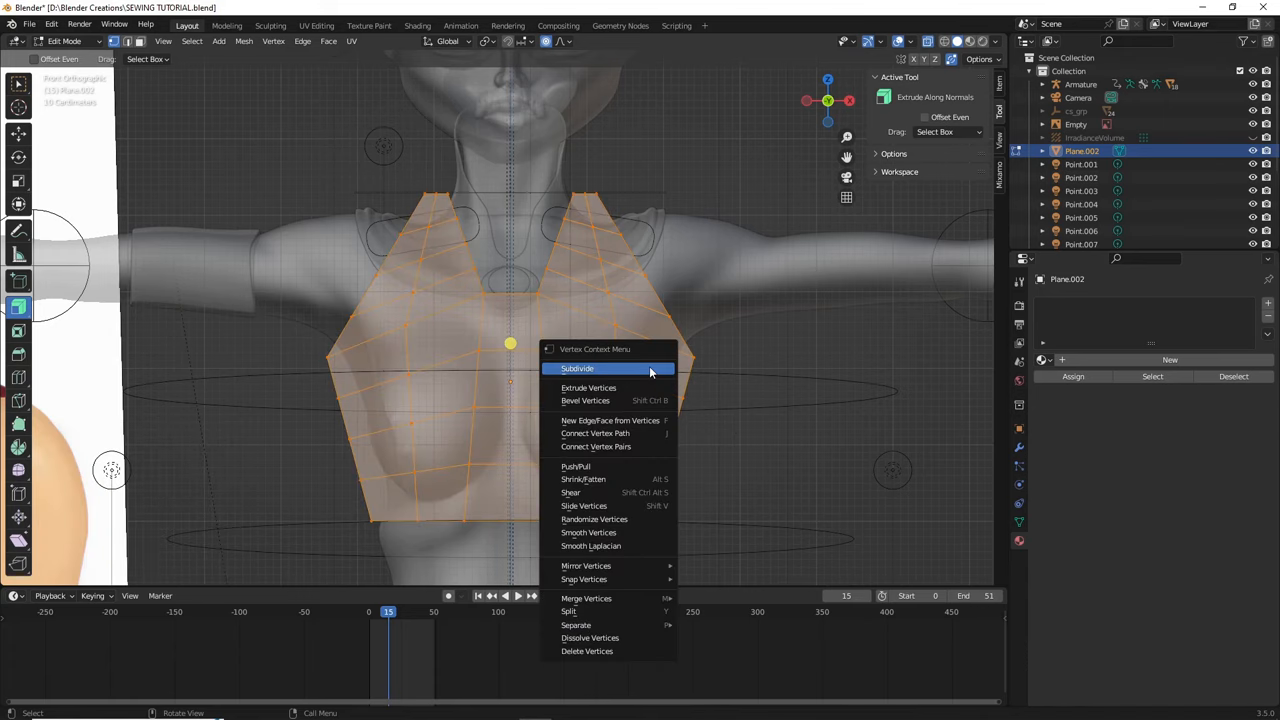
Subdivide the whole panel twice into a dense grid and return to Object Mode.
left_click(576, 368)
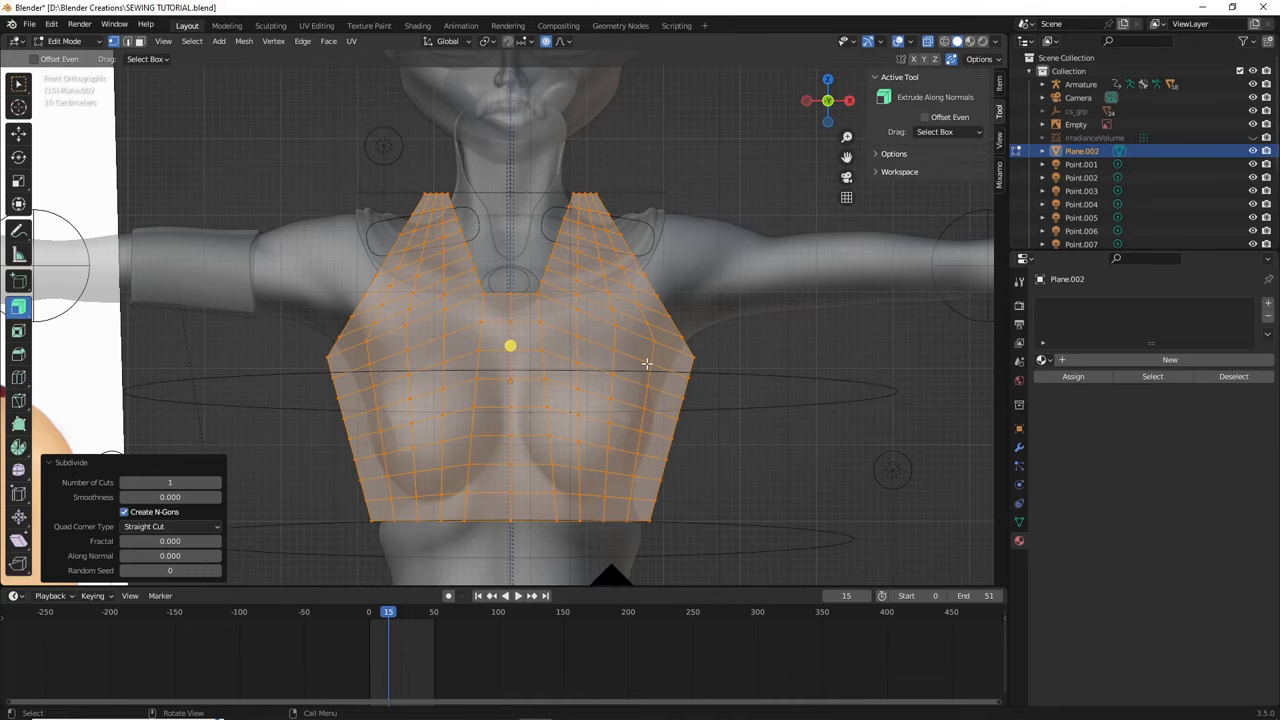
right_click(648, 364)
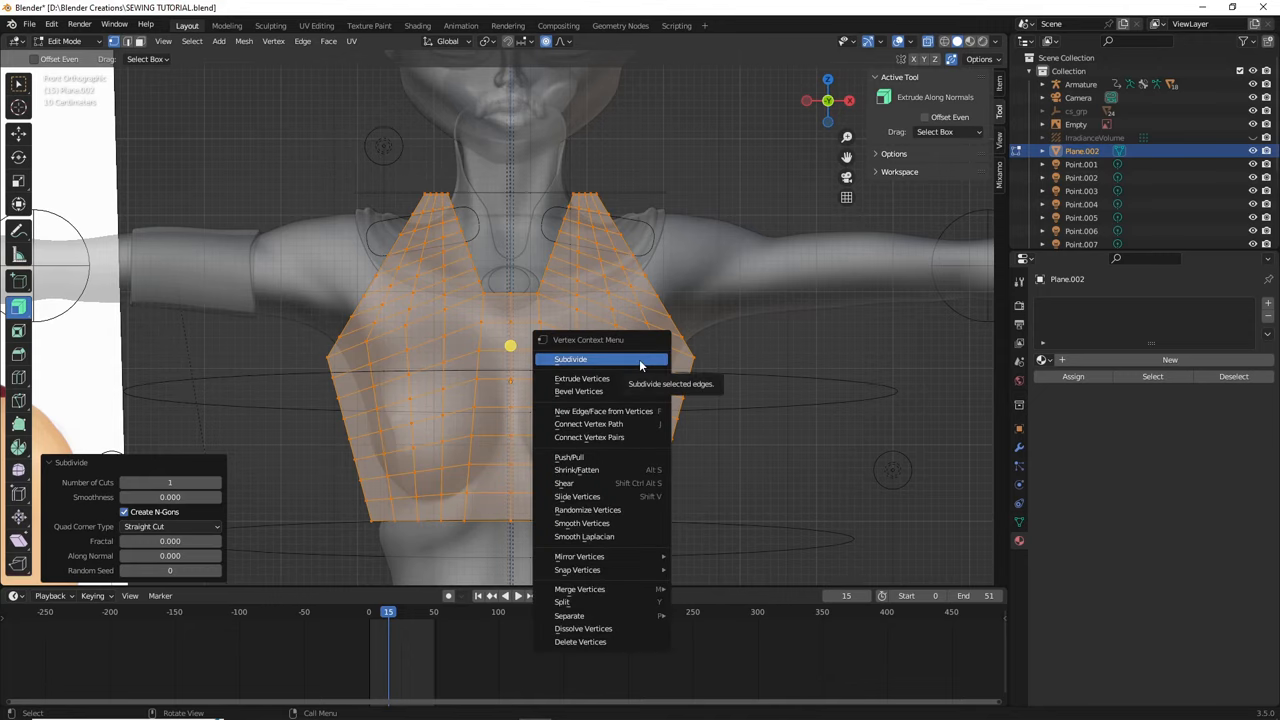
left_click(570, 360)
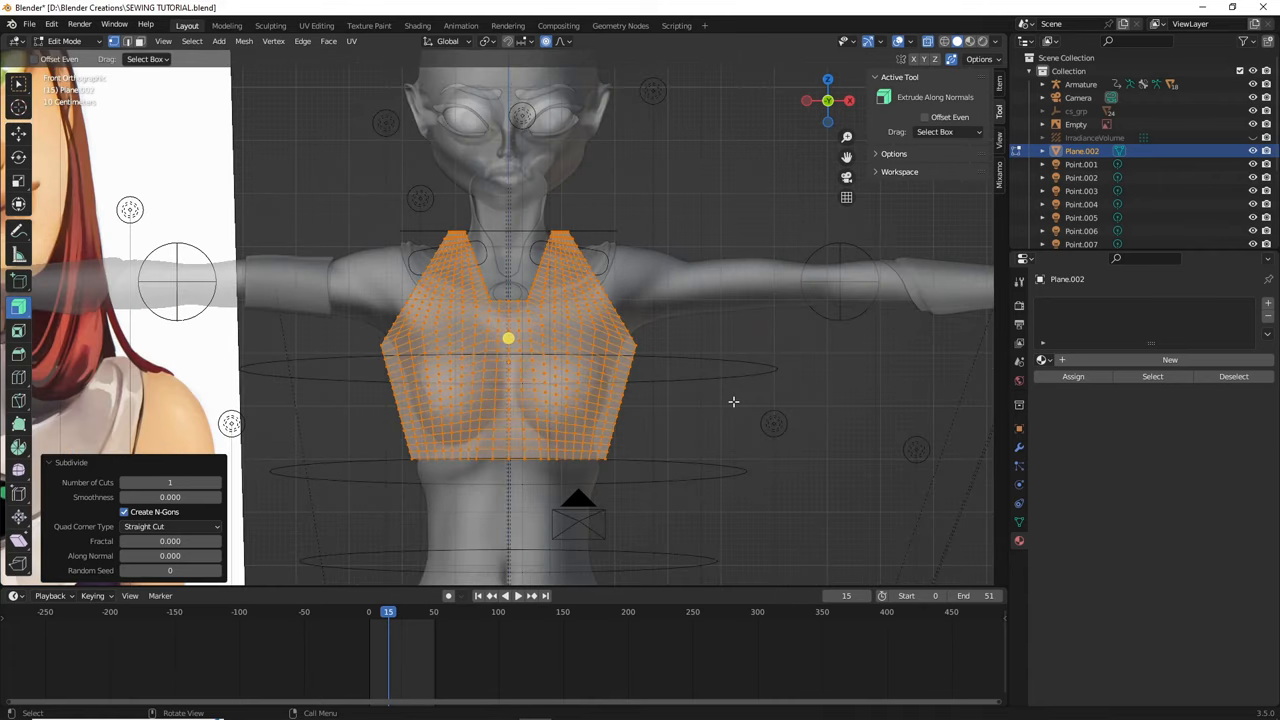
key("Tab")
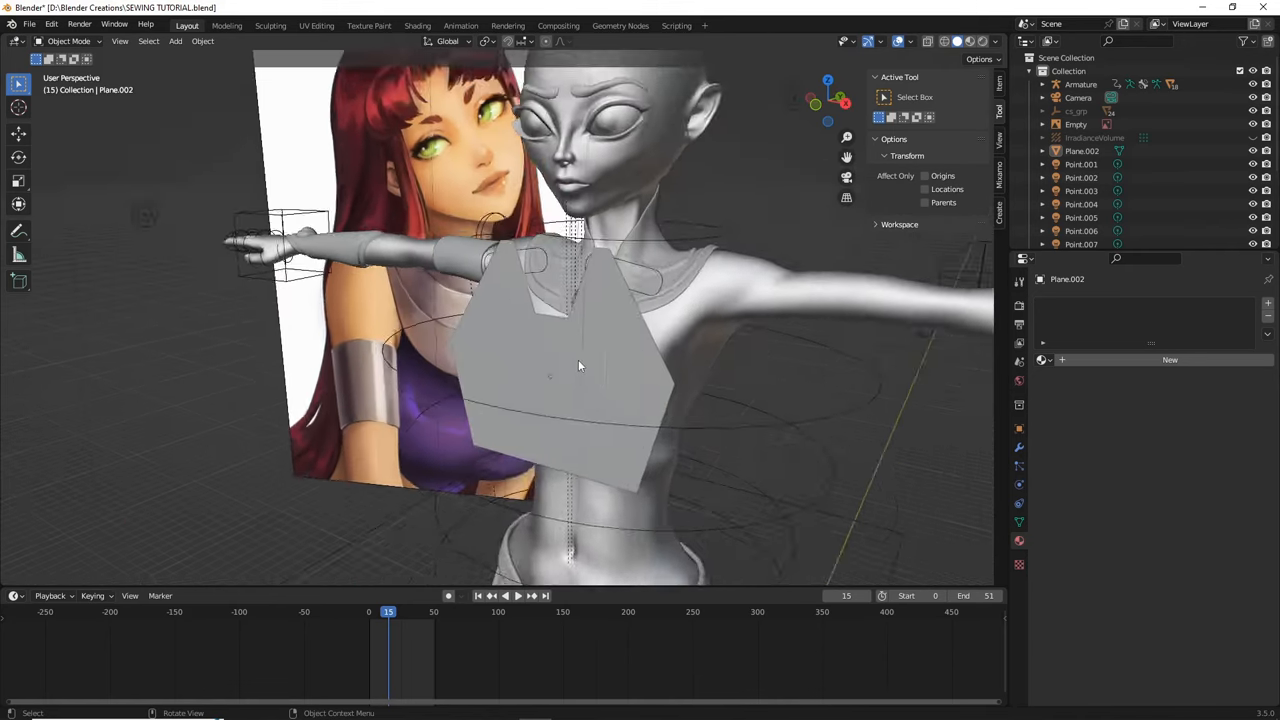
Check the subdivided panel in Edit Mode and return to Object Mode.
key("Tab")
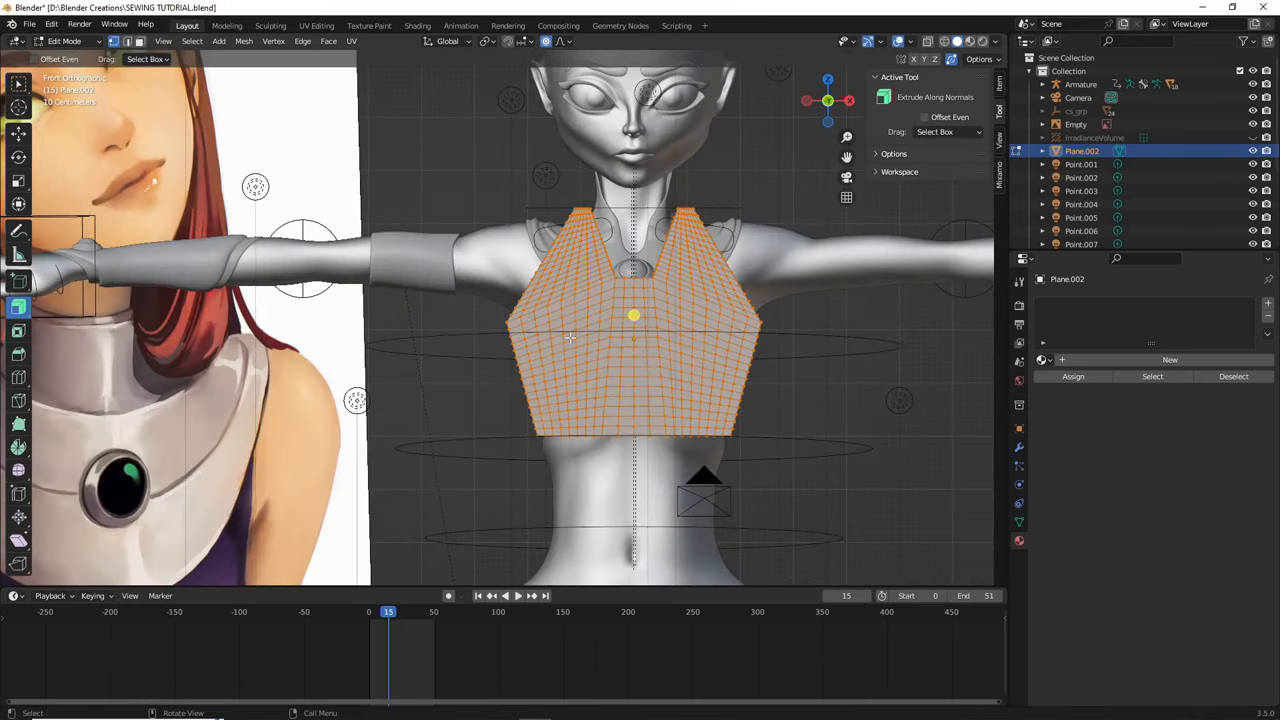
key("Tab")
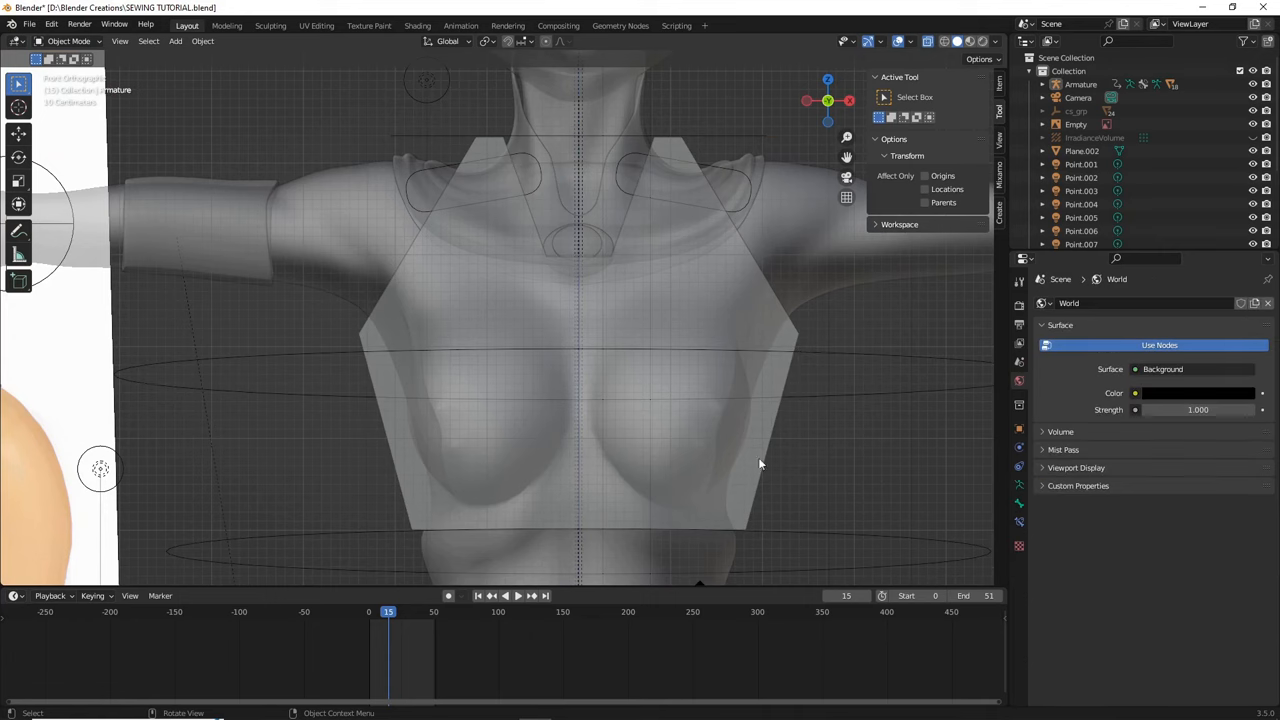
mouse_move(660, 518)
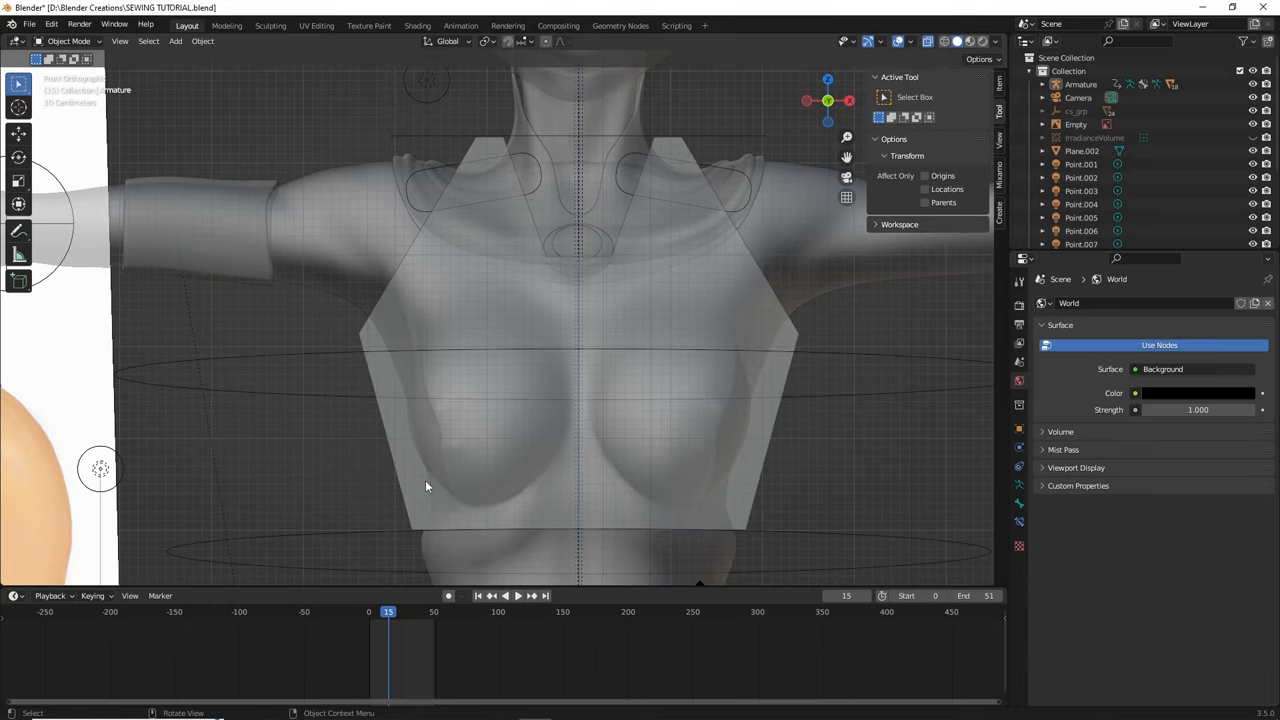
mouse_move(420, 438)
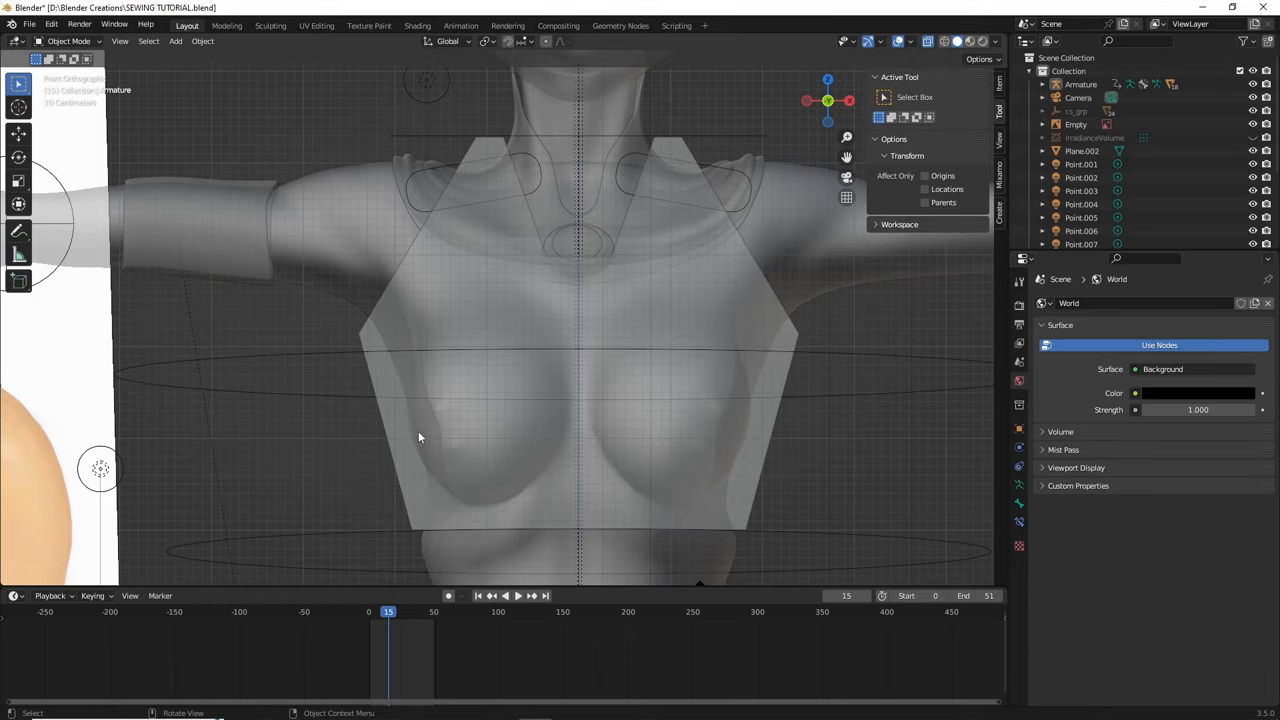
mouse_move(616, 348)
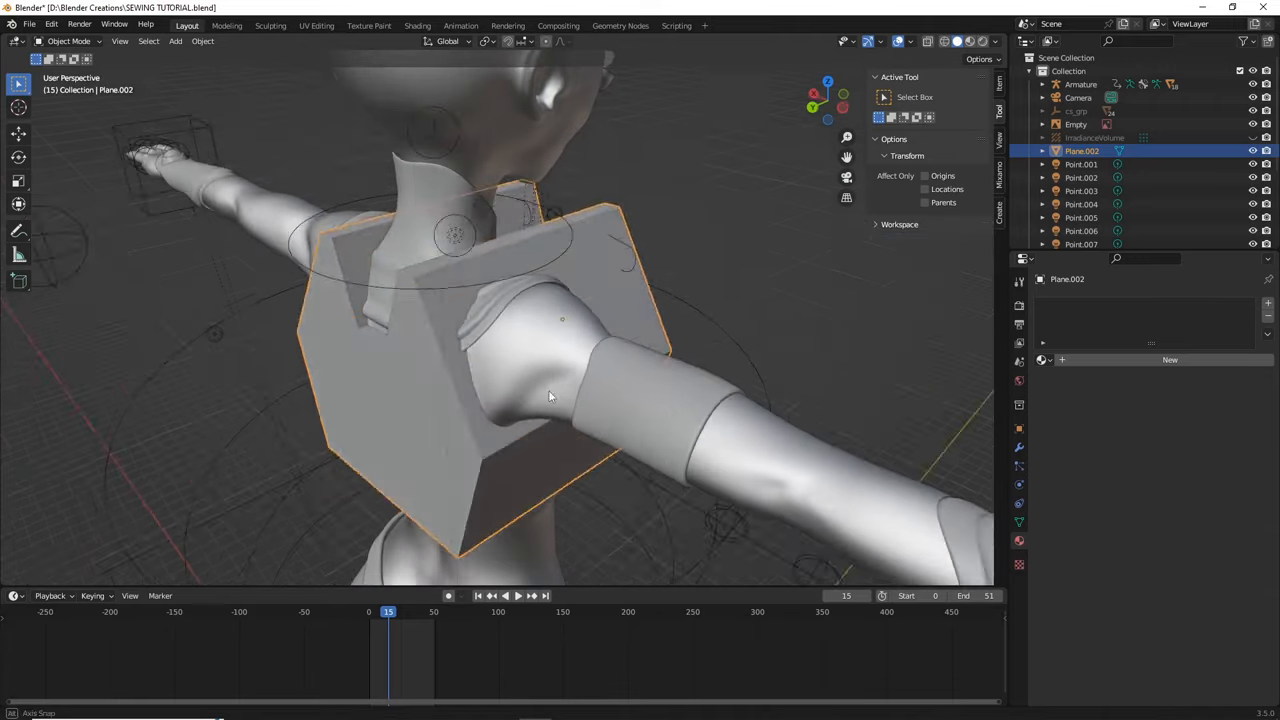
Enter Edit Mode on the crop top and select the side faces joining front and back.
key("Tab")
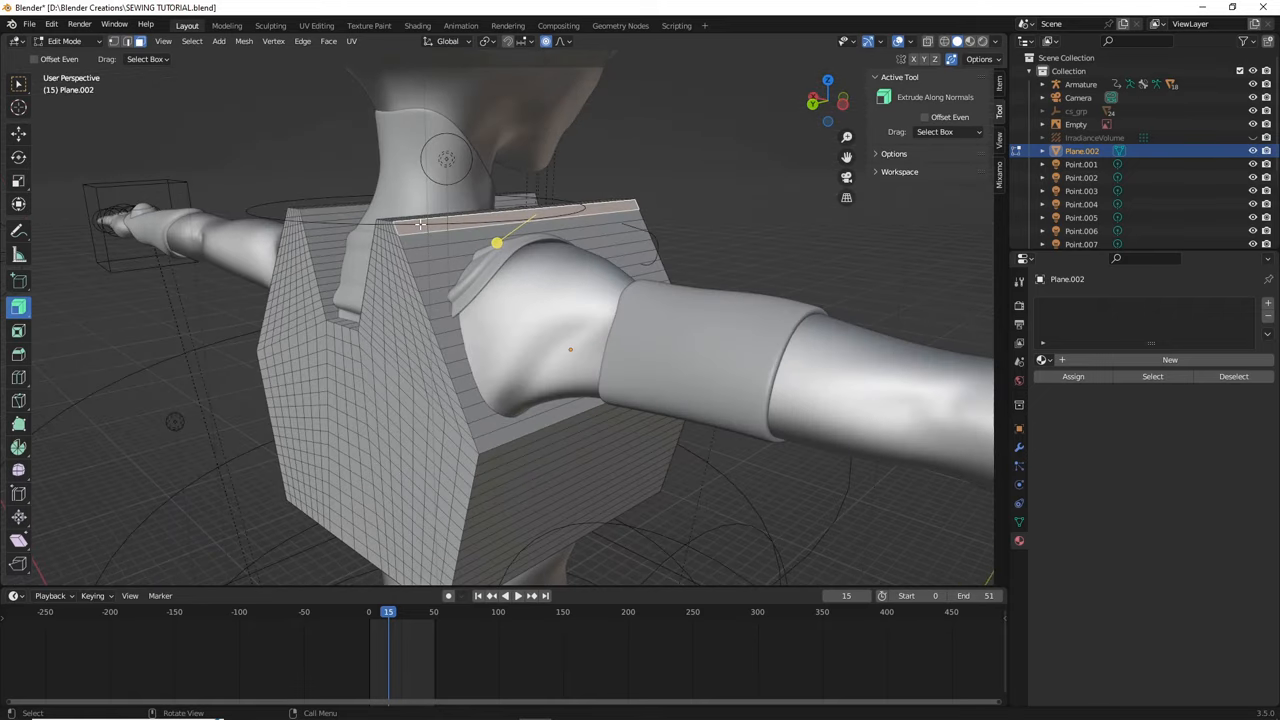
mouse_move(506, 424)
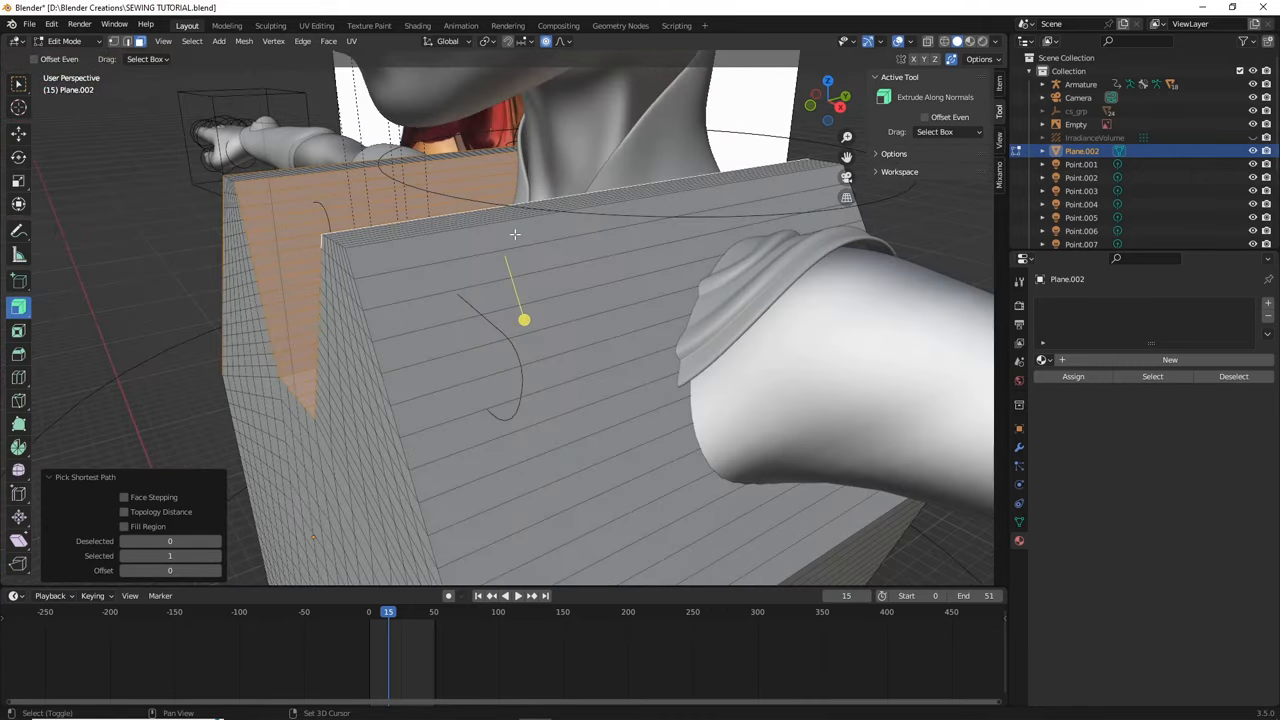
left_click_drag(516, 234, 666, 424)
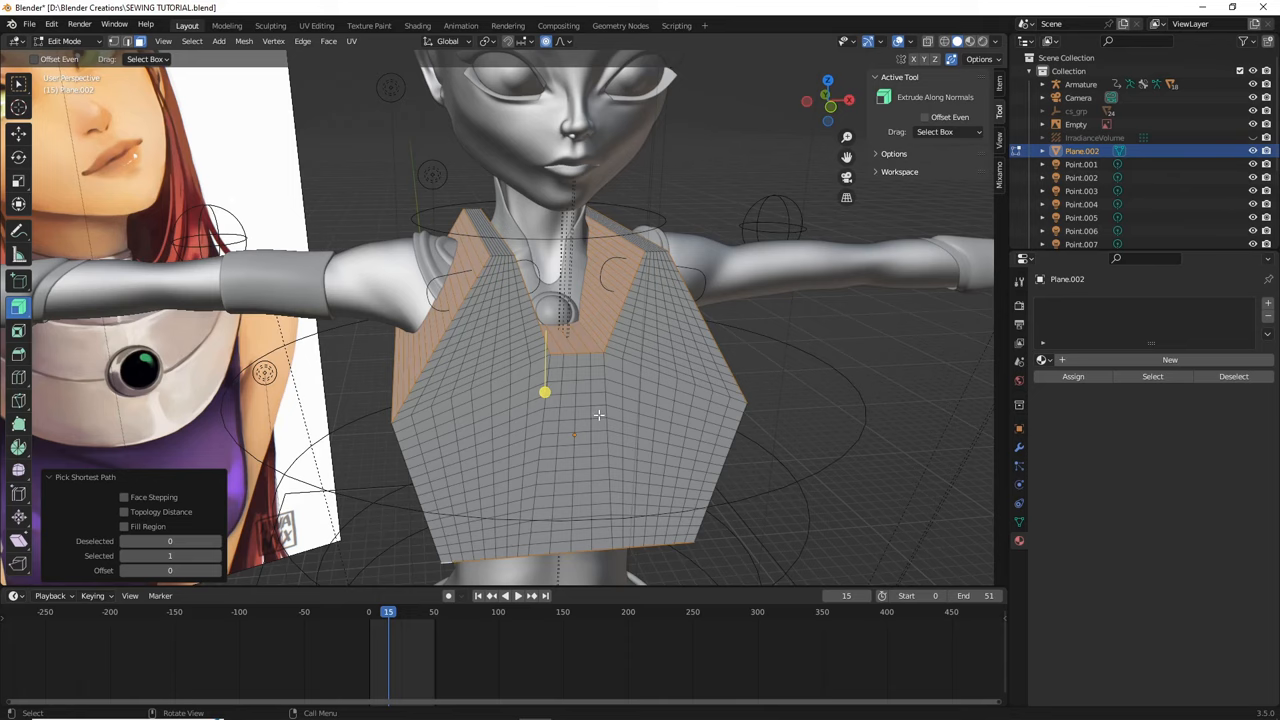
mouse_move(628, 408)
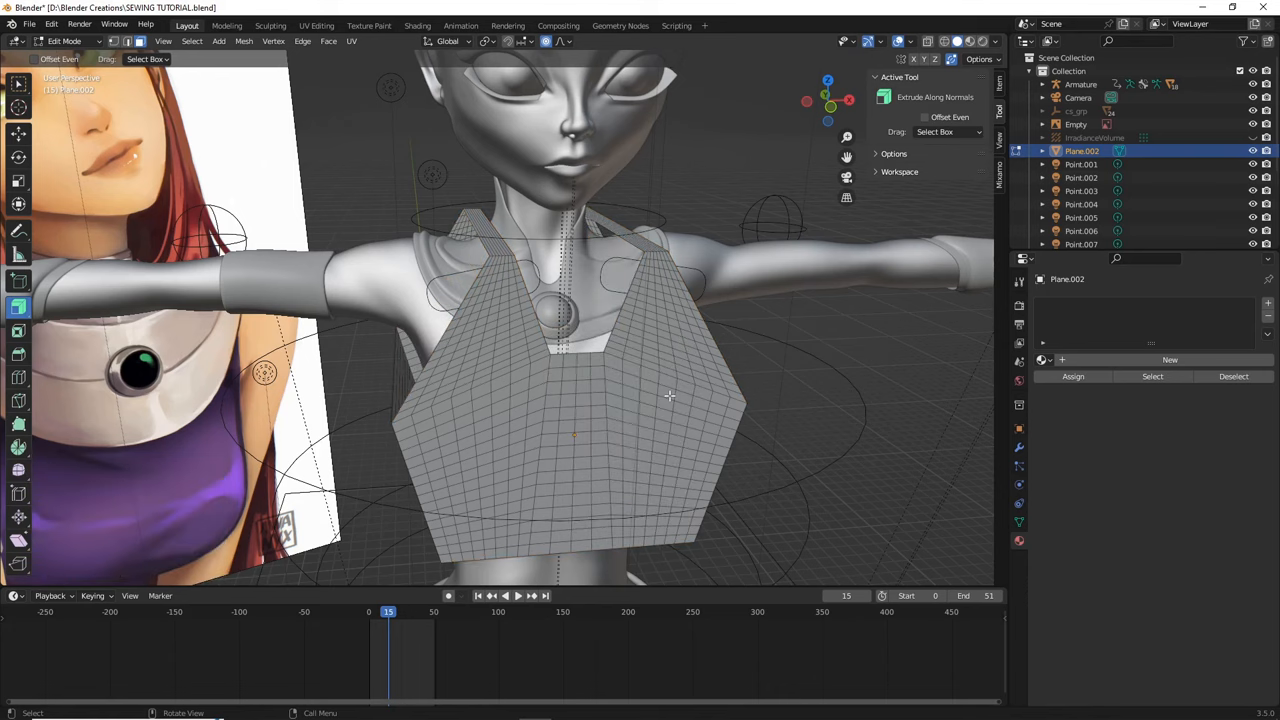
left_click_drag(670, 396, 552, 388)
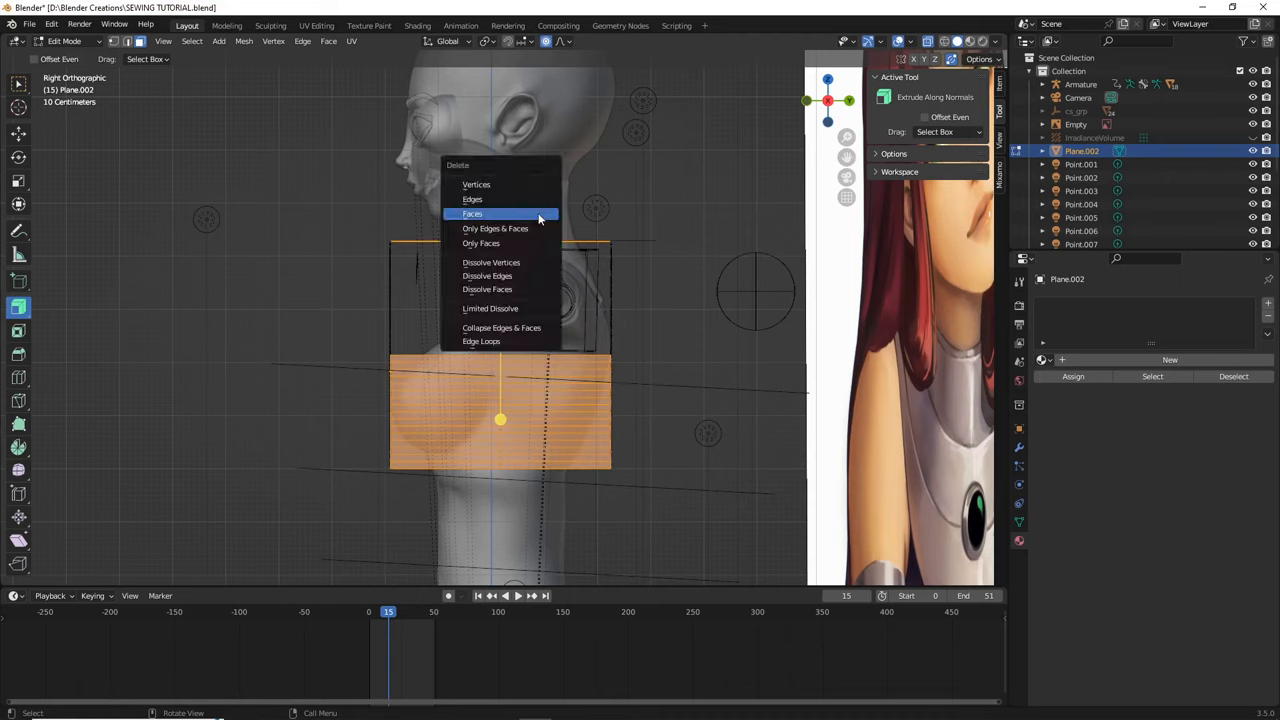
Delete the selected side faces, leaving an open shell pulled around the torso.
left_click(472, 212)
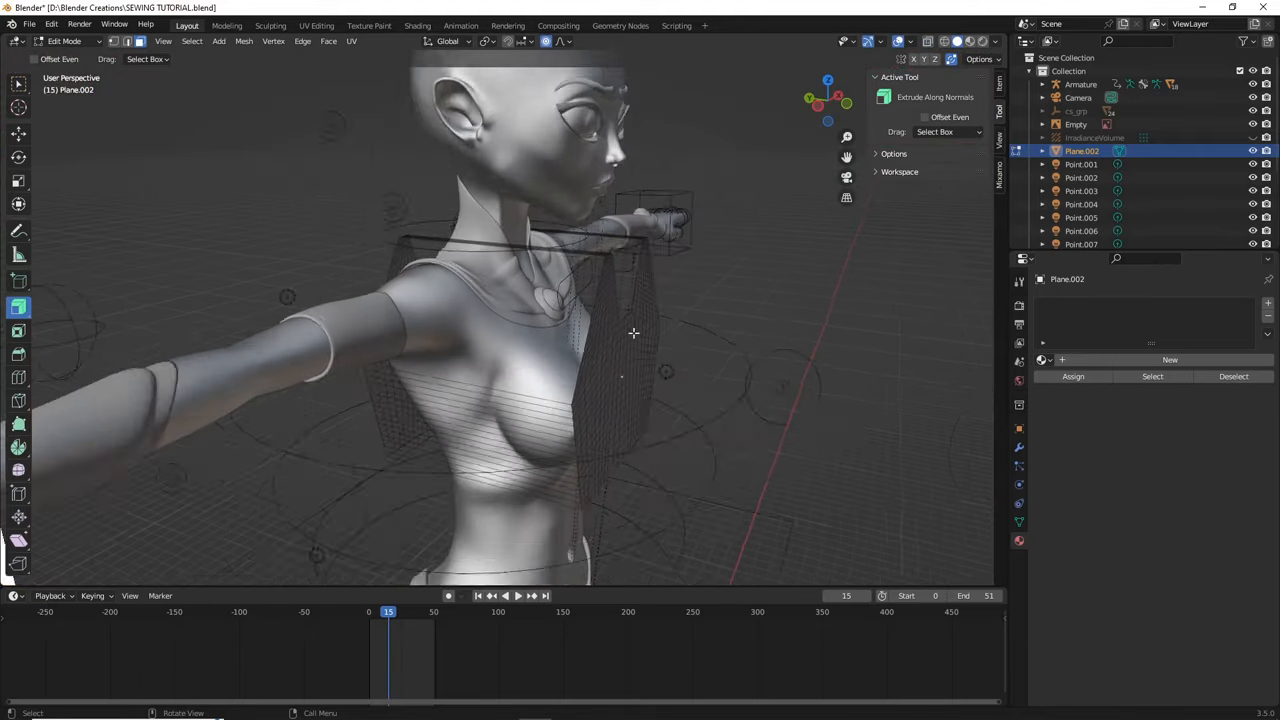
left_click_drag(632, 332, 690, 336)
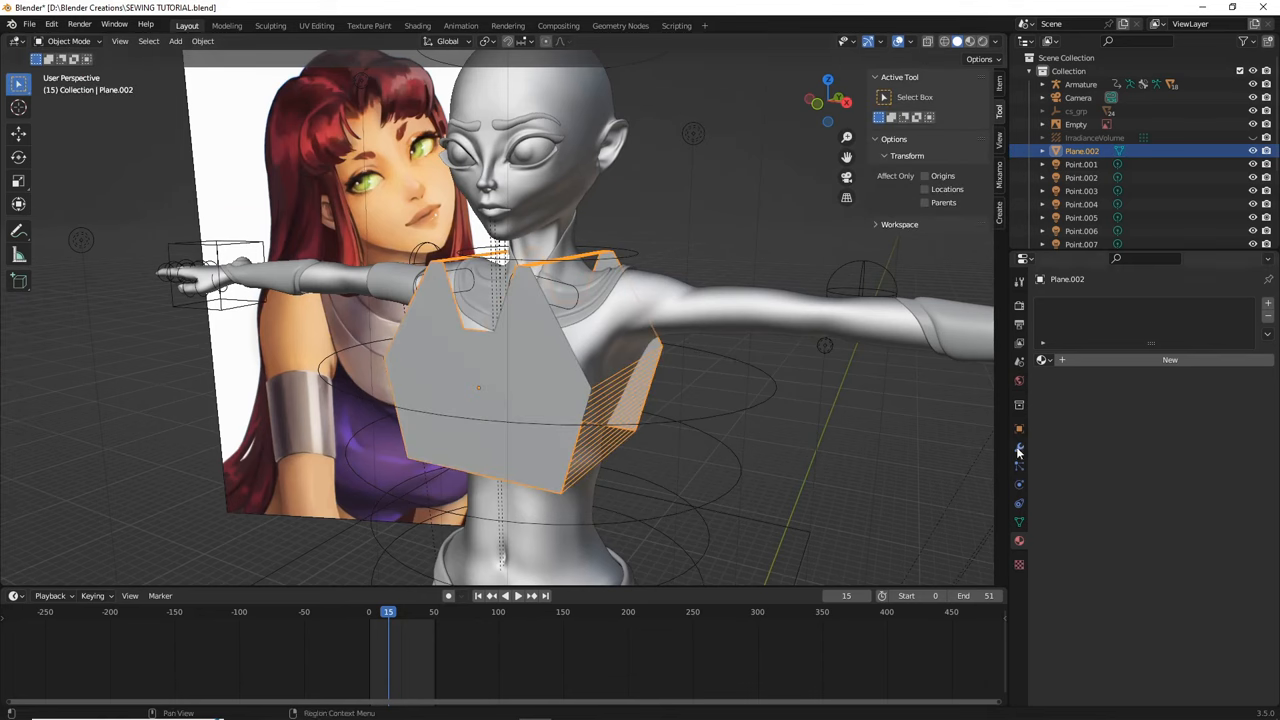
Add Cloth physics to the crop-top pattern in Physics Properties and review its settings.
left_click(1020, 486)
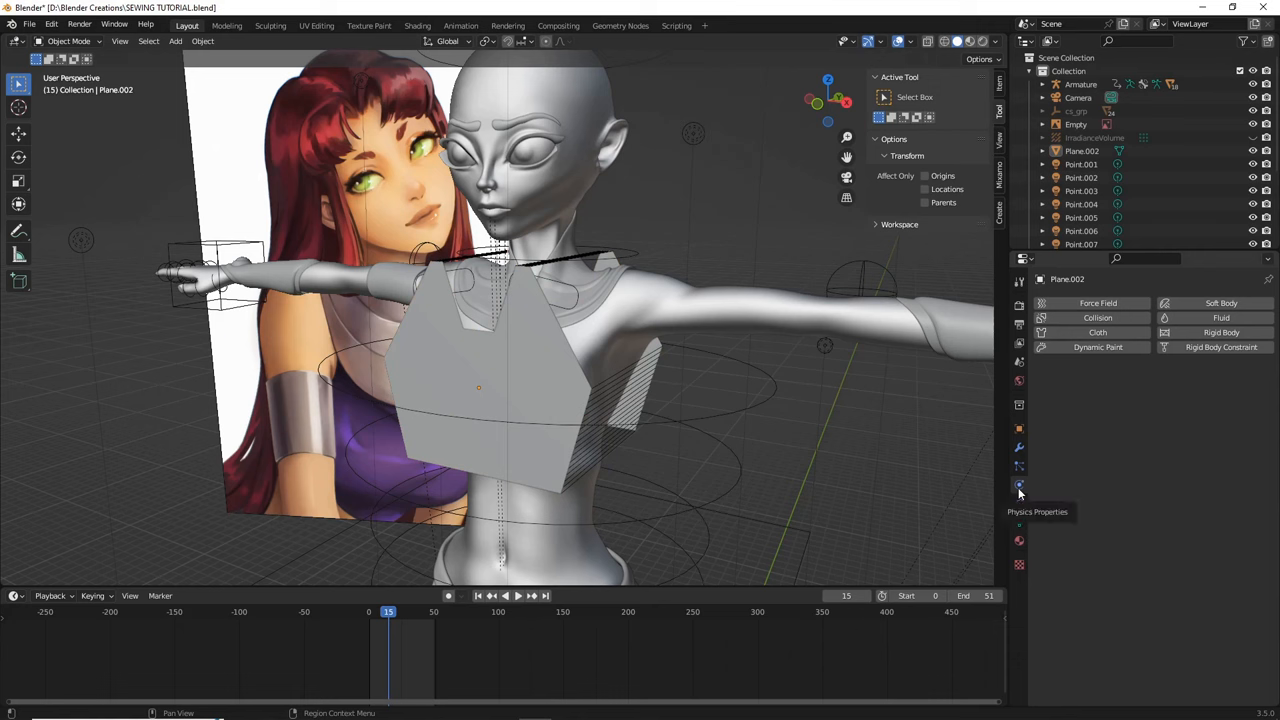
left_click(1096, 332)
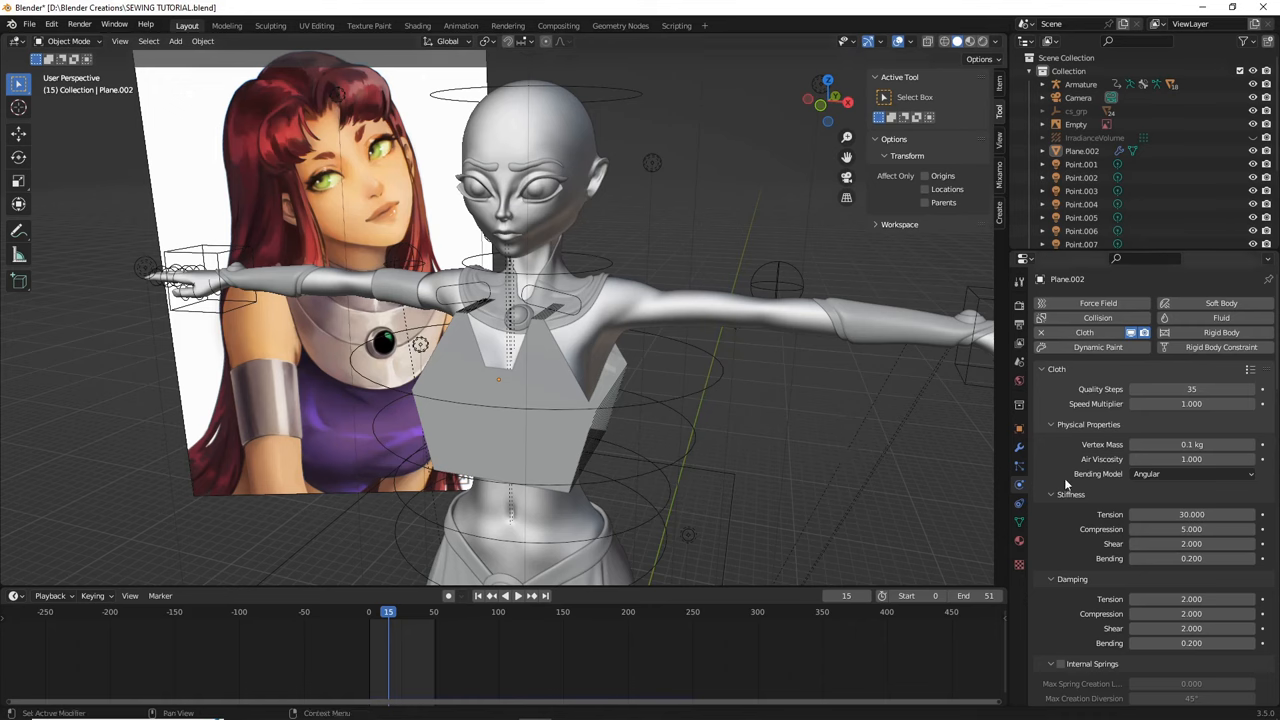
scroll("down", 3)
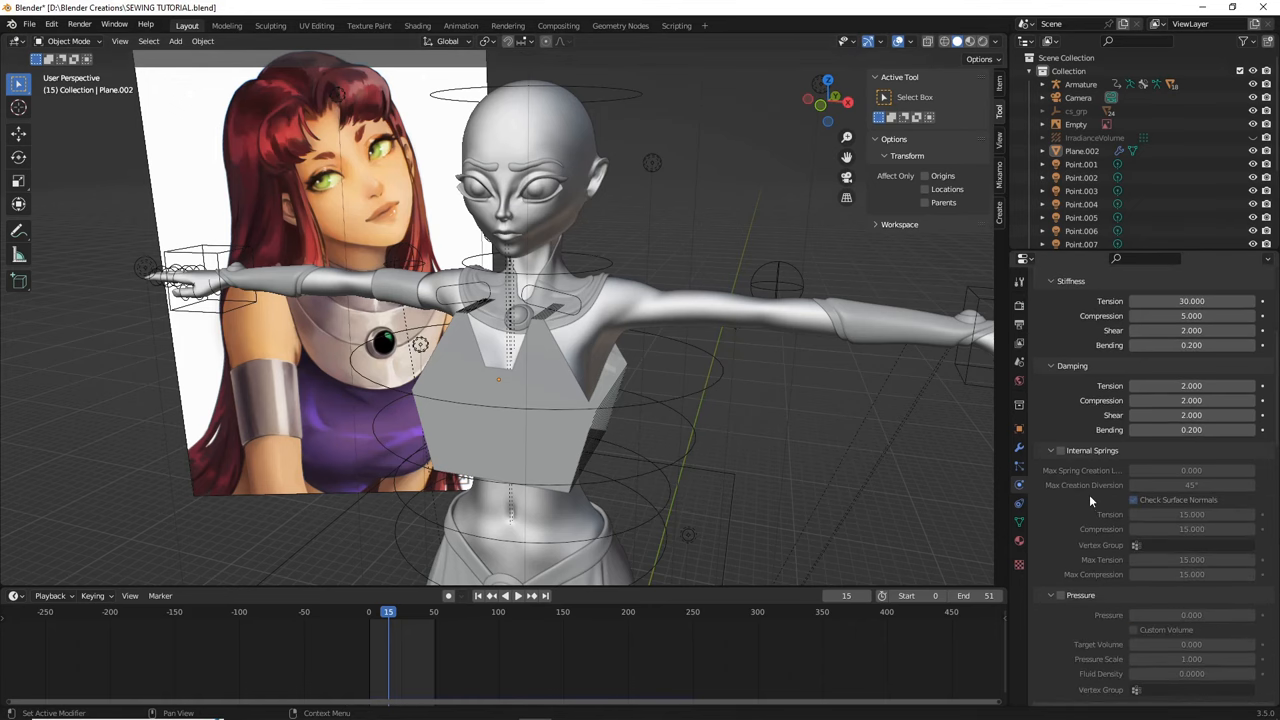
scroll("down", 3)
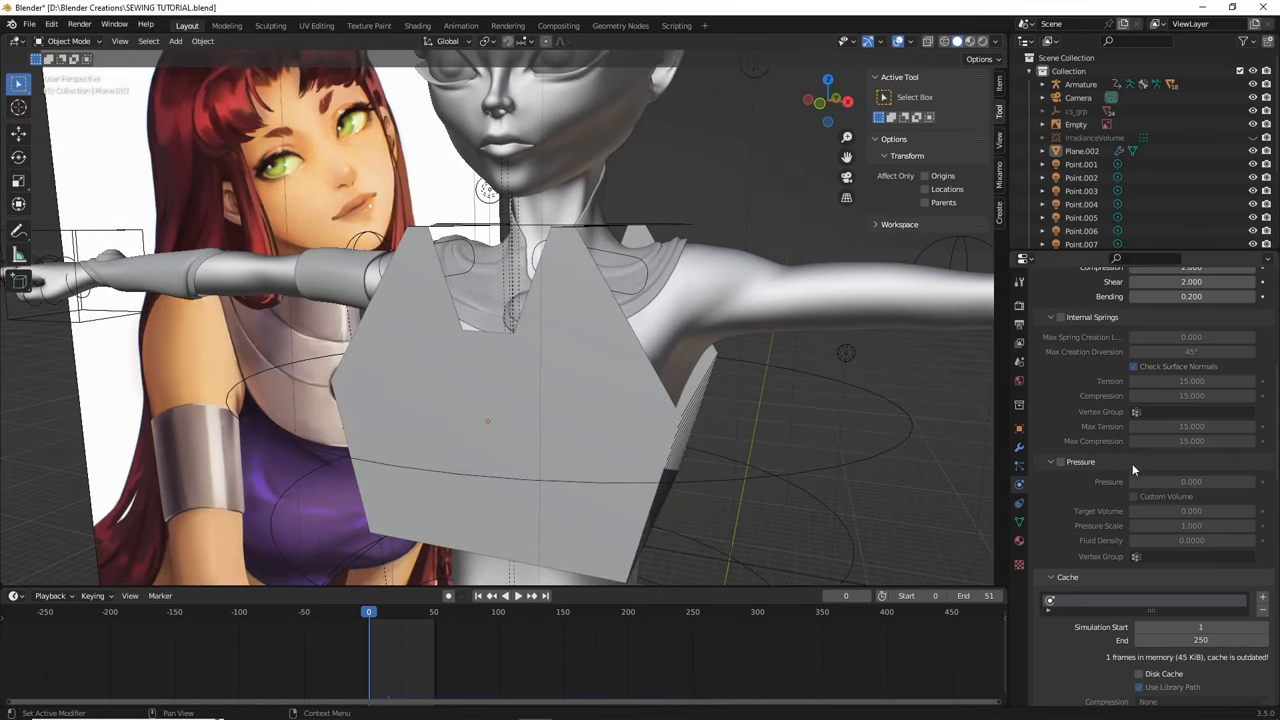
mouse_move(1112, 476)
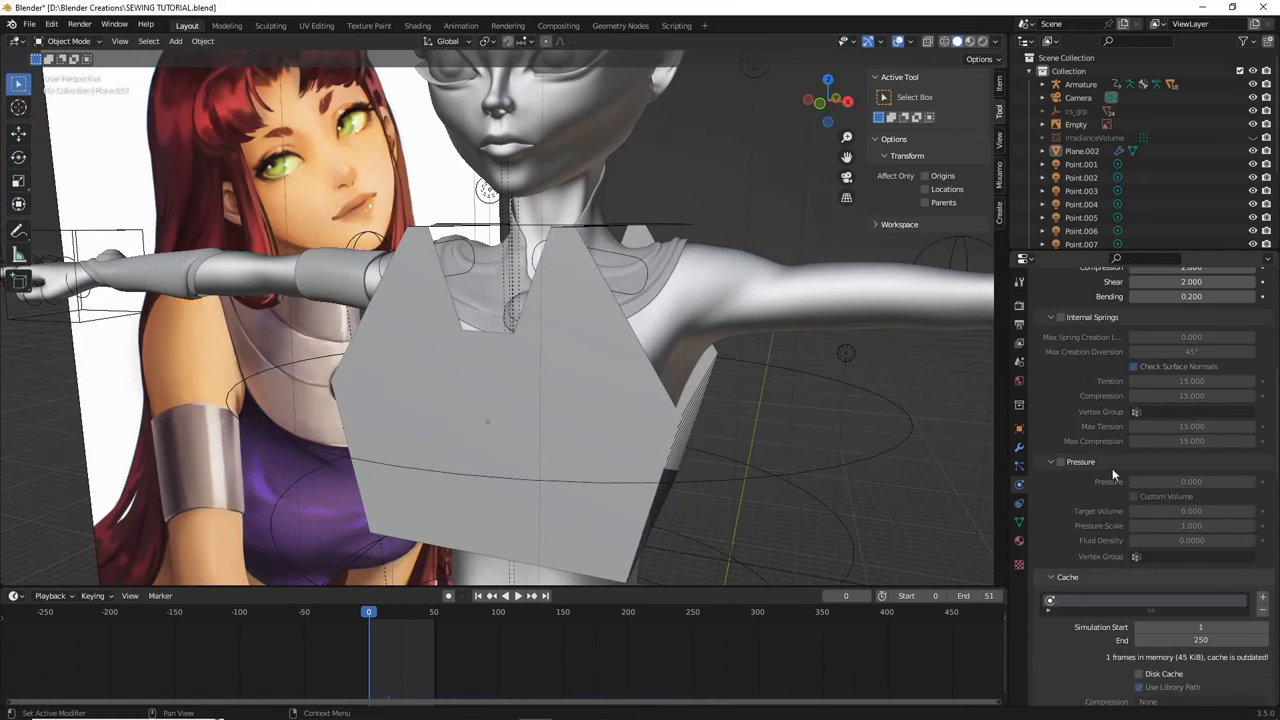
scroll("down", 3)
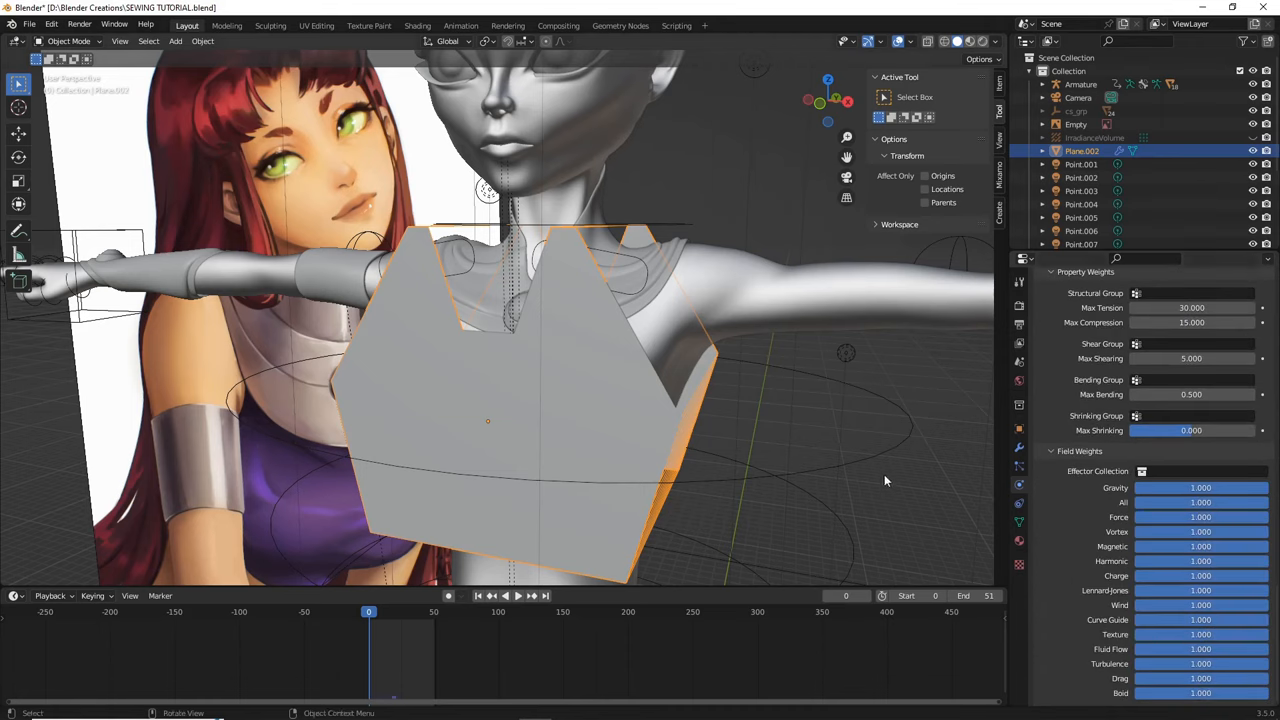
Set cloth collision quality to 12, enable sewing and cap the cache at 20 frames.
left_click(1200, 488)
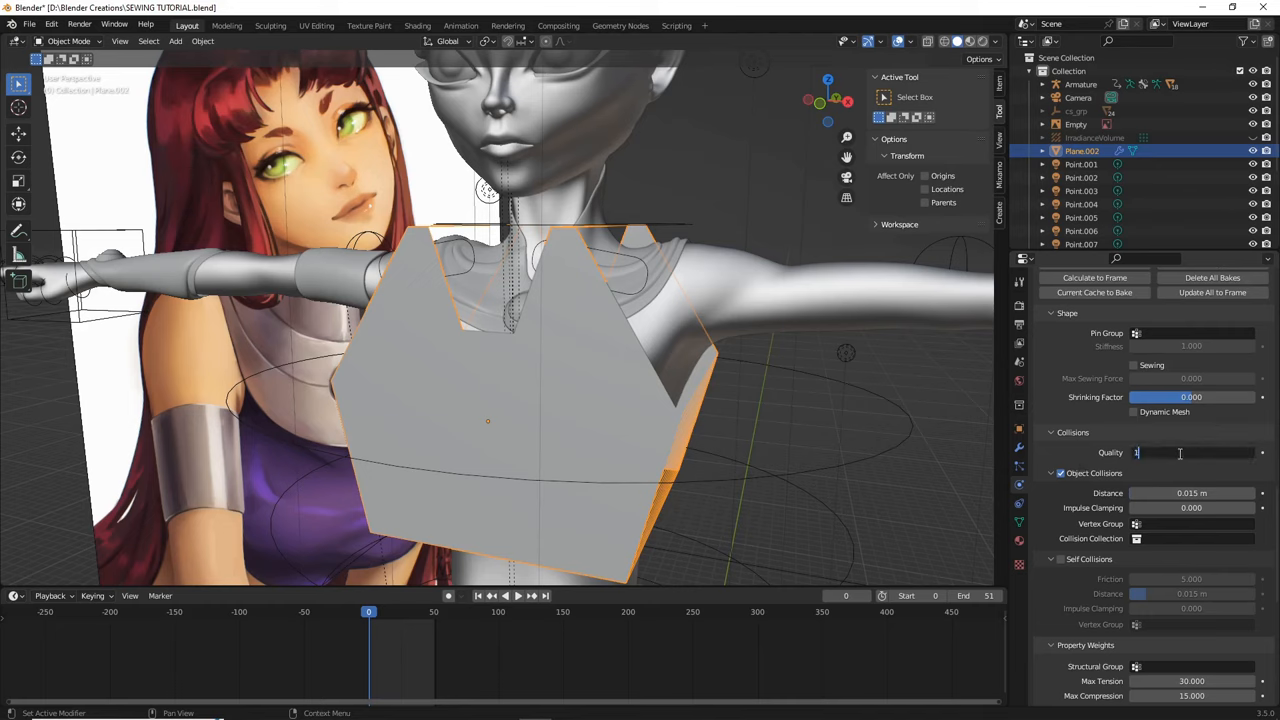
type("12")
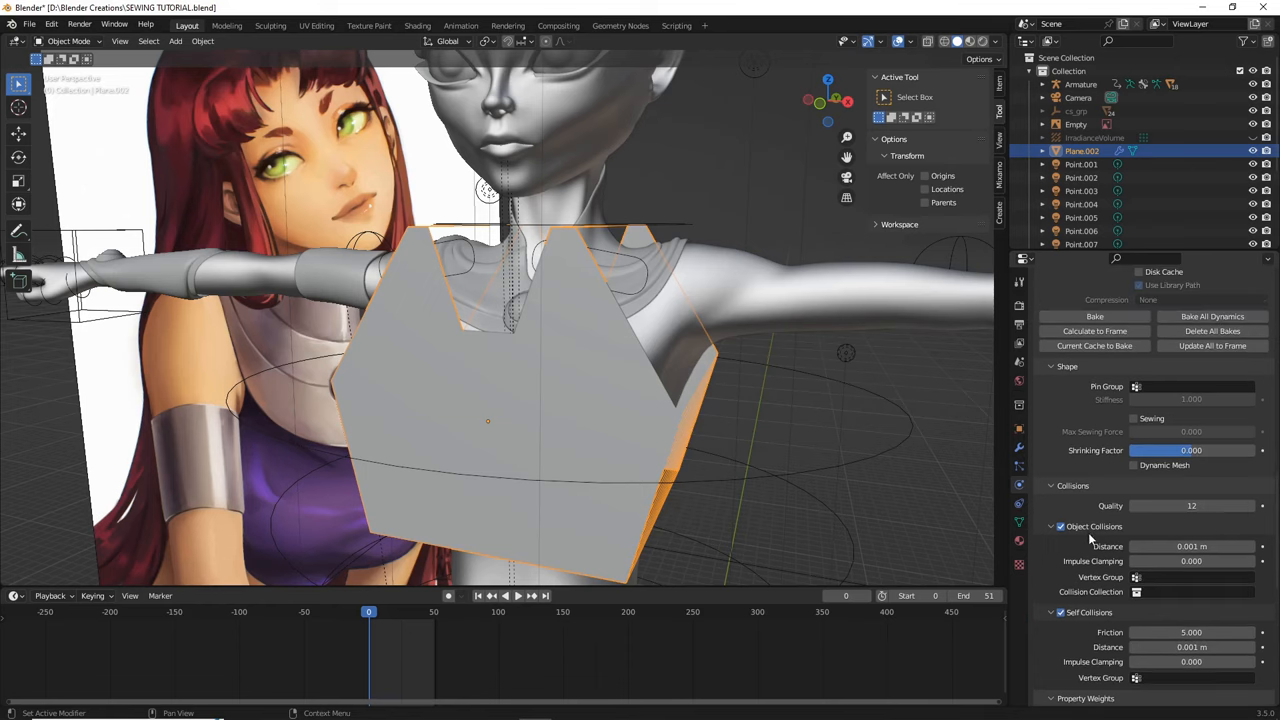
mouse_move(1088, 394)
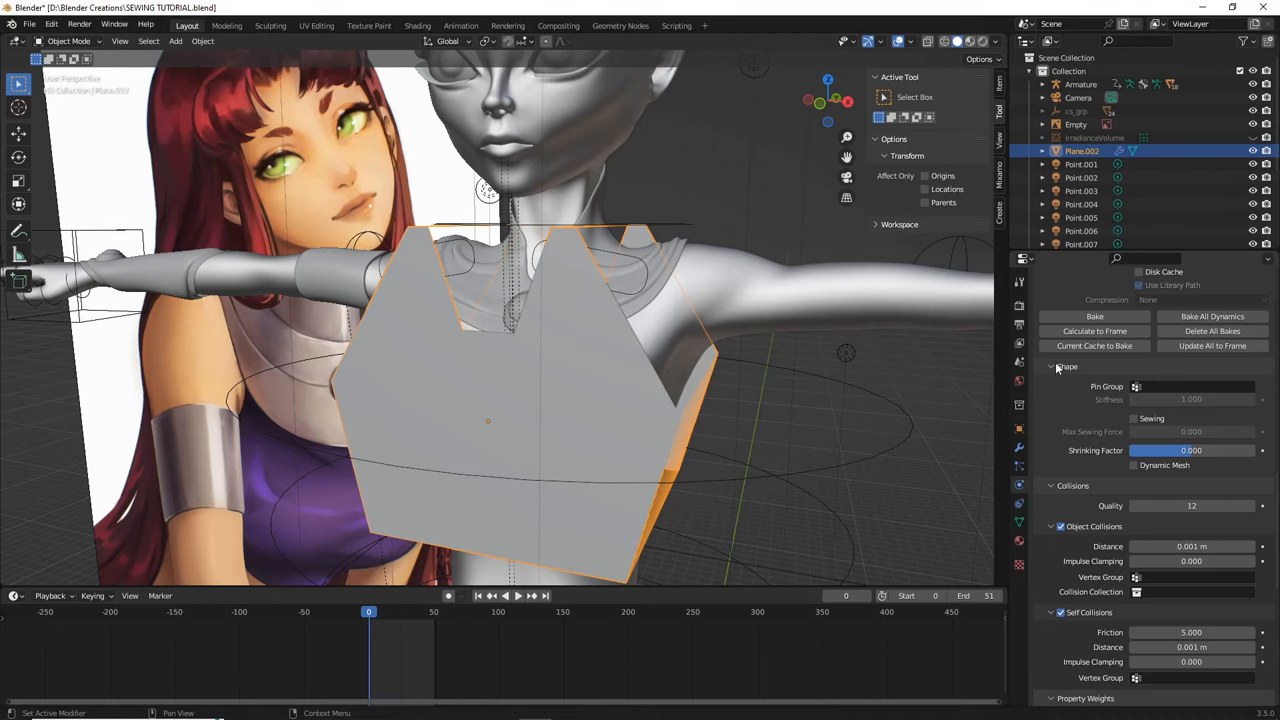
mouse_move(1132, 396)
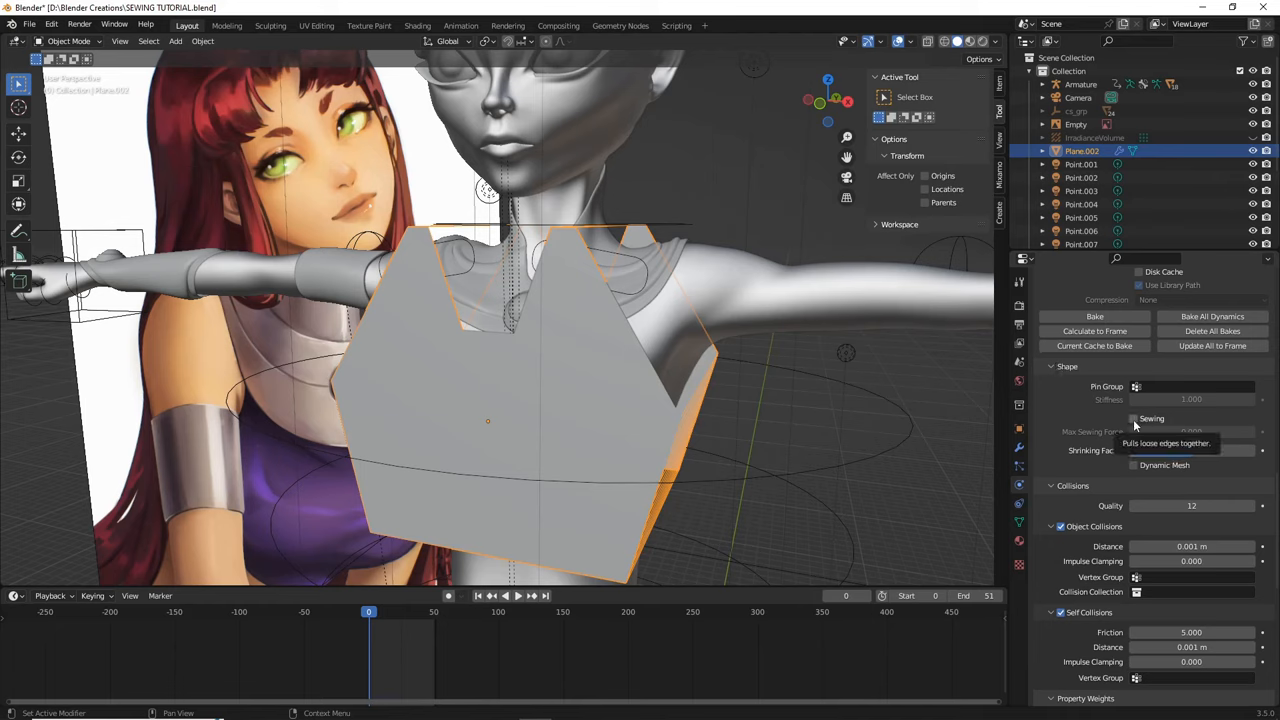
left_click(1134, 418)
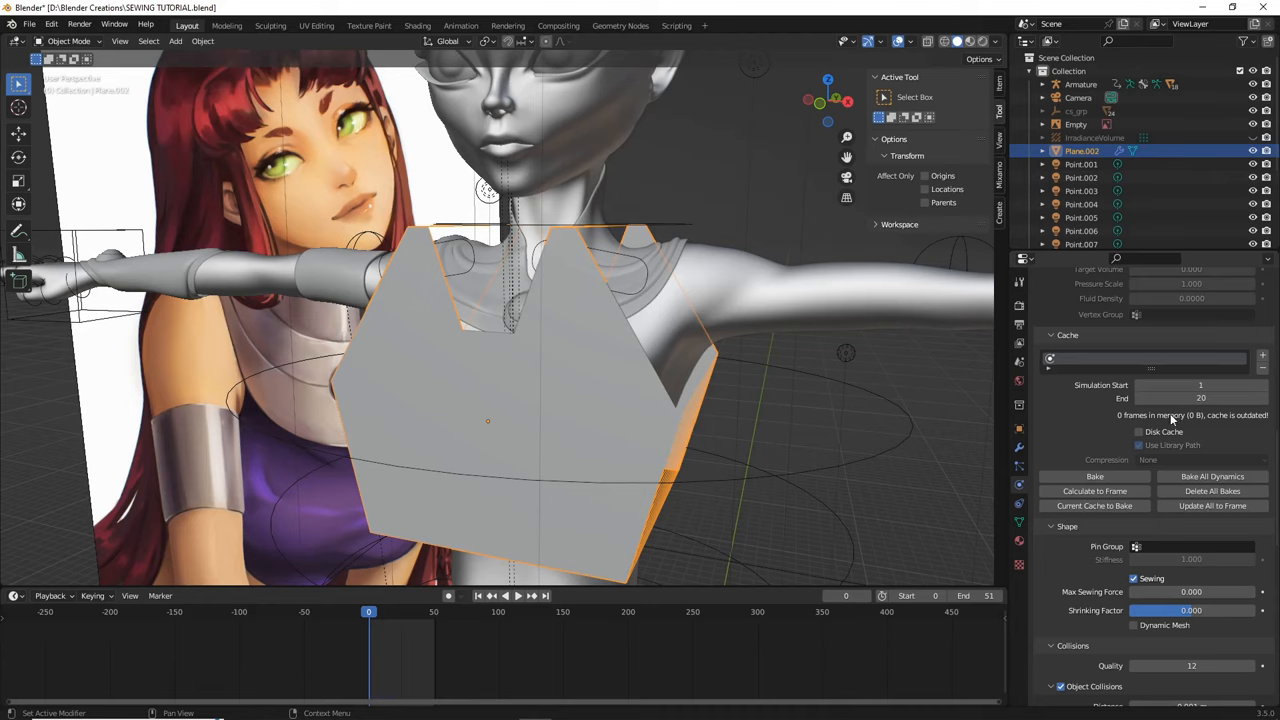
mouse_move(1084, 456)
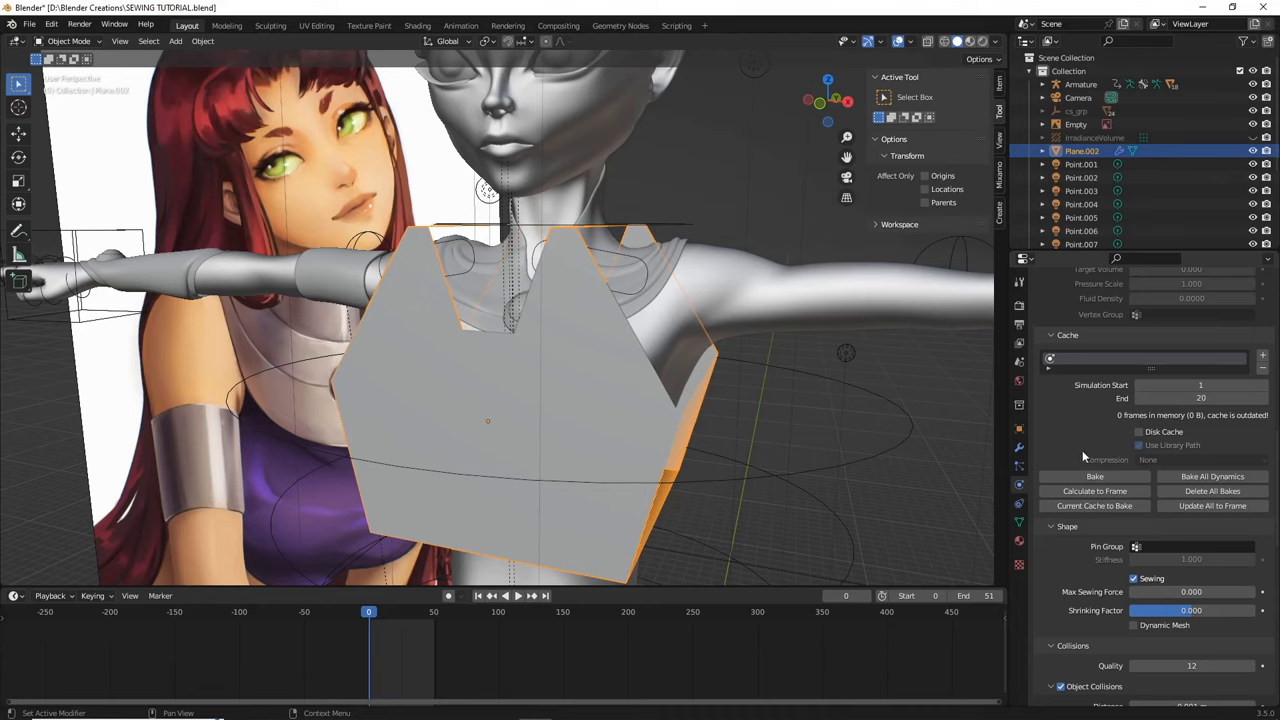
left_click(1094, 476)
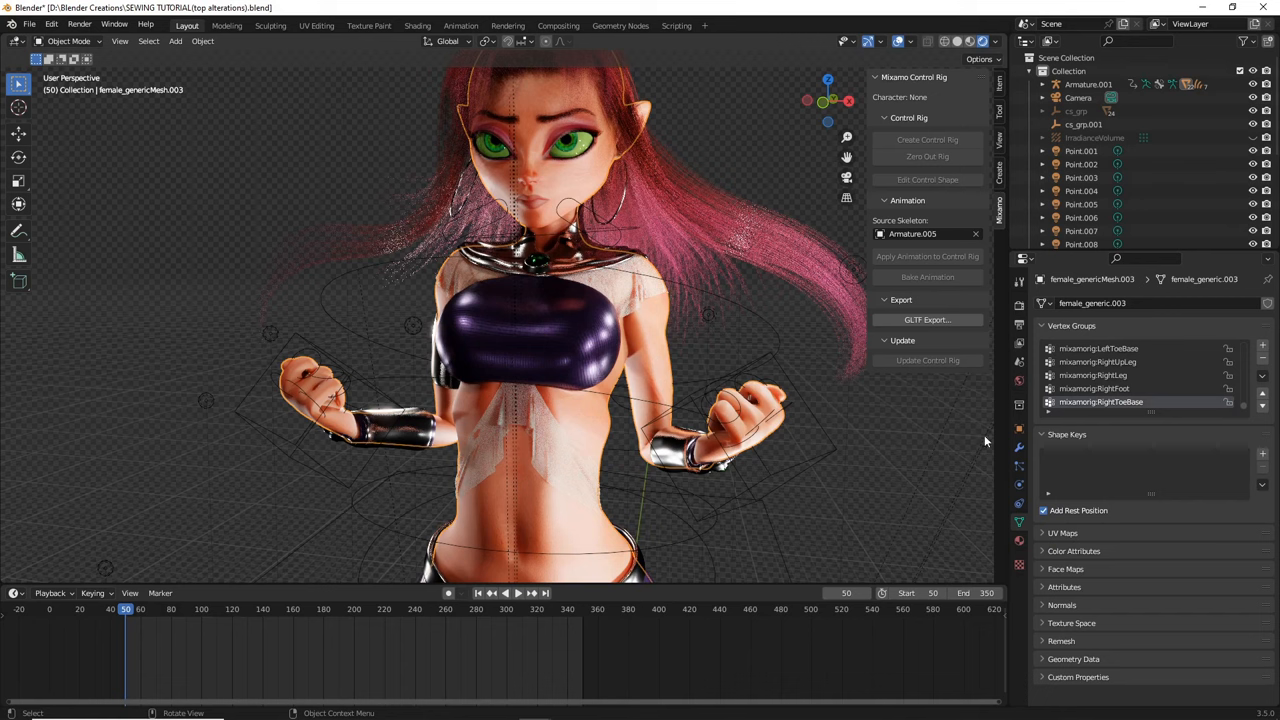
mouse_move(798, 408)
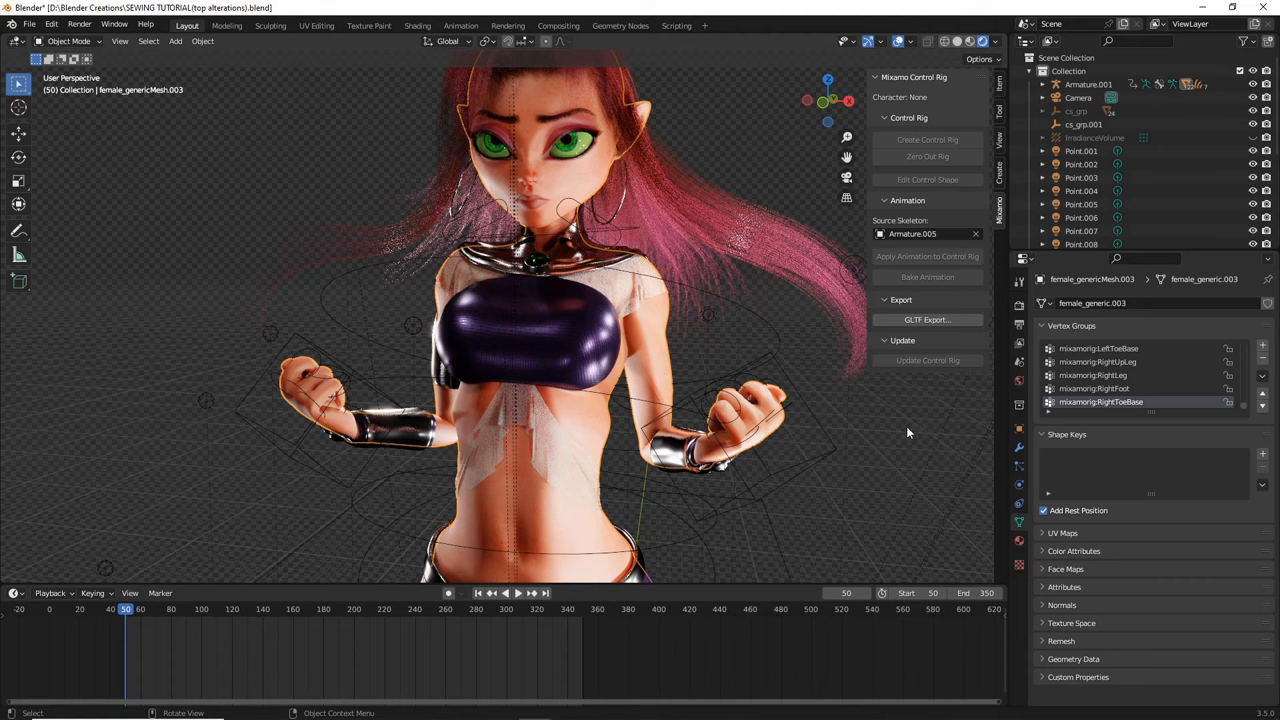
mouse_move(888, 432)
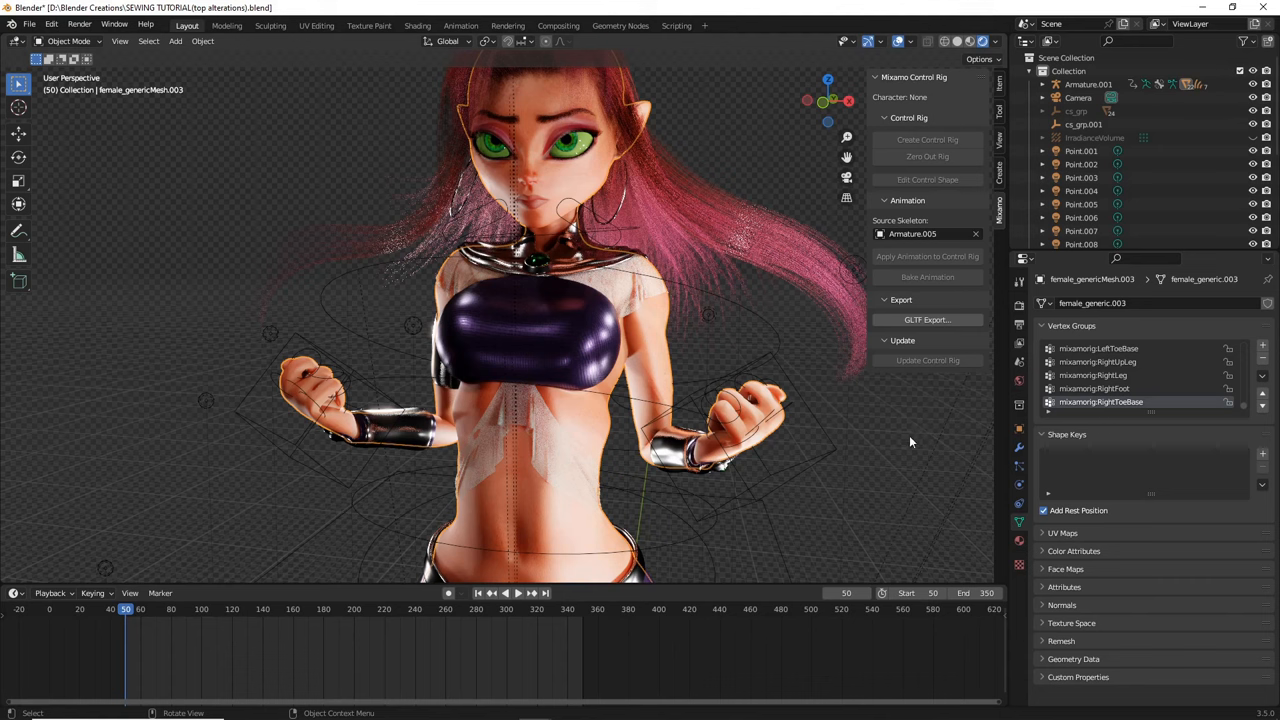
Review the body mesh's modifier stack: armature, collision and subdivision.
left_click(1020, 452)
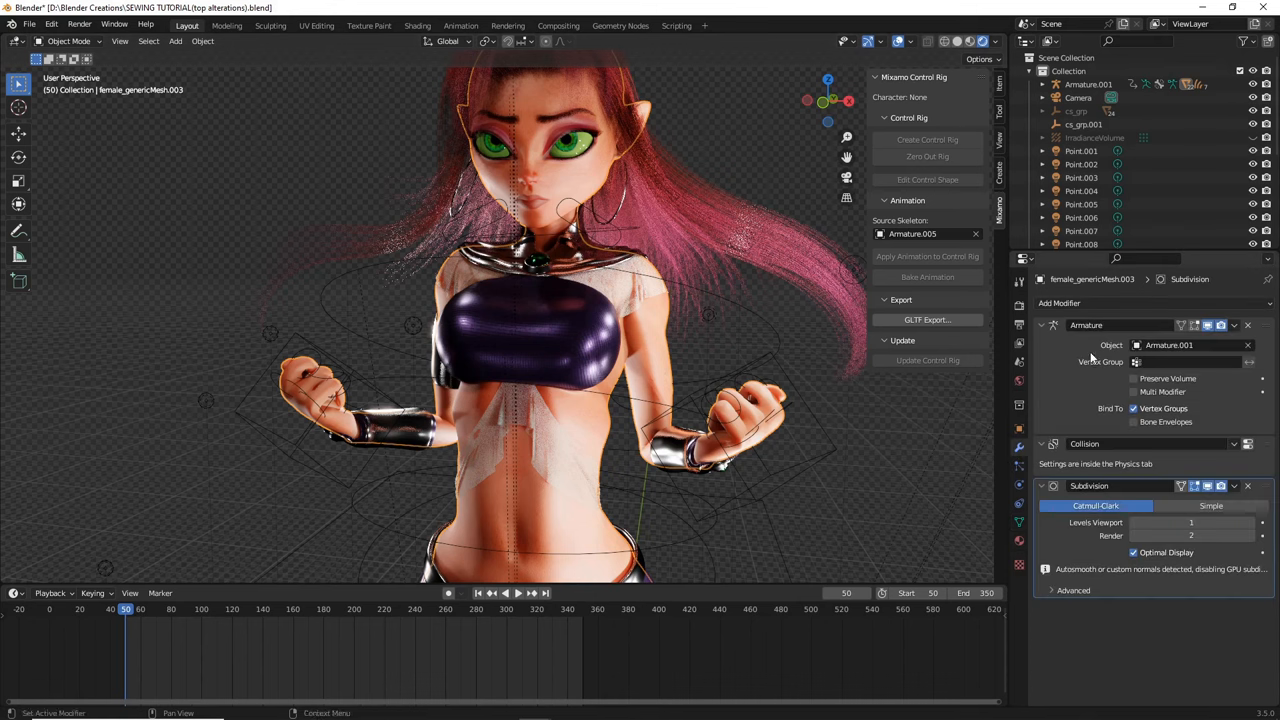
mouse_move(1064, 340)
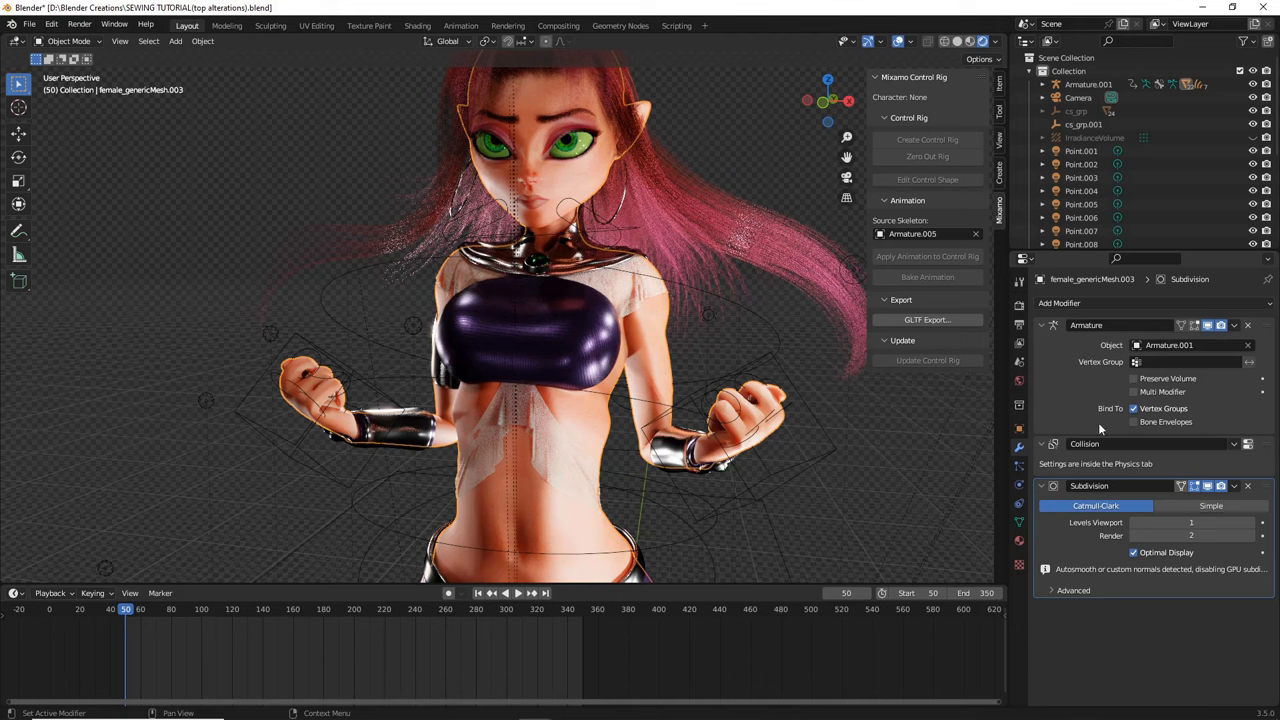
mouse_move(1088, 668)
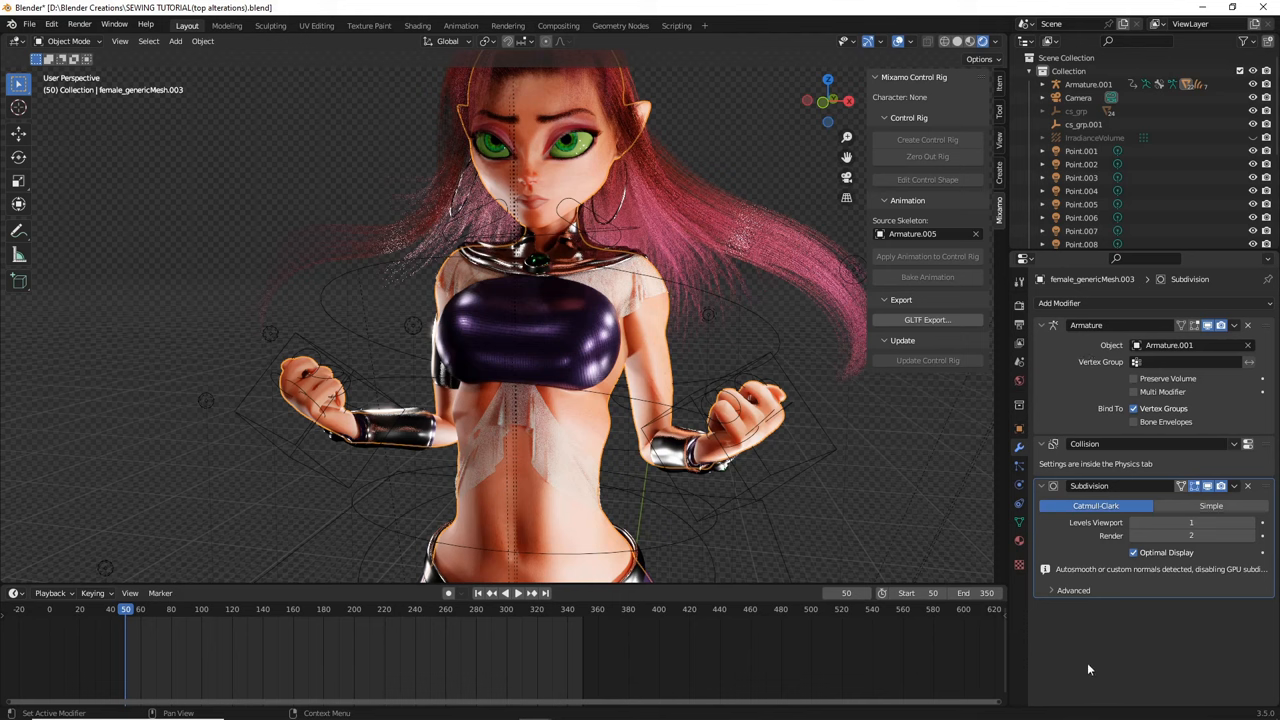
mouse_move(1104, 460)
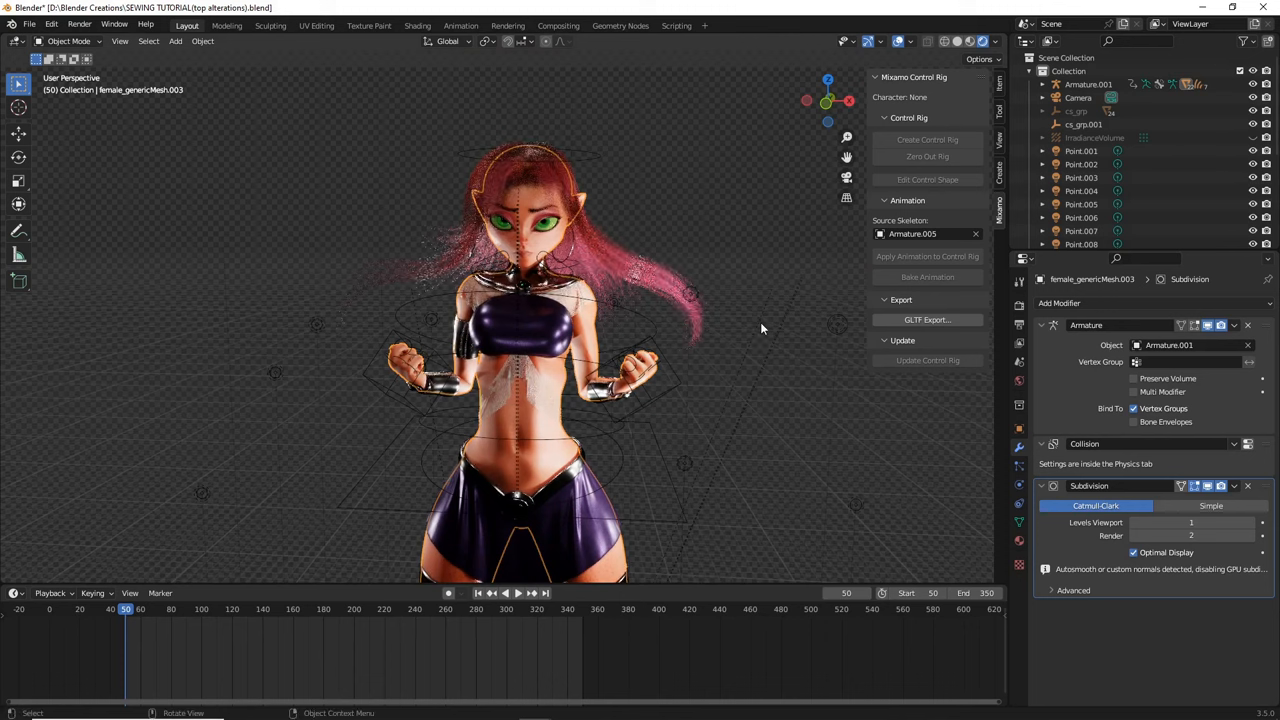
mouse_move(650, 404)
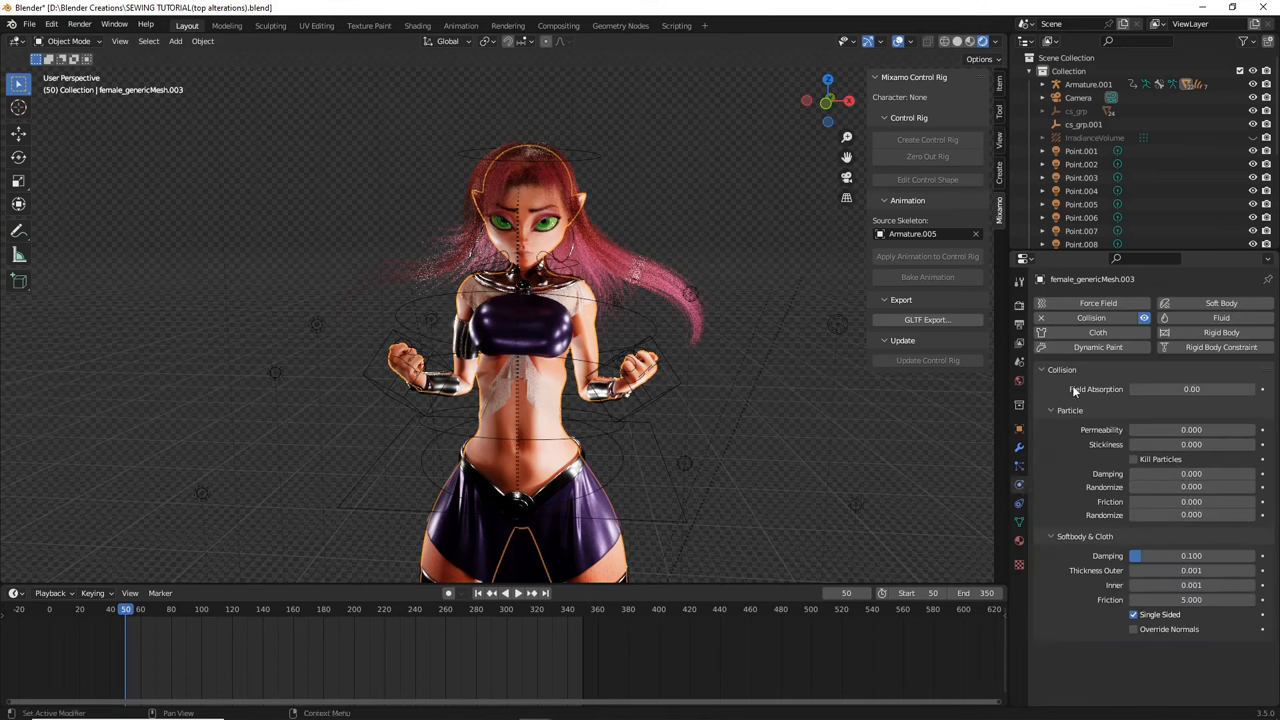
mouse_move(1090, 316)
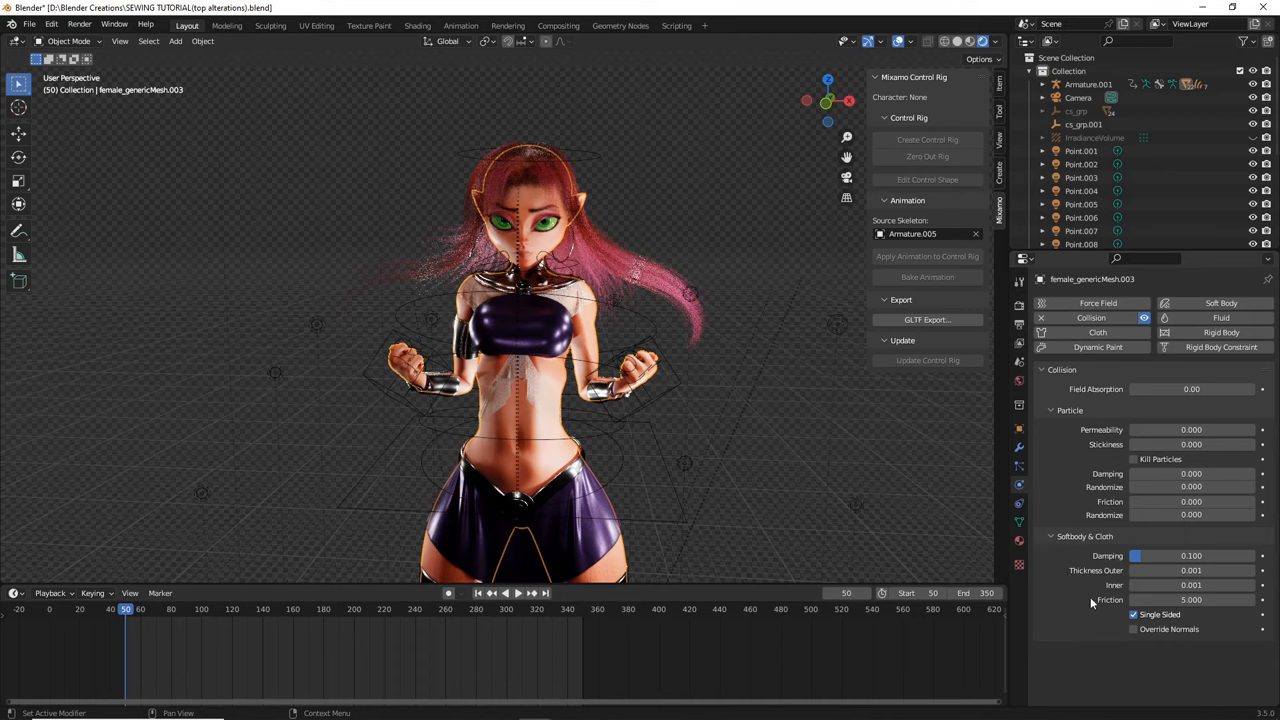
mouse_move(1084, 602)
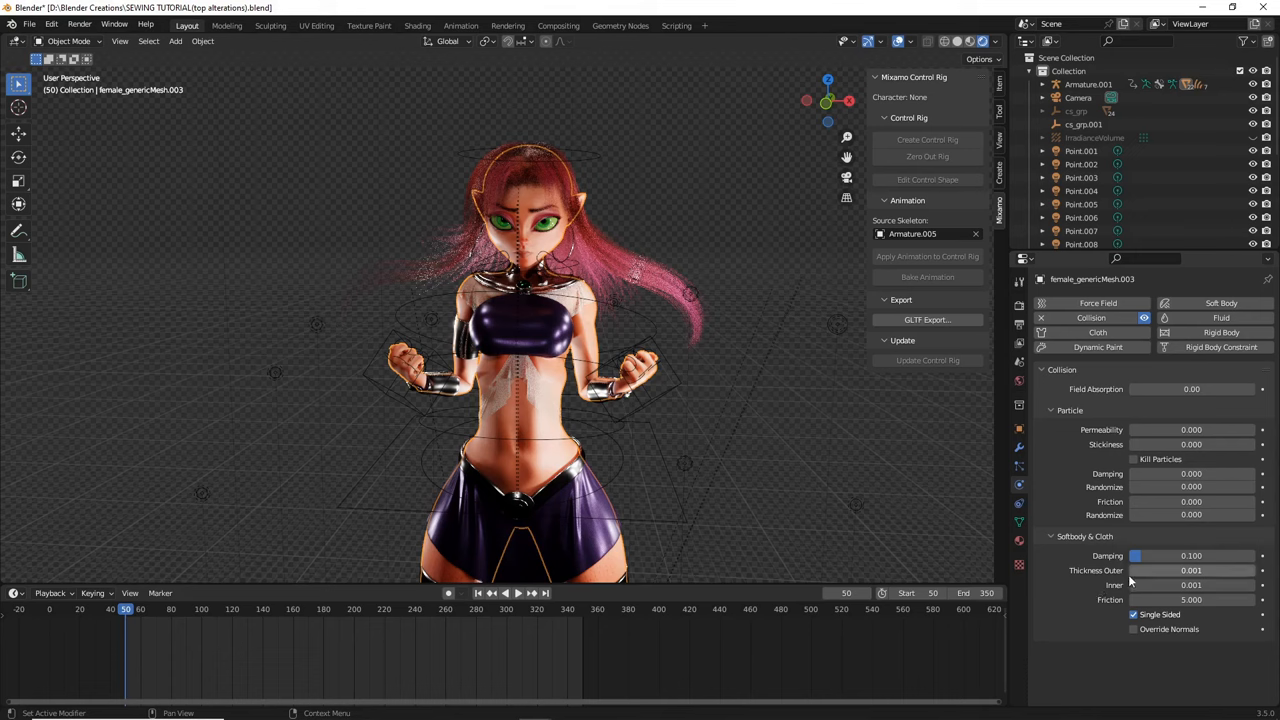
mouse_move(1190, 570)
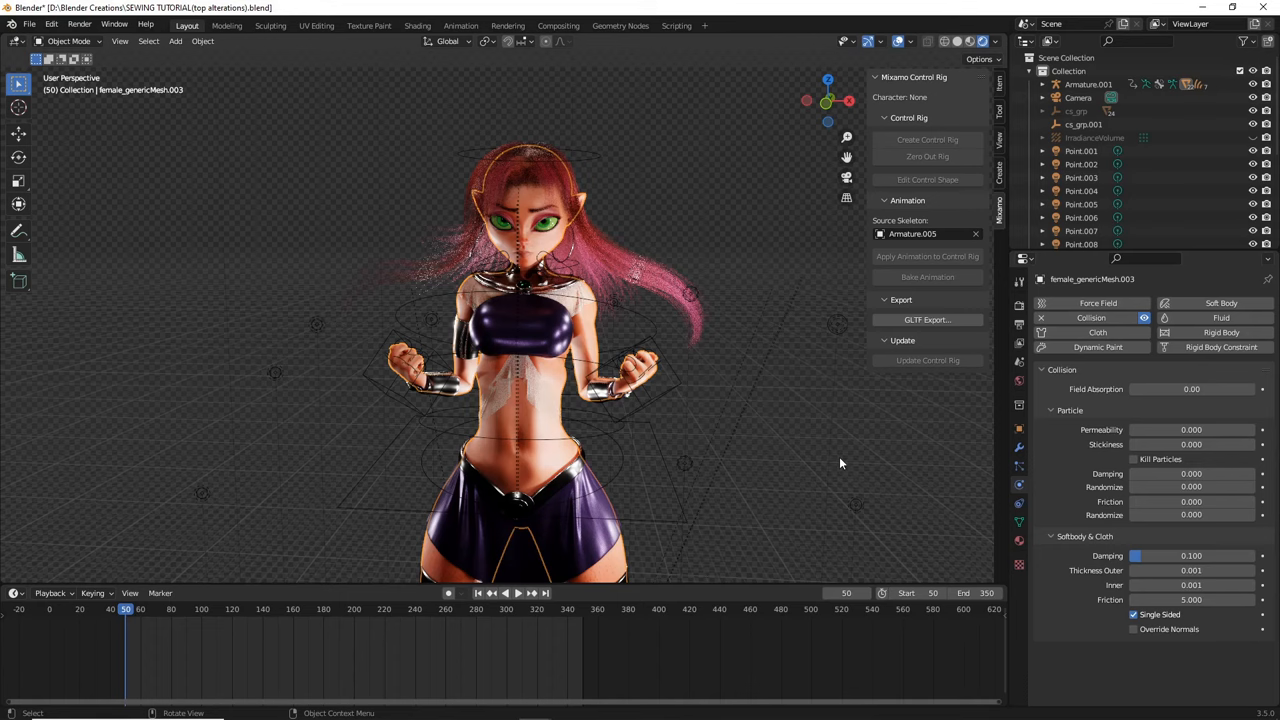
mouse_move(838, 464)
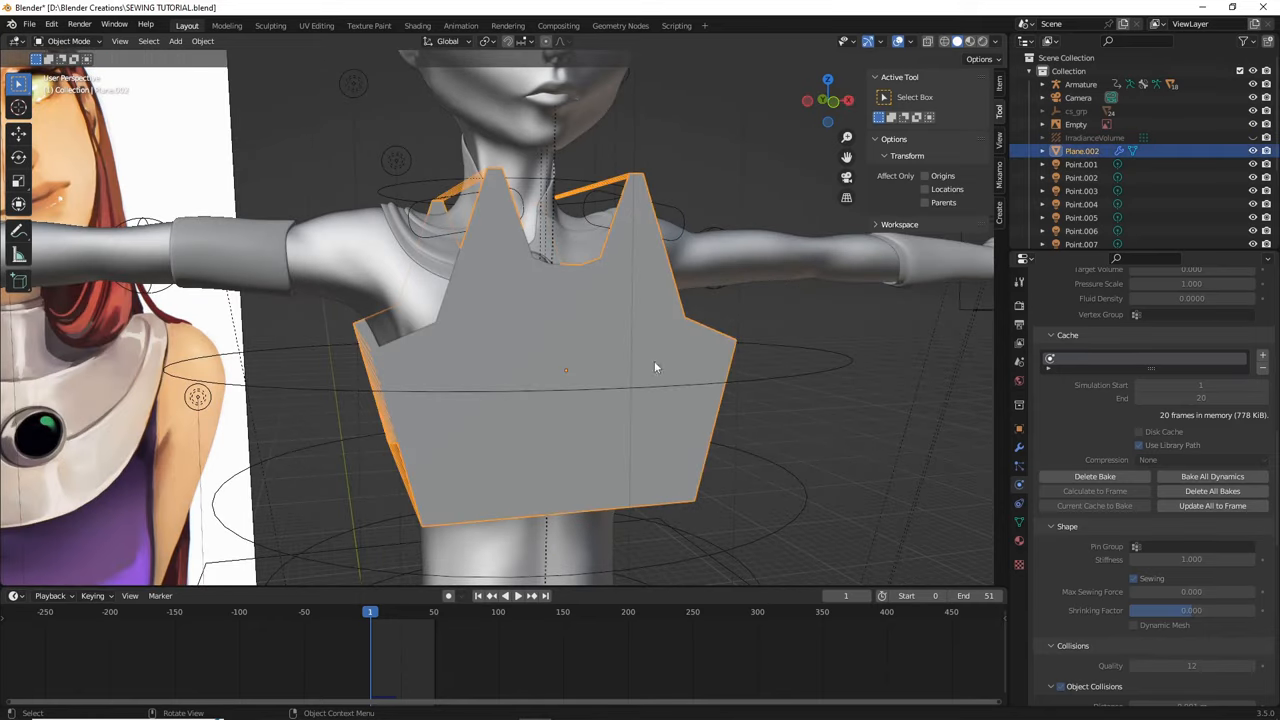
mouse_move(800, 438)
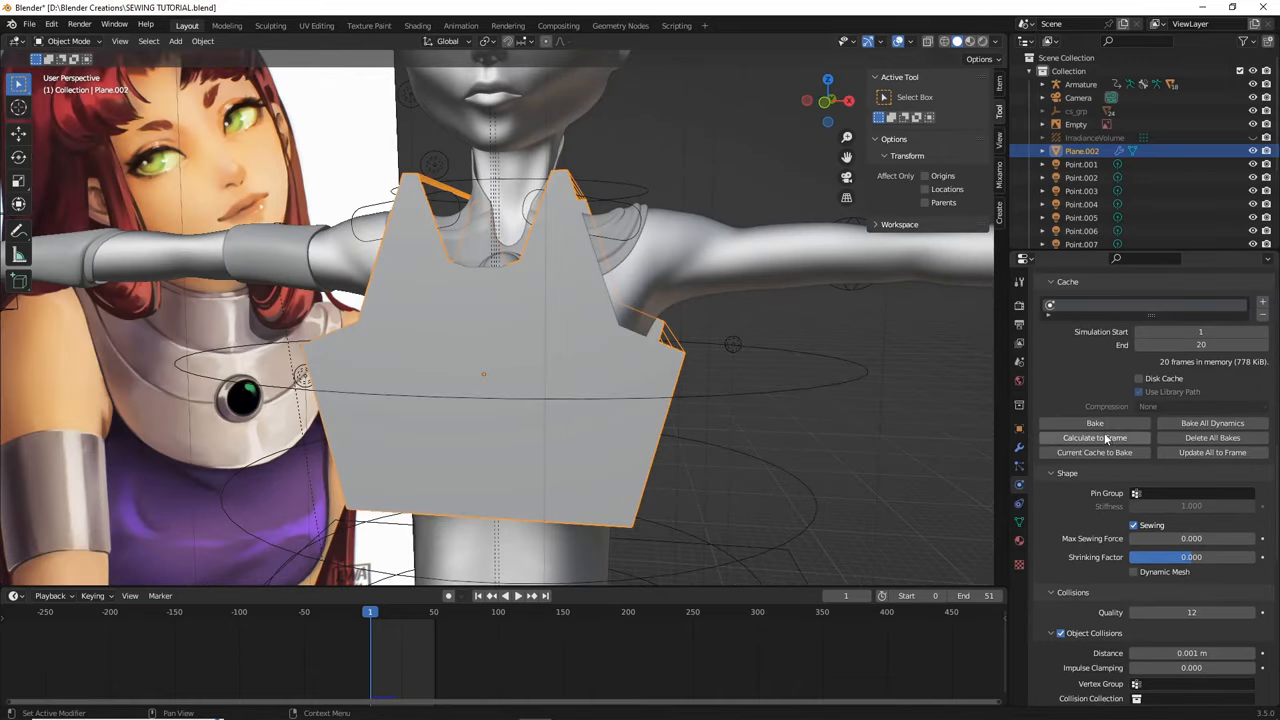
Scroll down the Cloth settings to reach the Shape panel's shrinking factor.
scroll("down", 3)
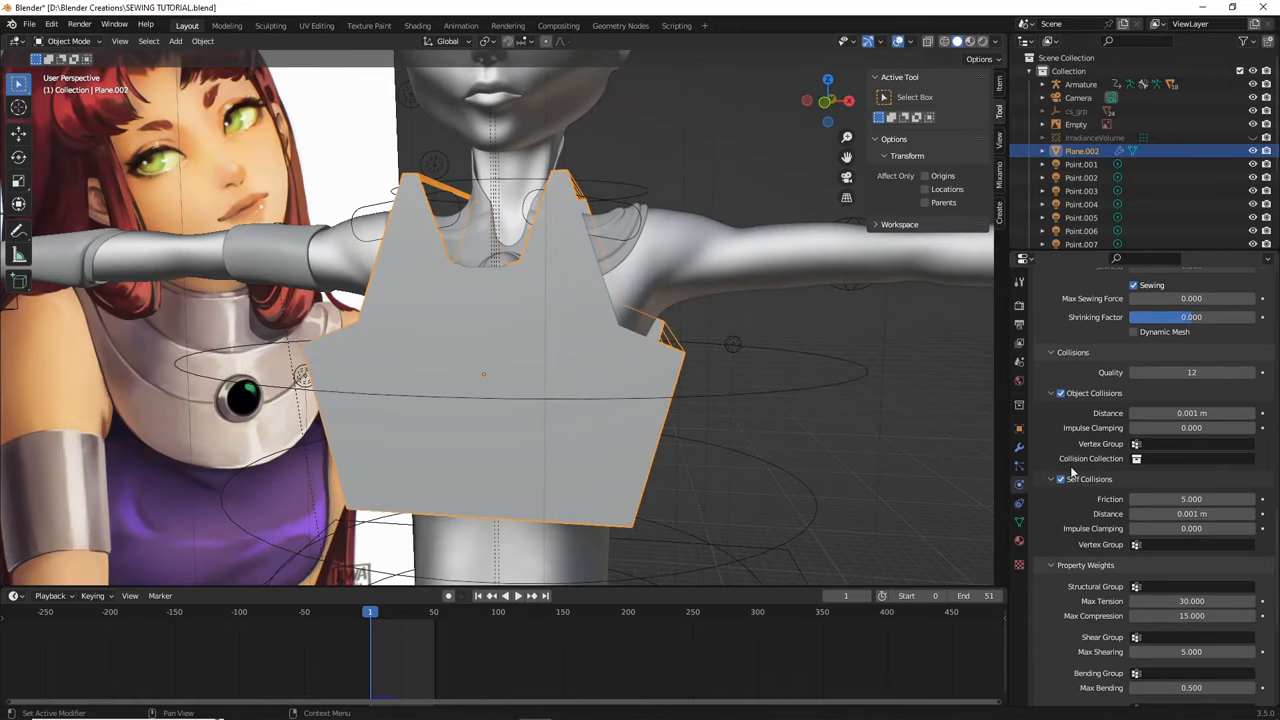
scroll("down", 3)
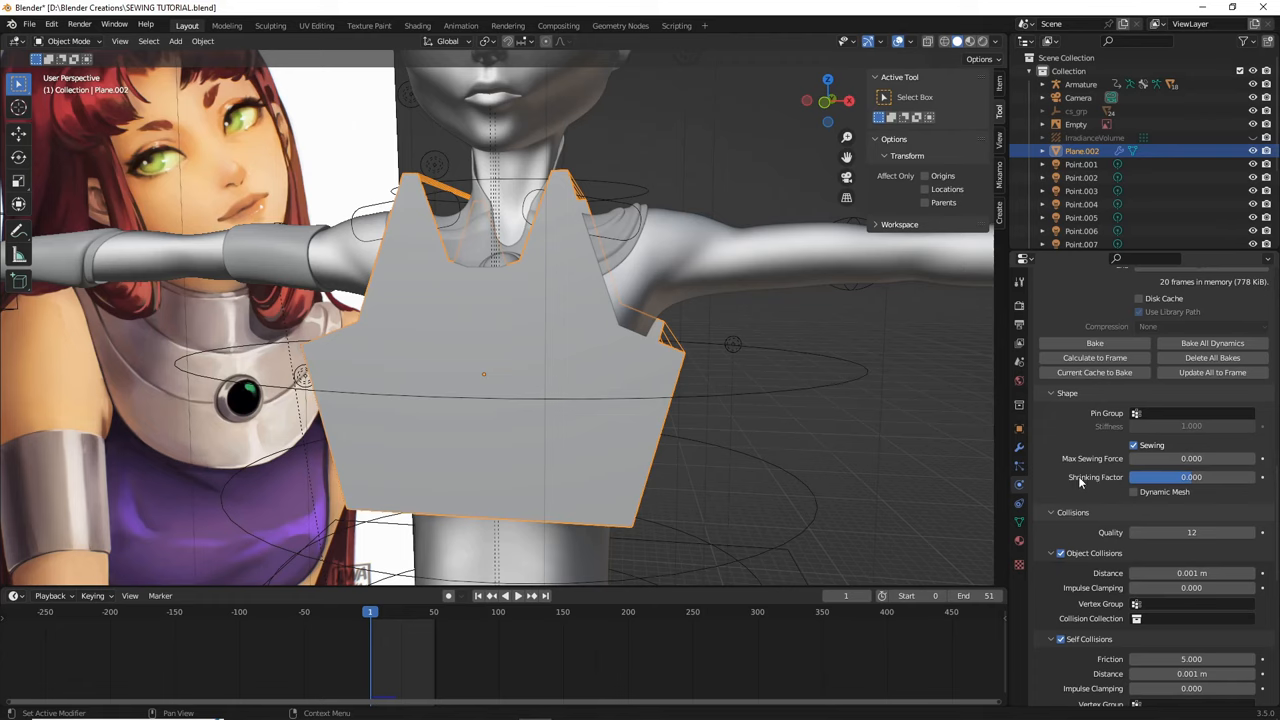
mouse_move(1184, 476)
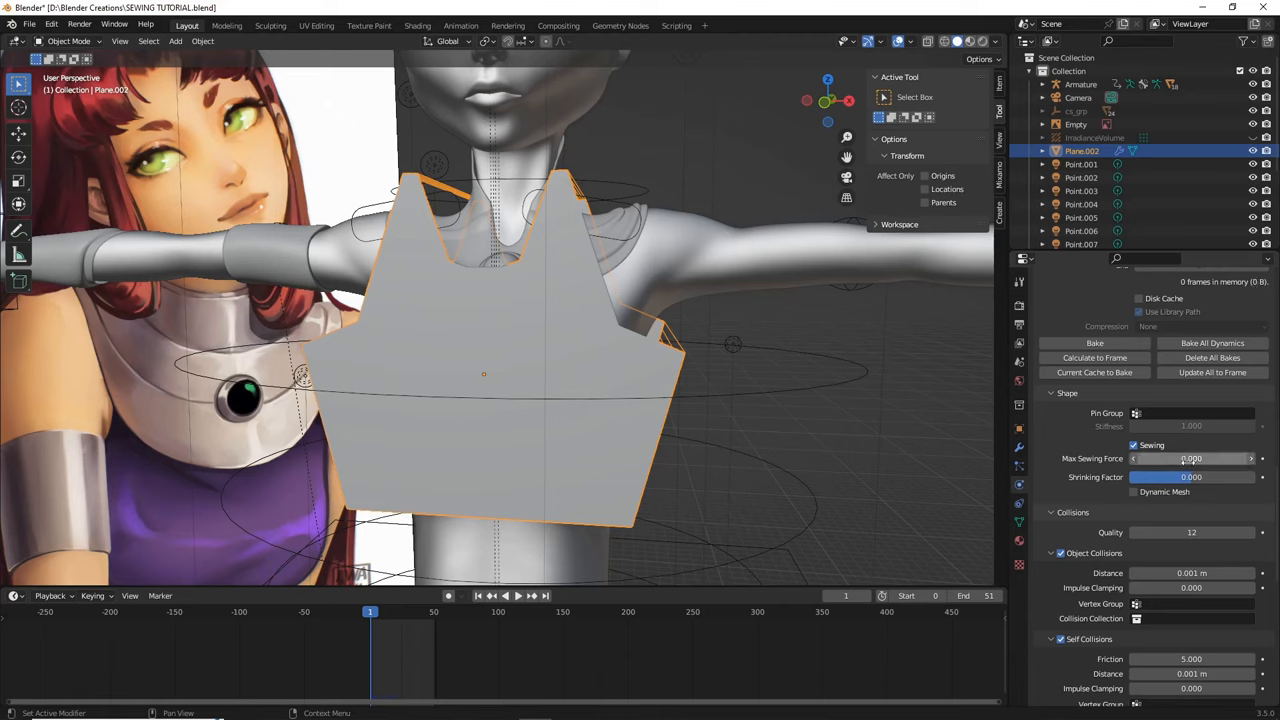
mouse_move(1190, 458)
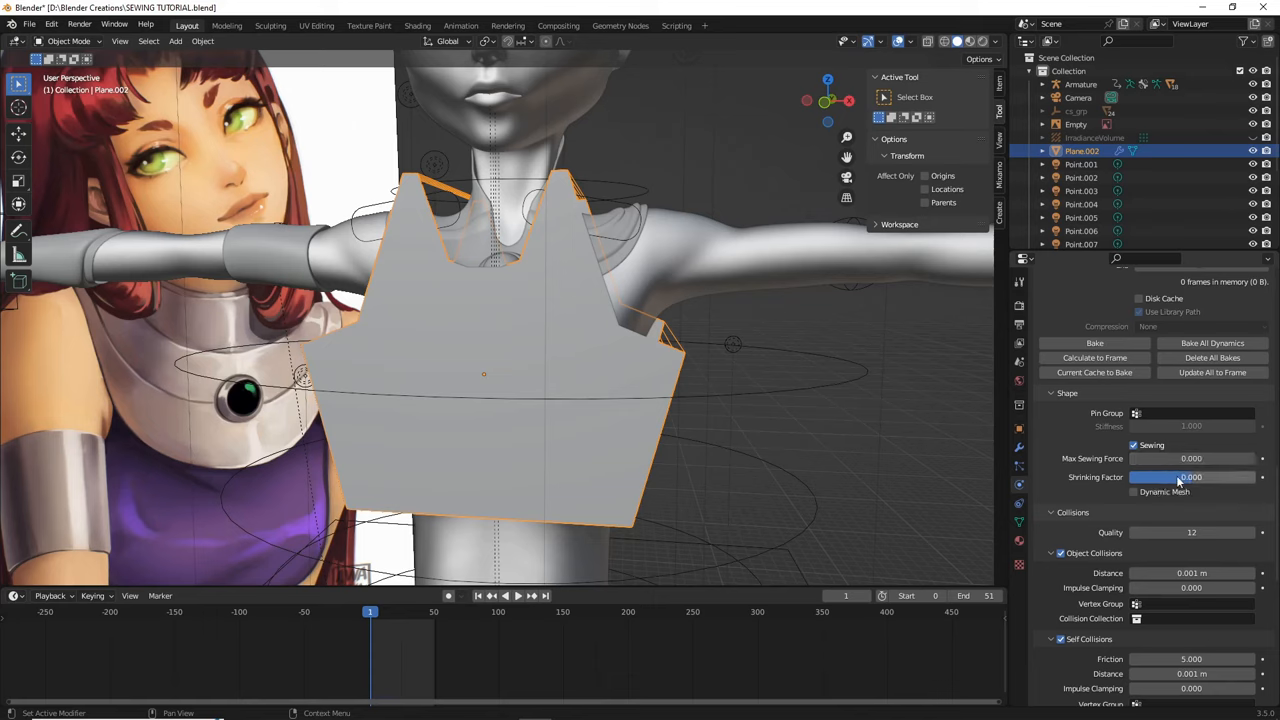
mouse_move(1180, 476)
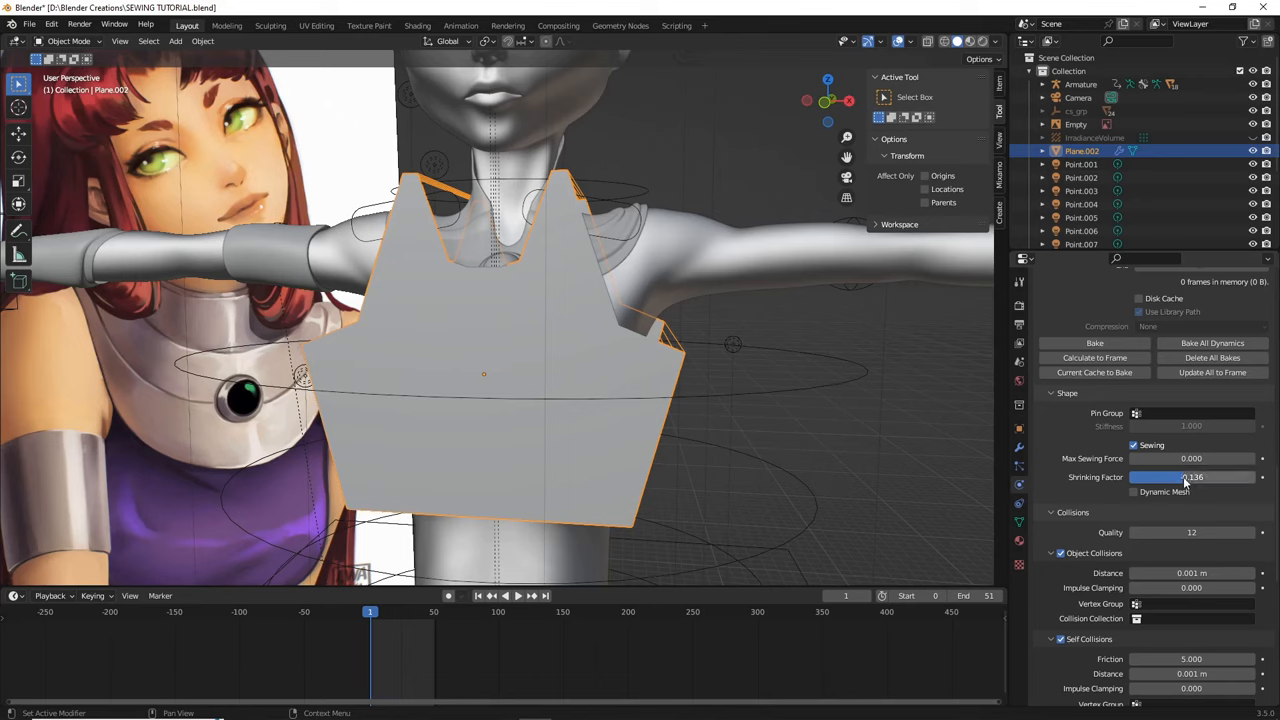
mouse_move(1184, 476)
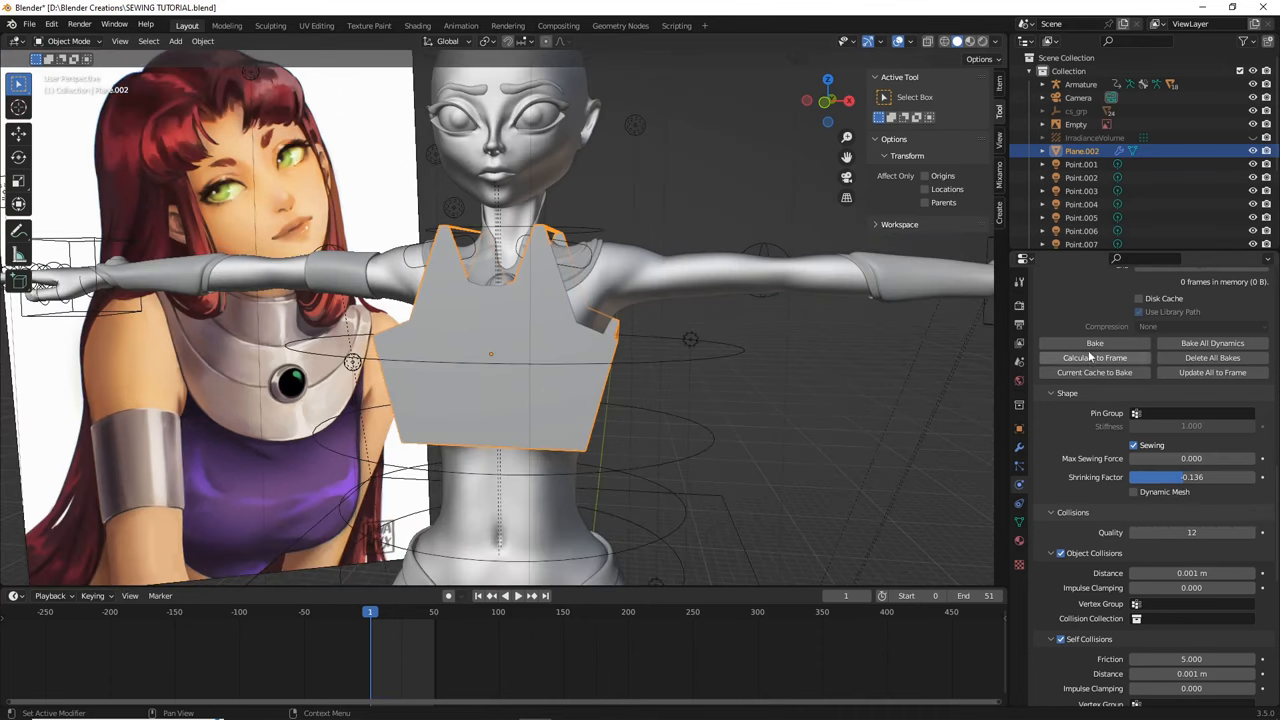
Bake the cloth cache and orbit to check the sewn crop top hugging the torso.
left_click(1094, 344)
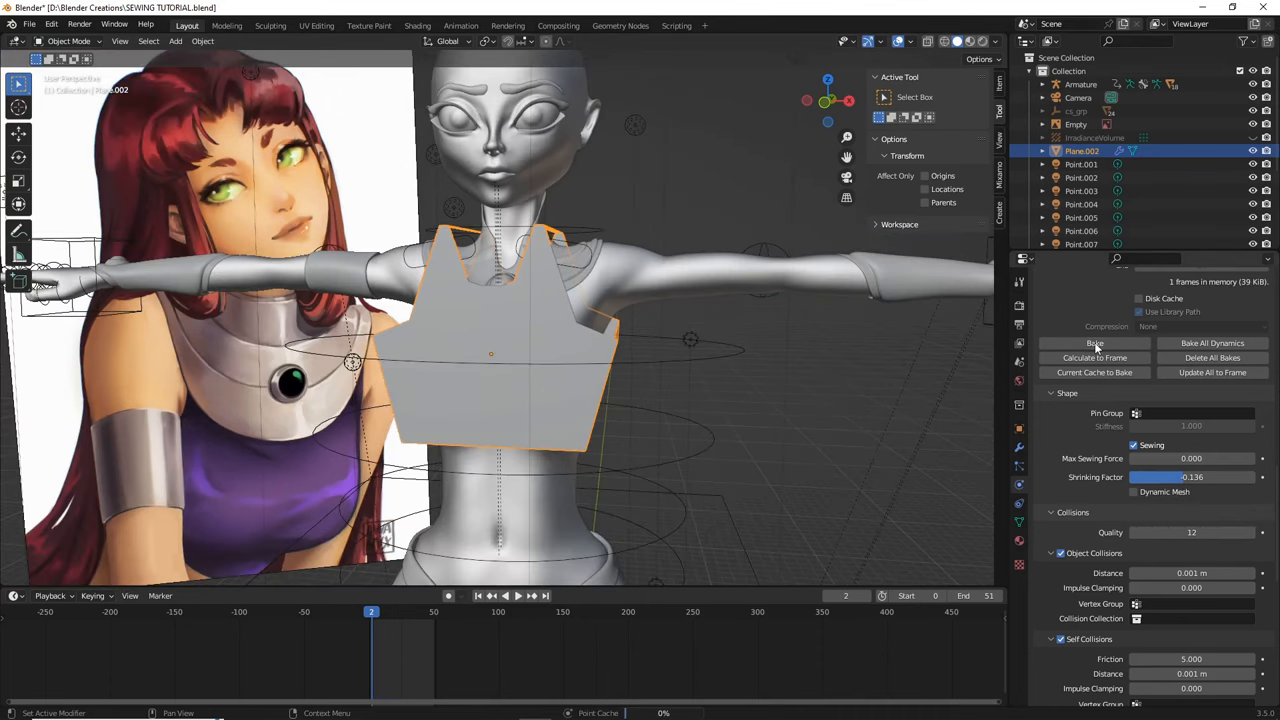
left_click(1094, 344)
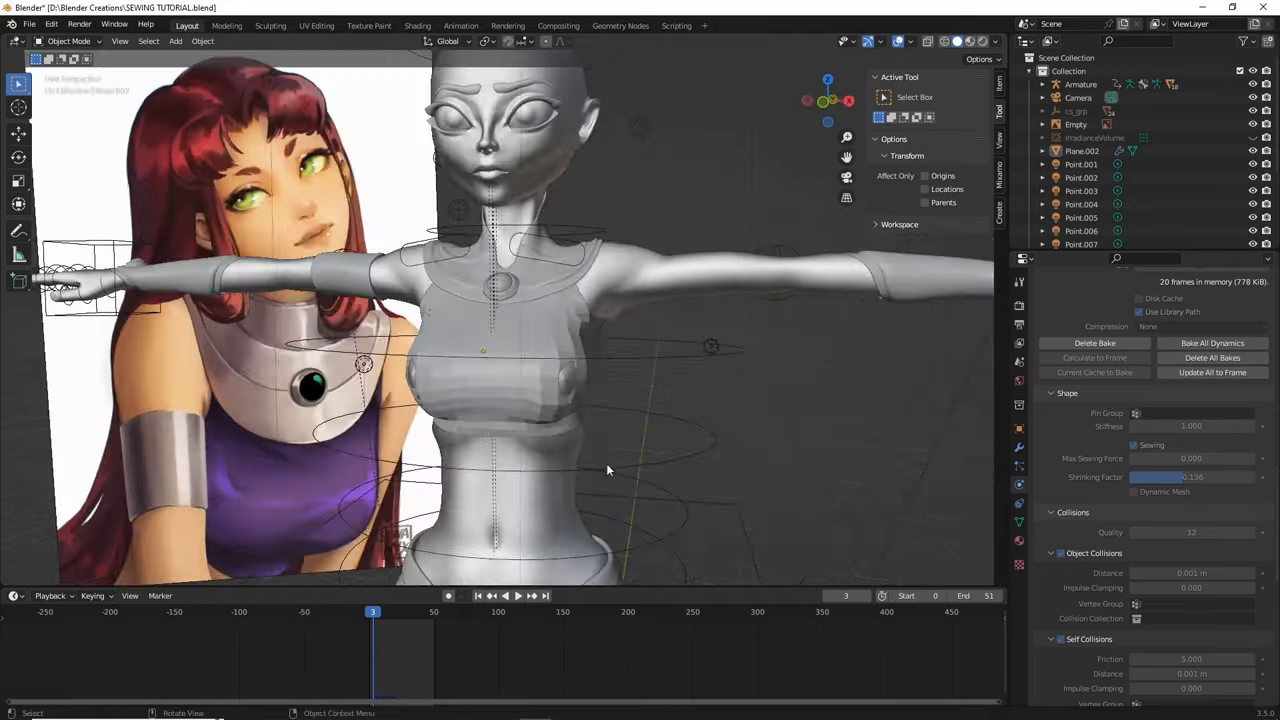
left_click_drag(608, 470, 664, 450)
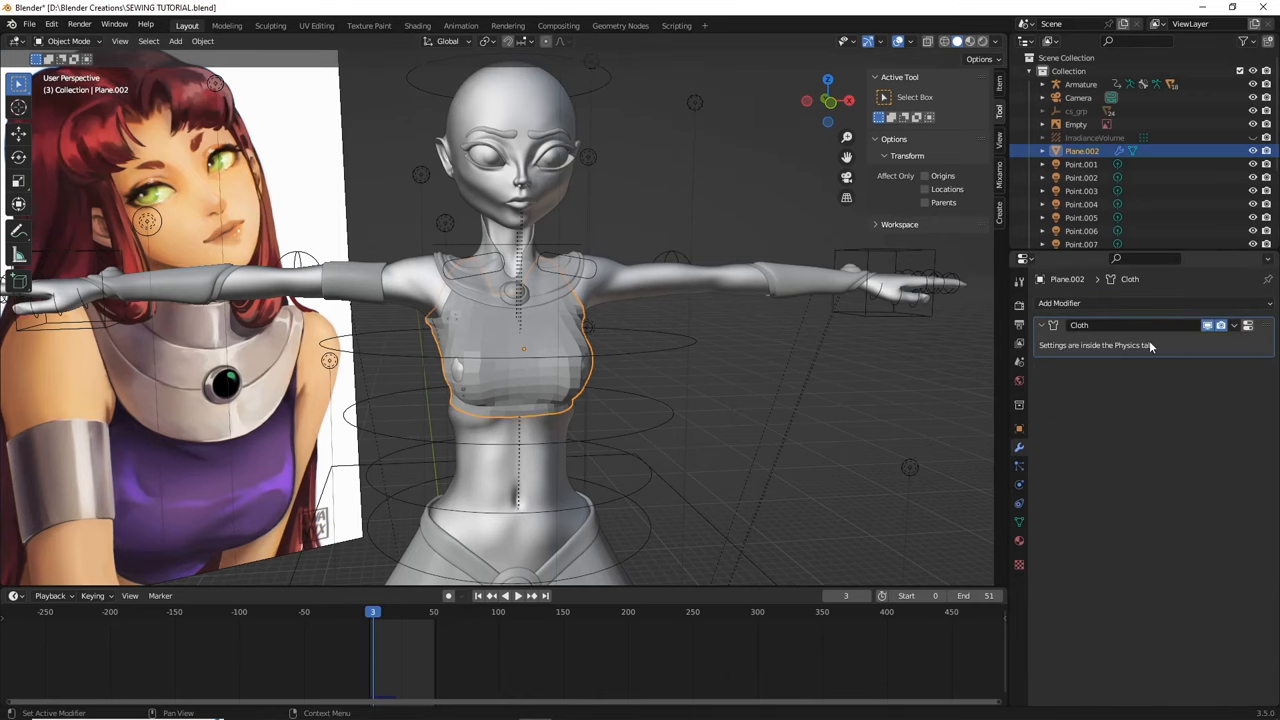
Apply the Cloth modifier and pull back to inspect gaps along the front seam.
left_click(1234, 324)
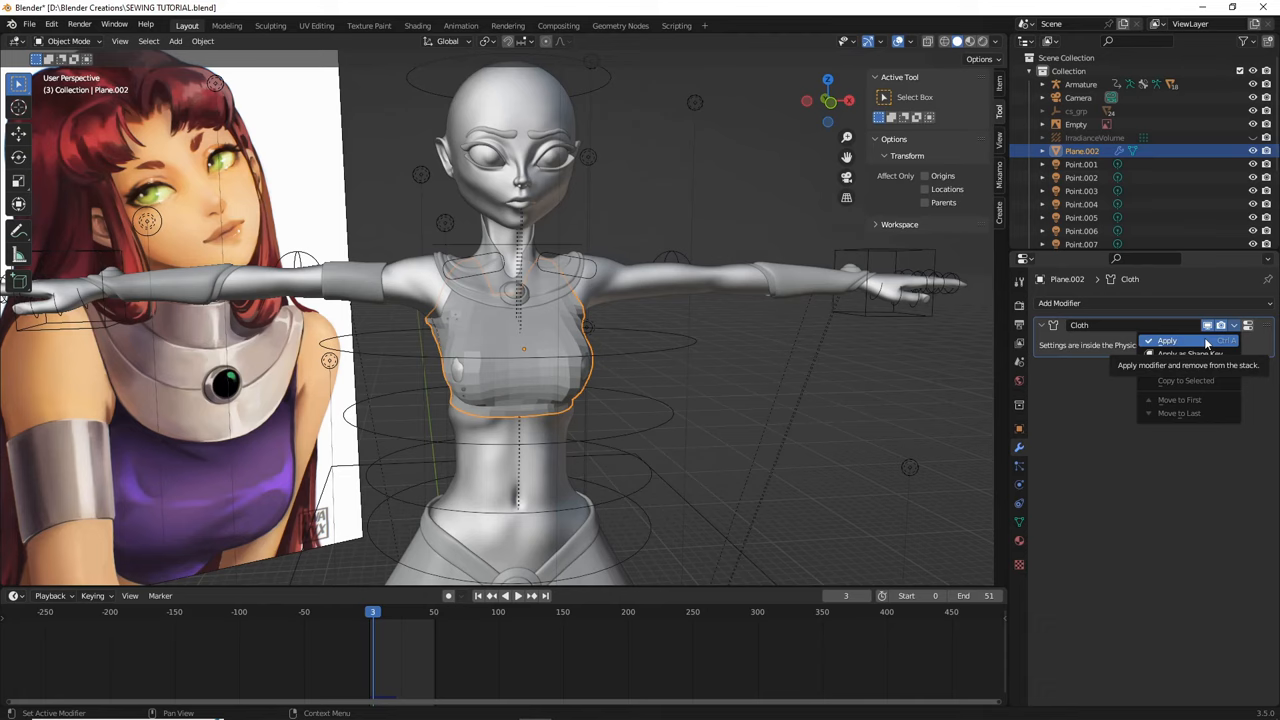
mouse_move(1184, 344)
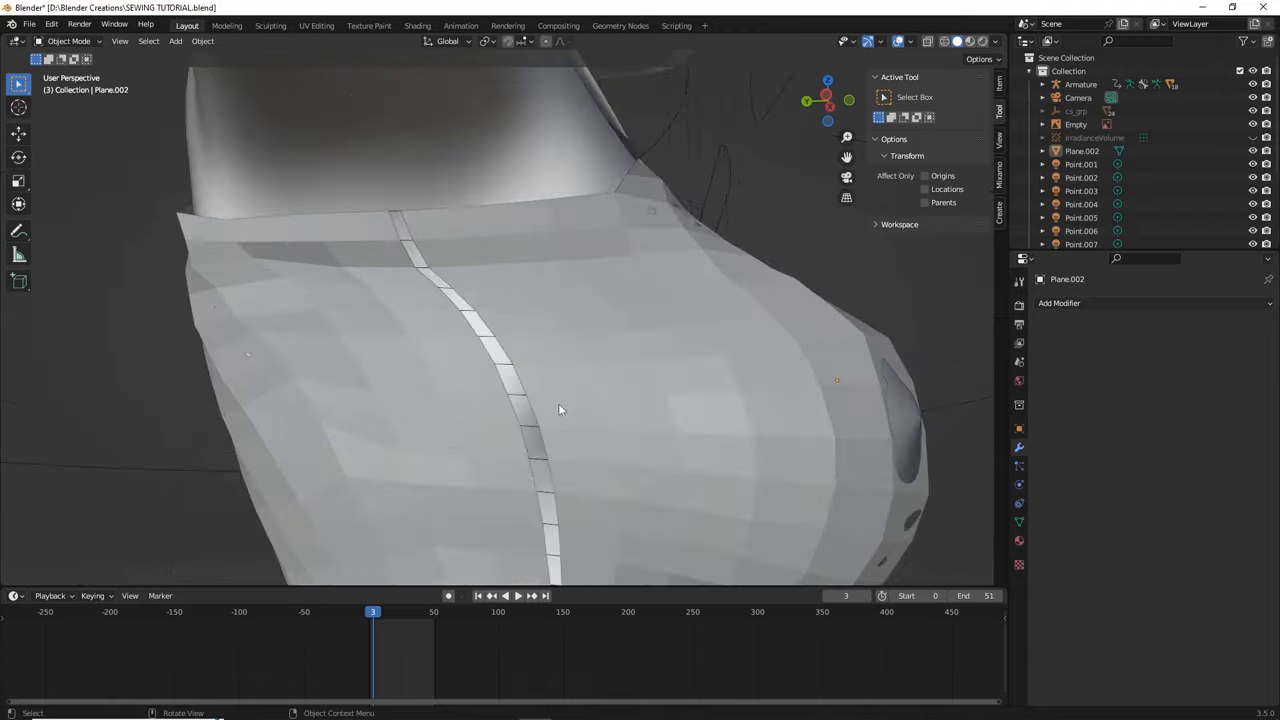
left_click_drag(560, 410, 516, 350)
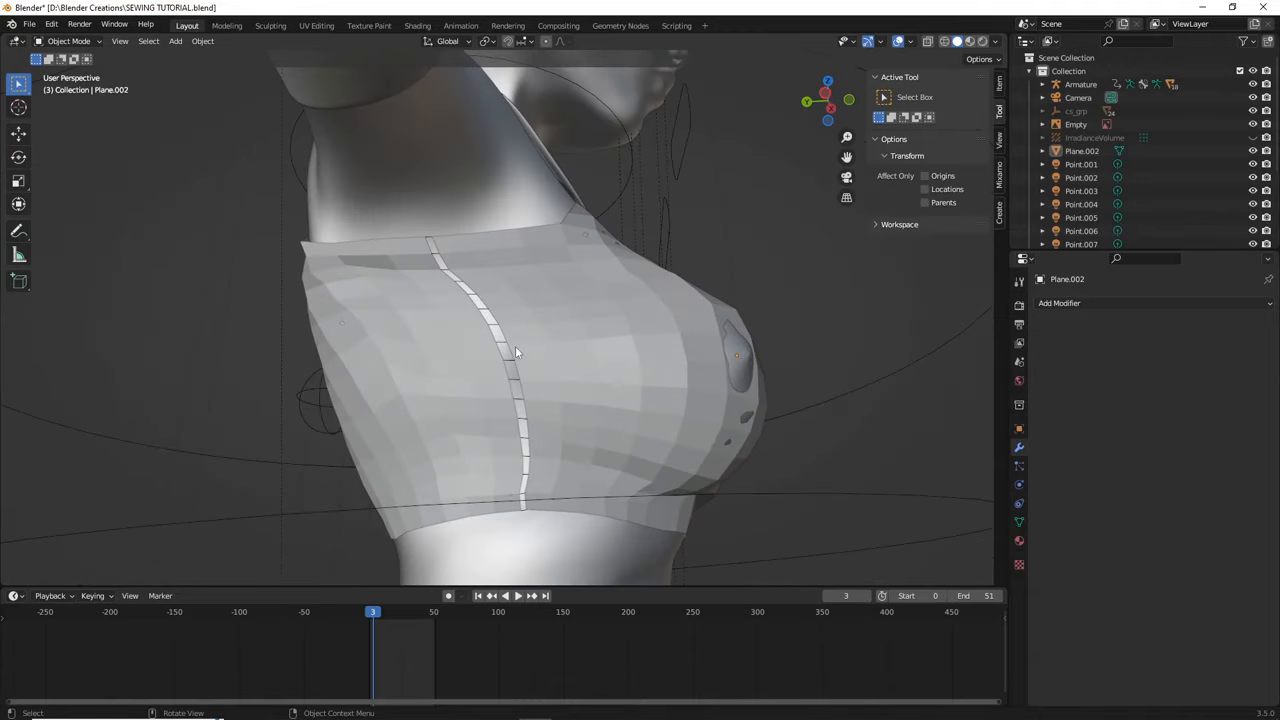
mouse_move(464, 304)
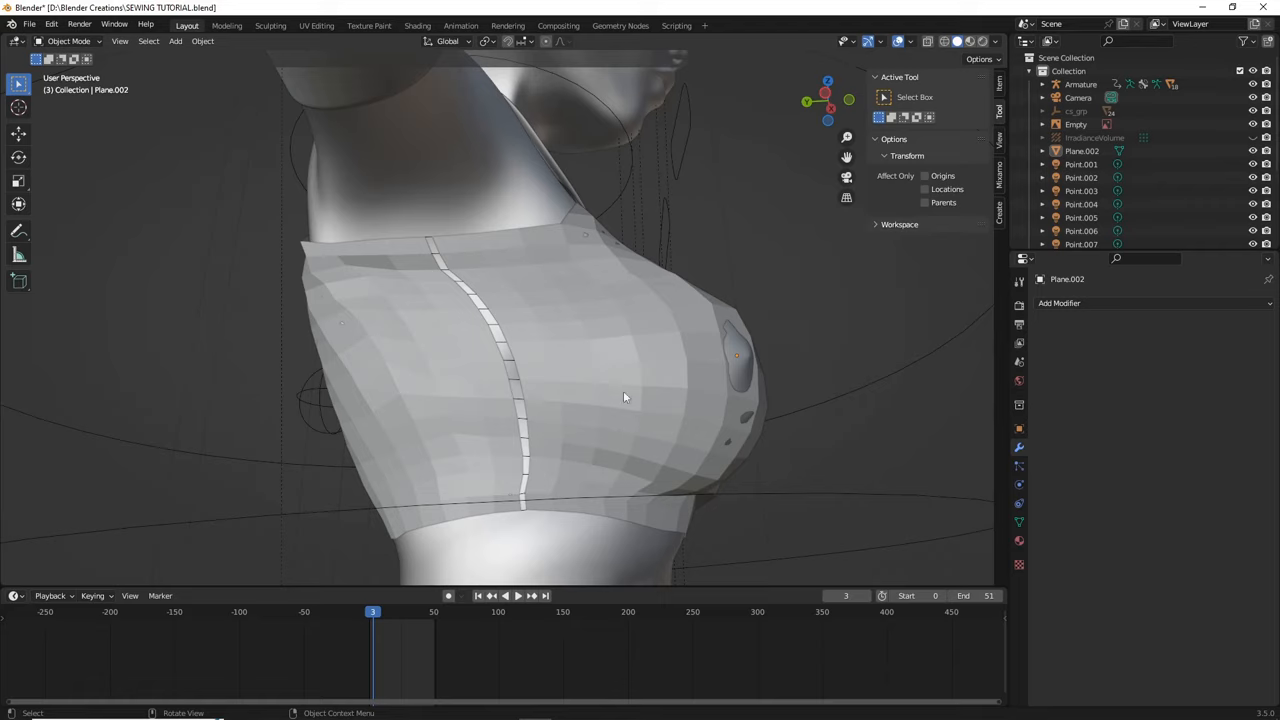
mouse_move(424, 258)
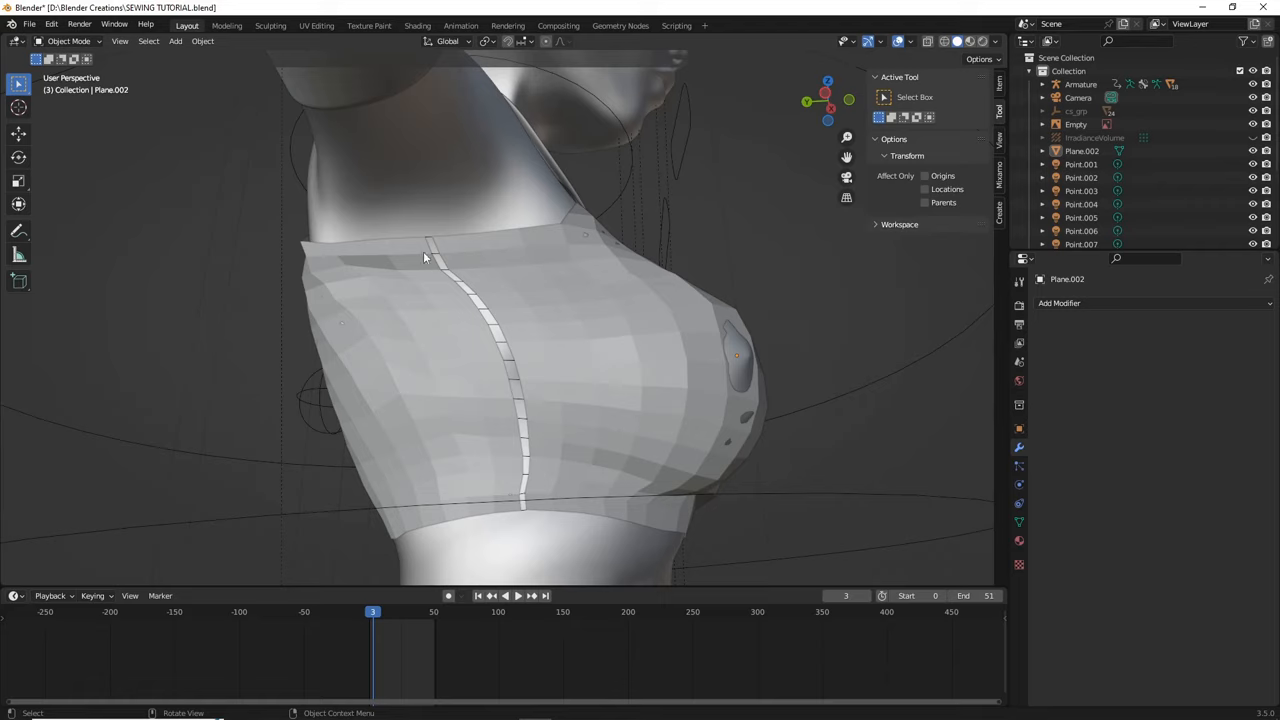
mouse_move(528, 470)
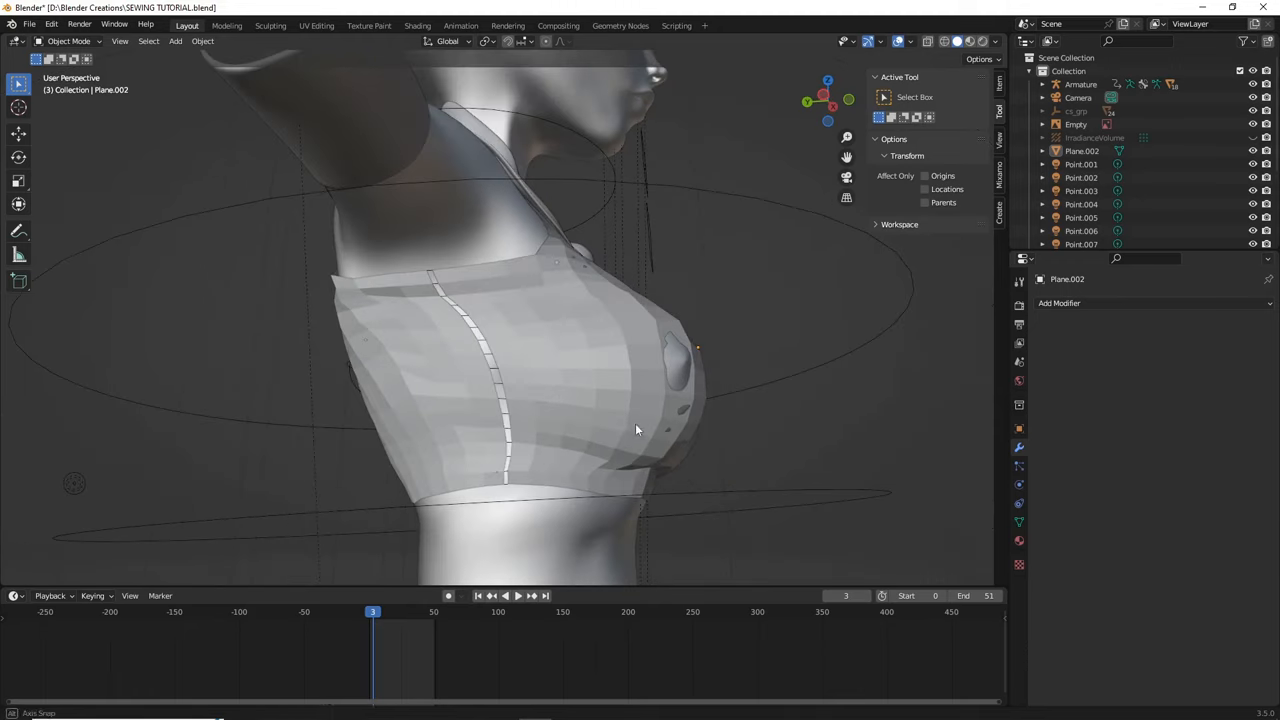
Enter edit mode on the crop top and run Fill Holes via the 'fill h' search.
left_click(636, 430)
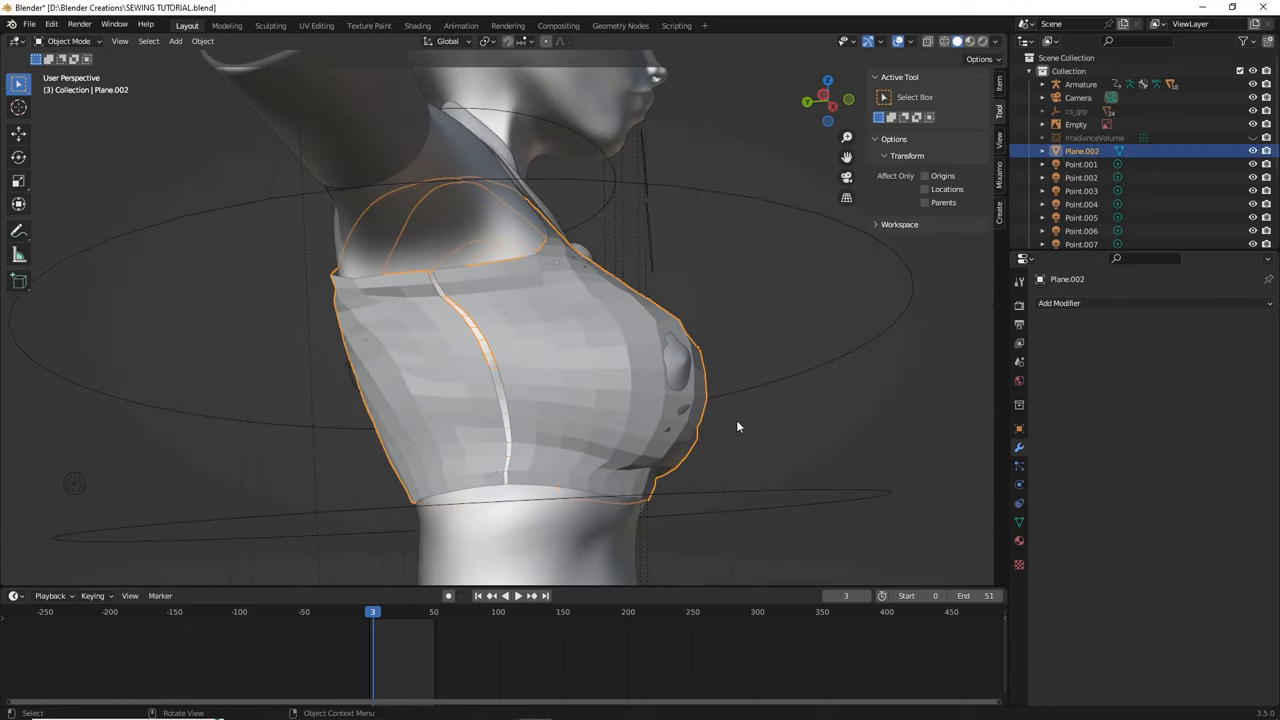
key("Tab")
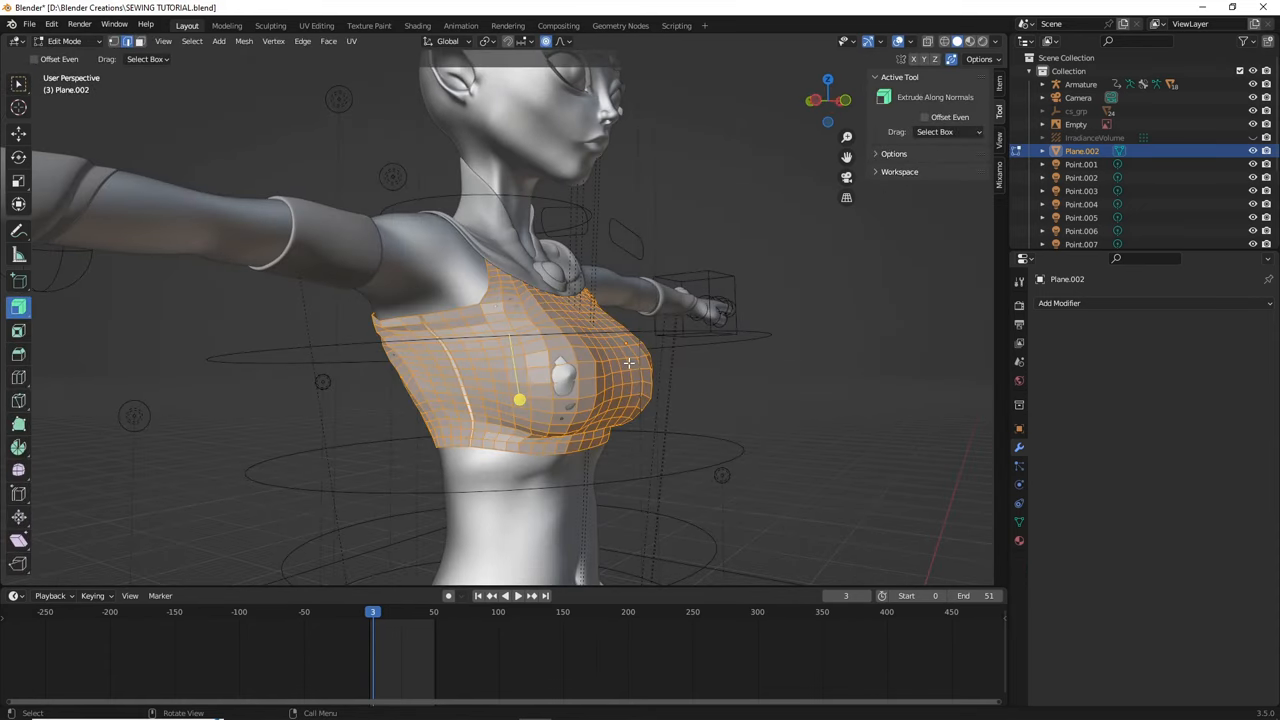
key("f3")
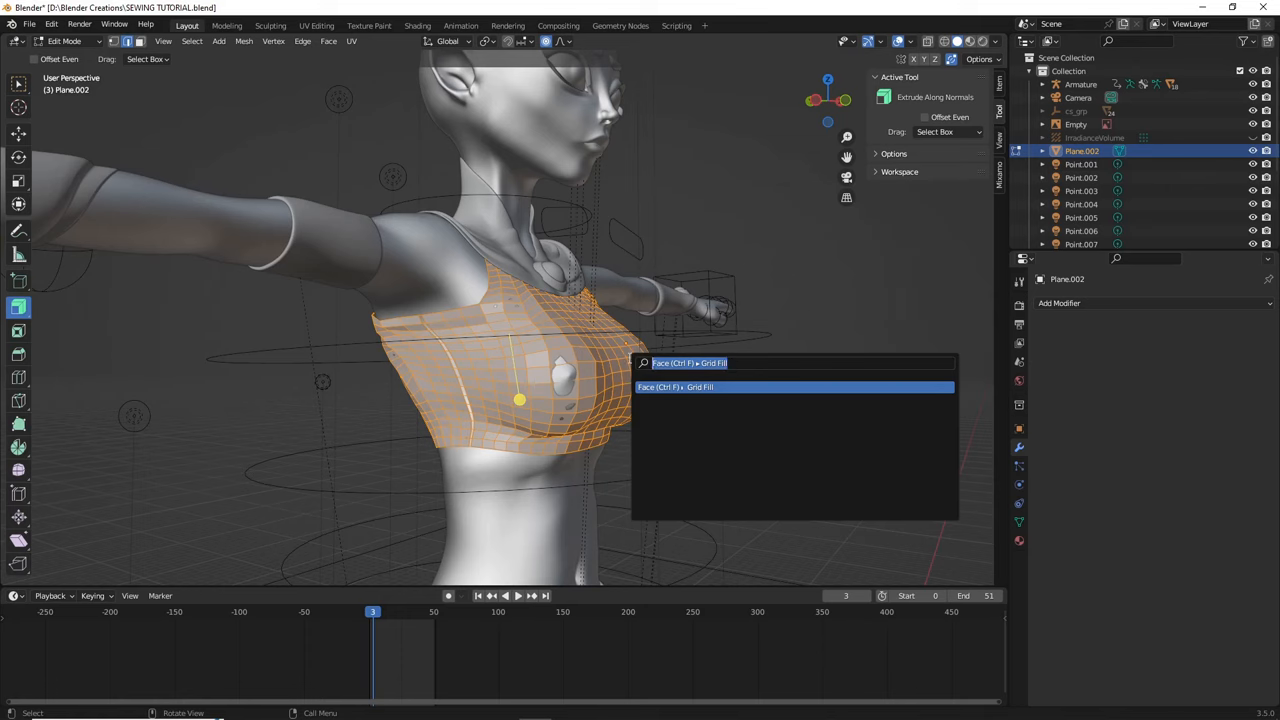
type("fill h")
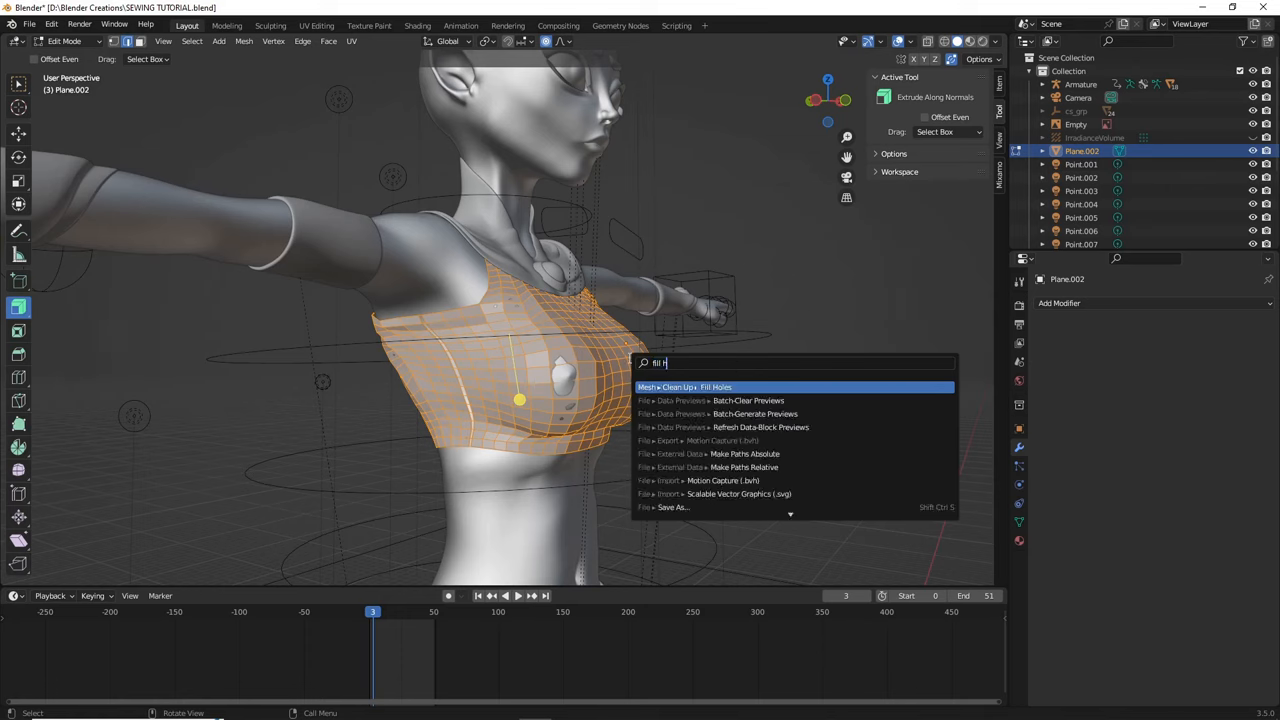
left_click(714, 388)
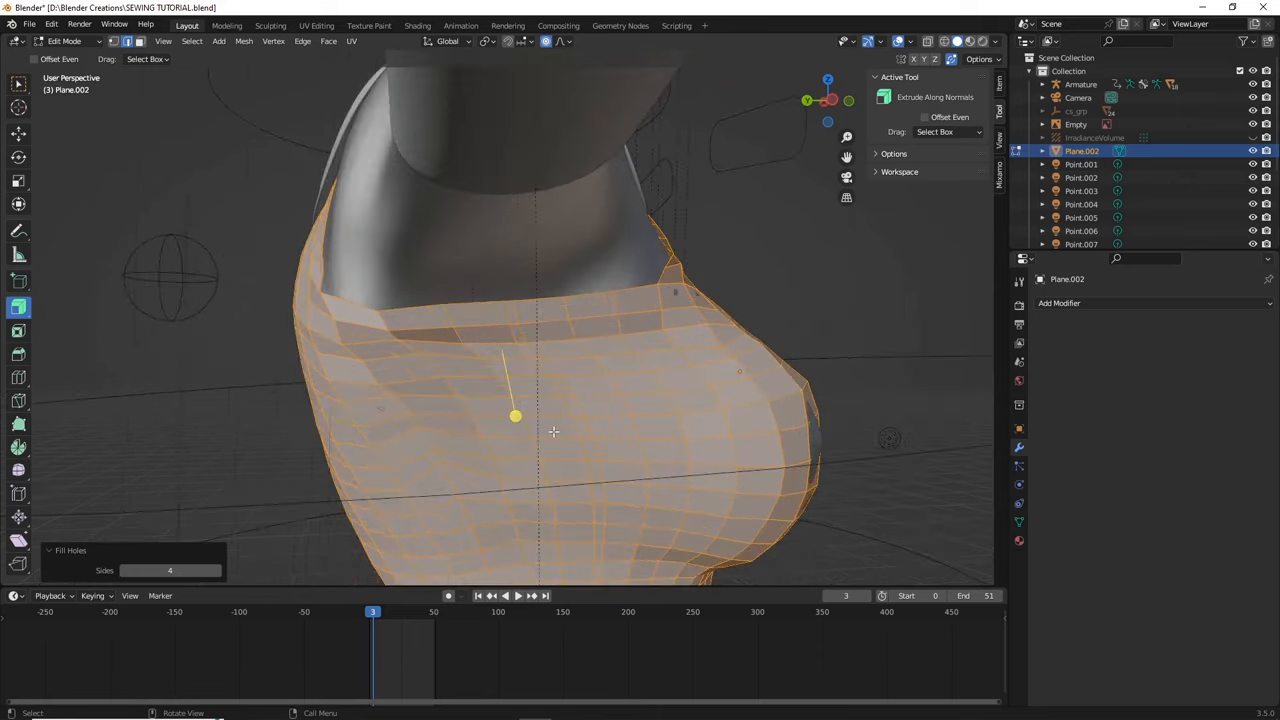
Orbit to verify the filled seams, then return to object mode.
left_click_drag(550, 430, 576, 408)
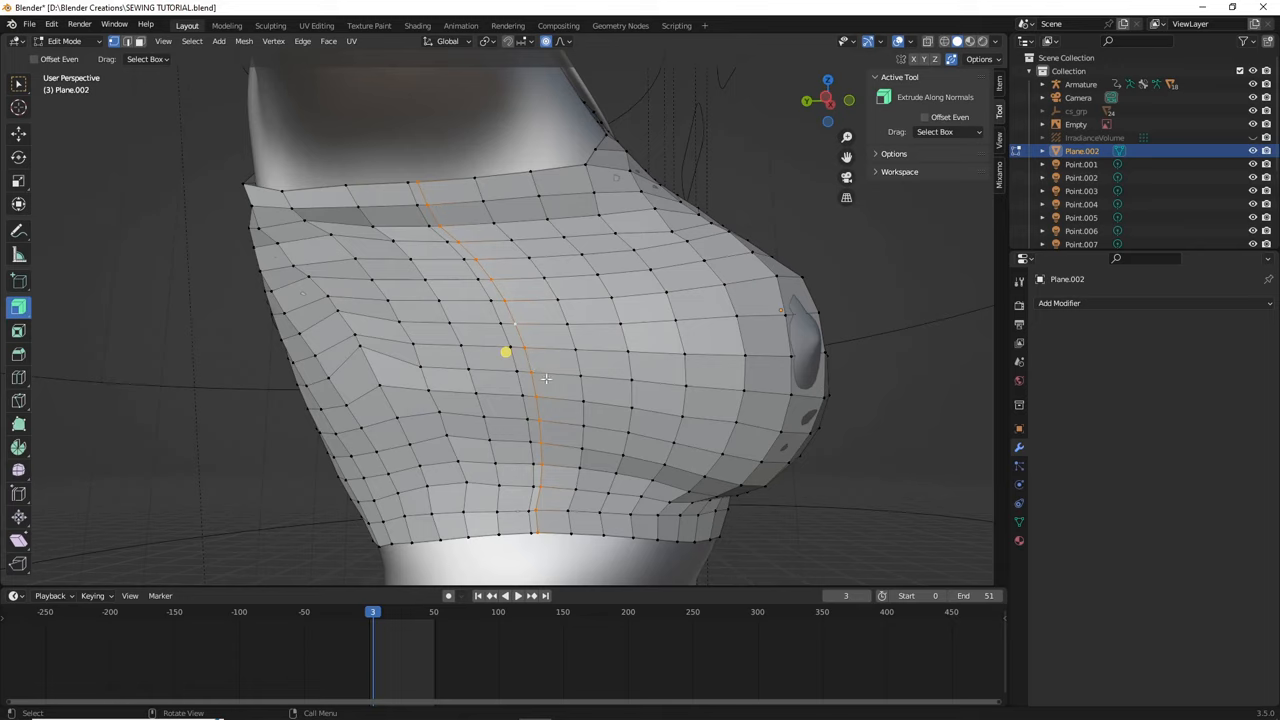
mouse_move(606, 378)
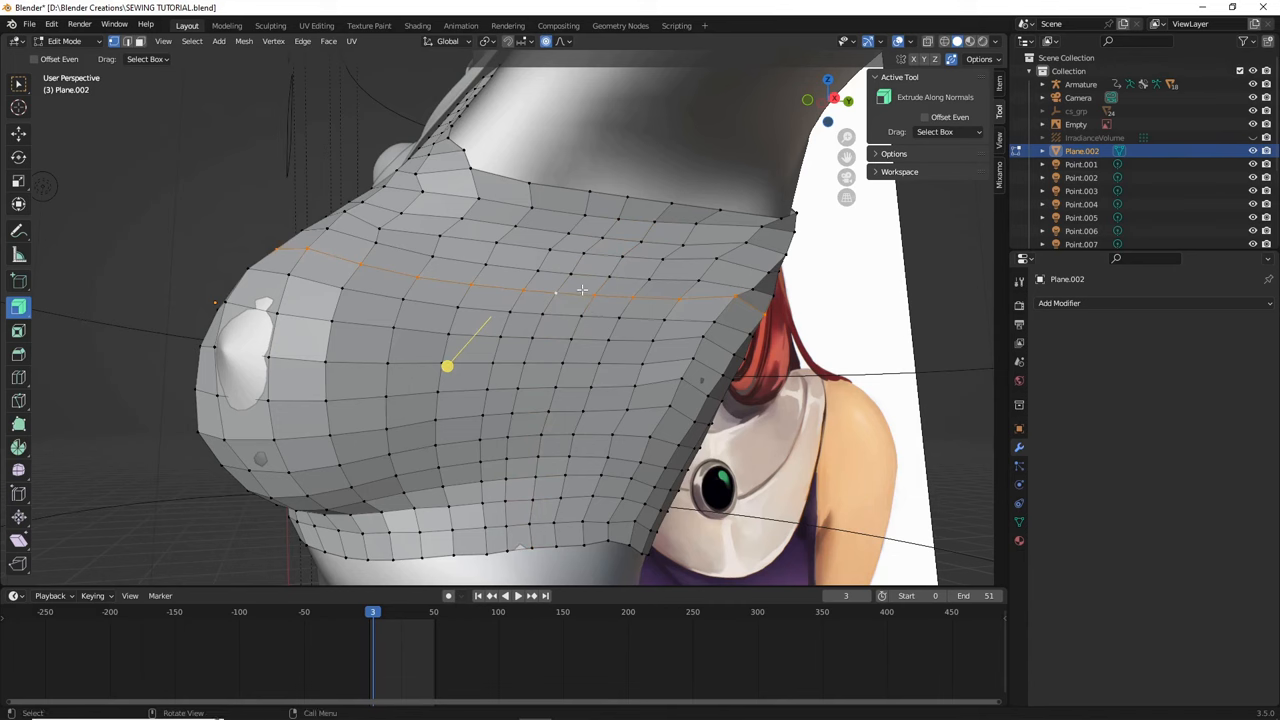
key("g")
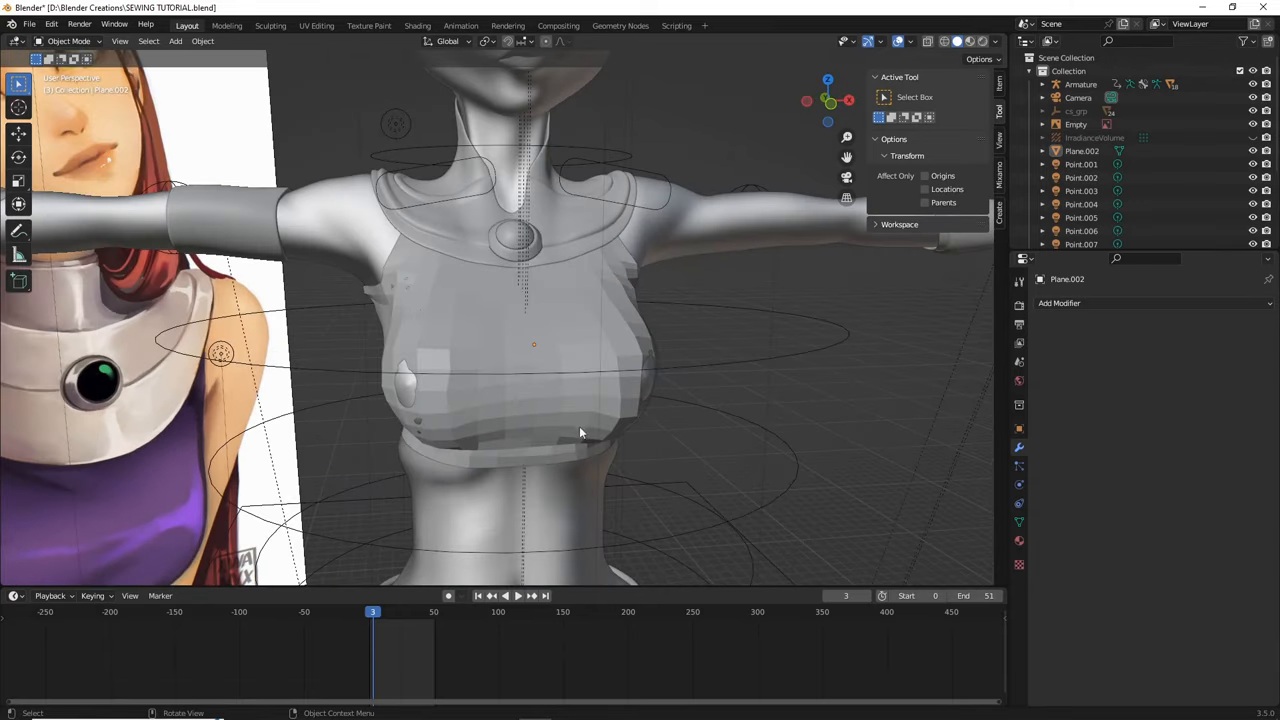
Re-add cloth physics with the custom preset and collision quality 12.
left_click(520, 350)
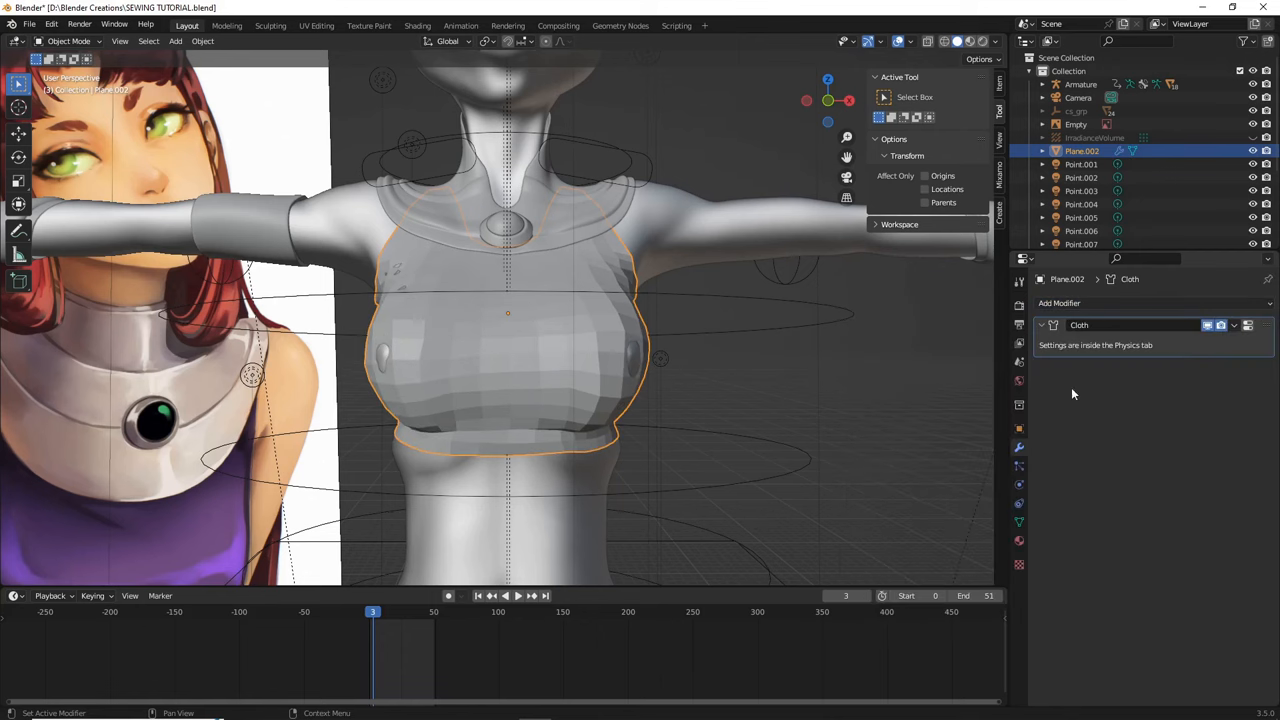
left_click(1020, 486)
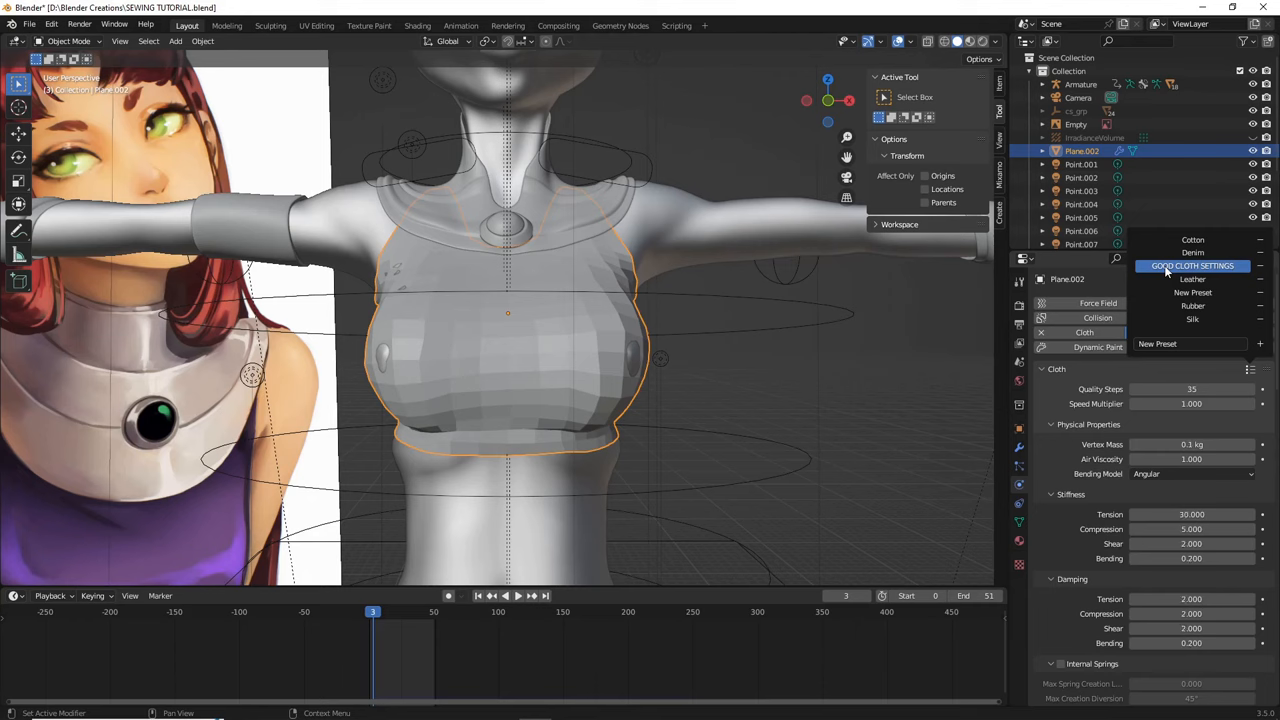
left_click(1192, 264)
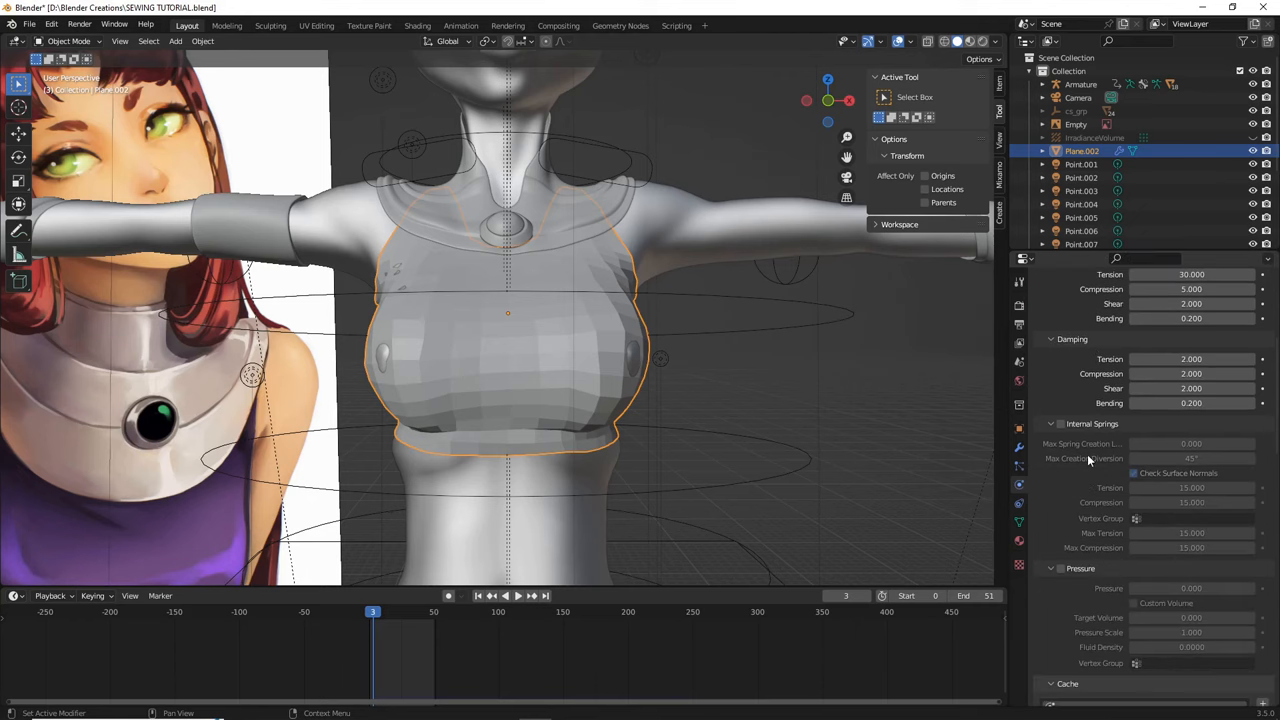
scroll("down", 3)
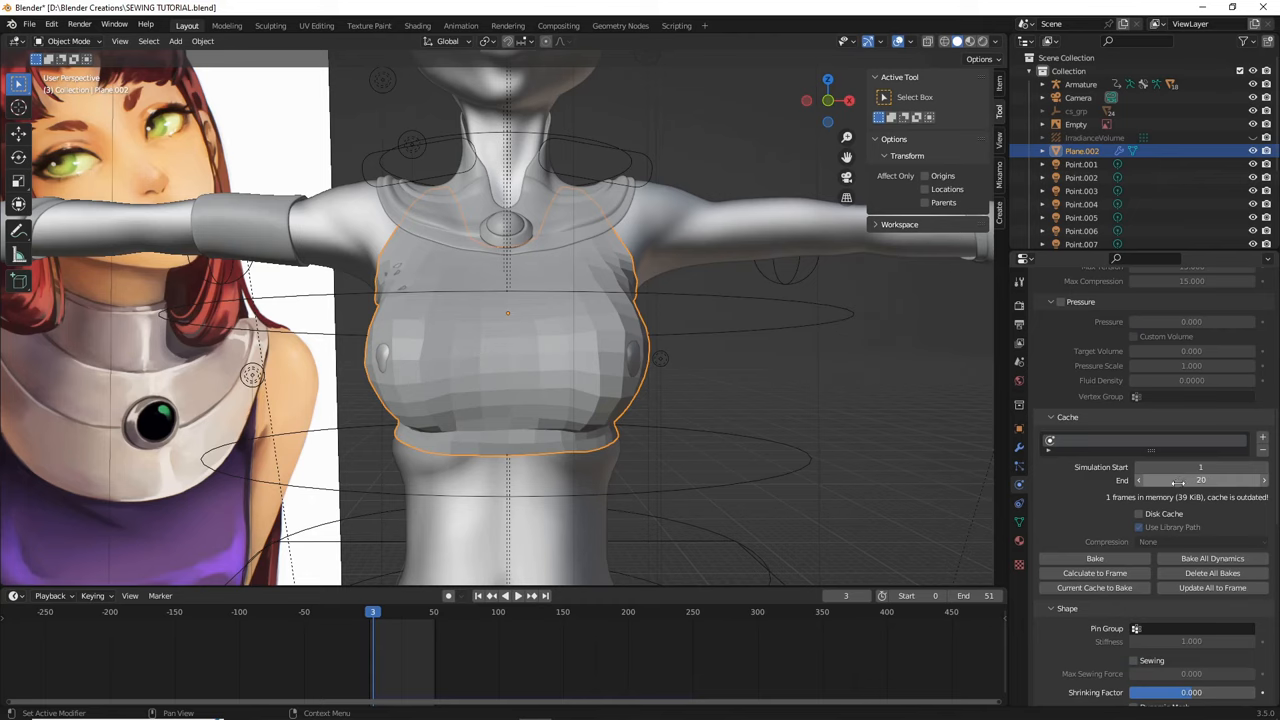
left_click(1200, 480)
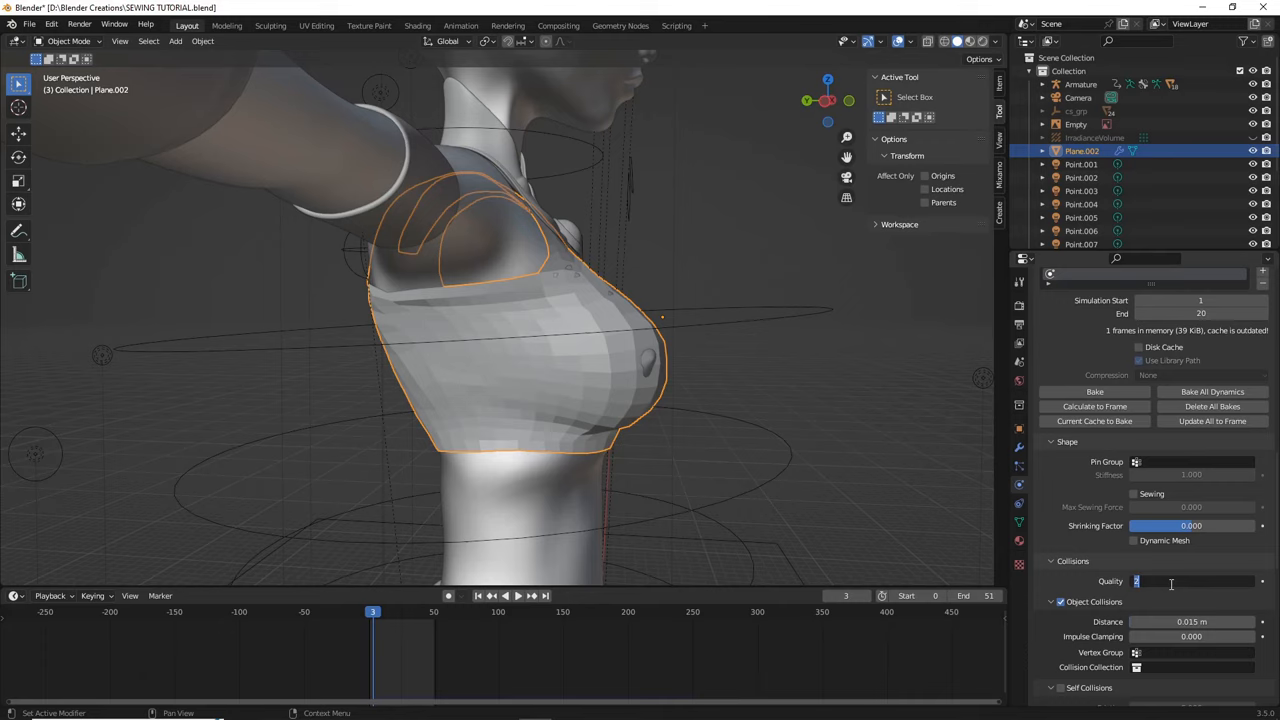
type("12")
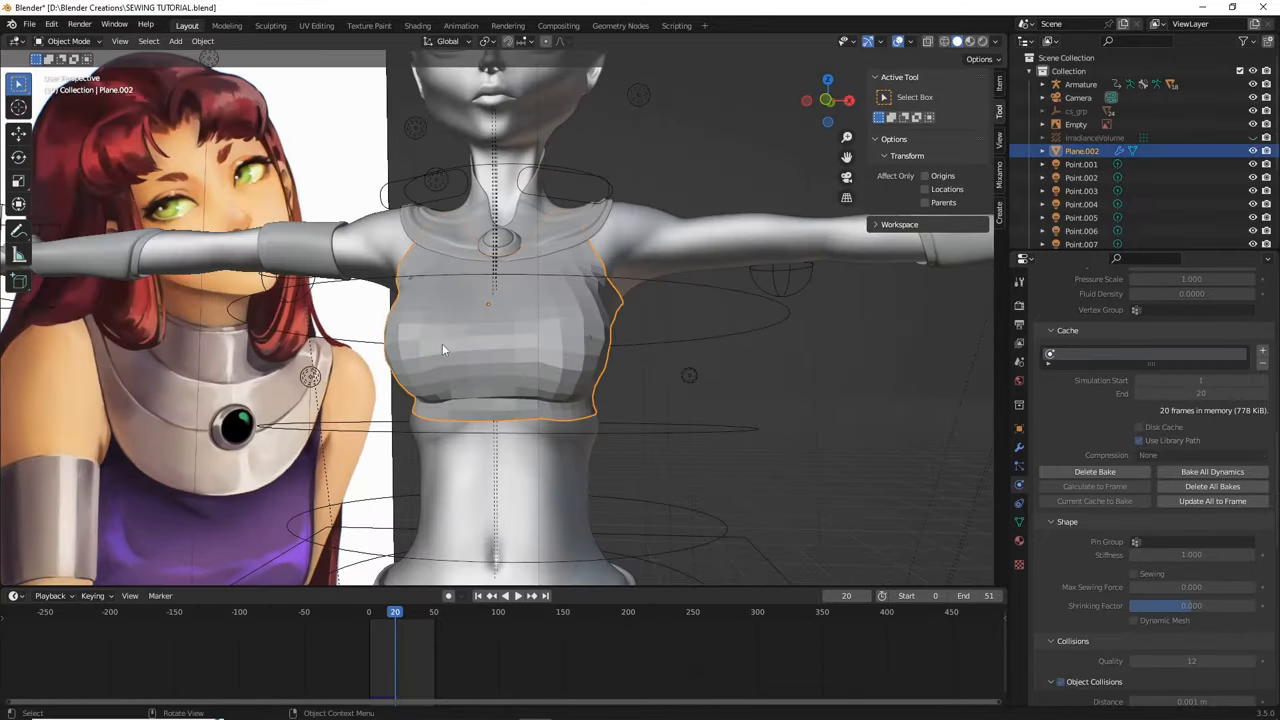
Shade the re-simulated crop top smooth from the viewport context menu.
right_click(444, 348)
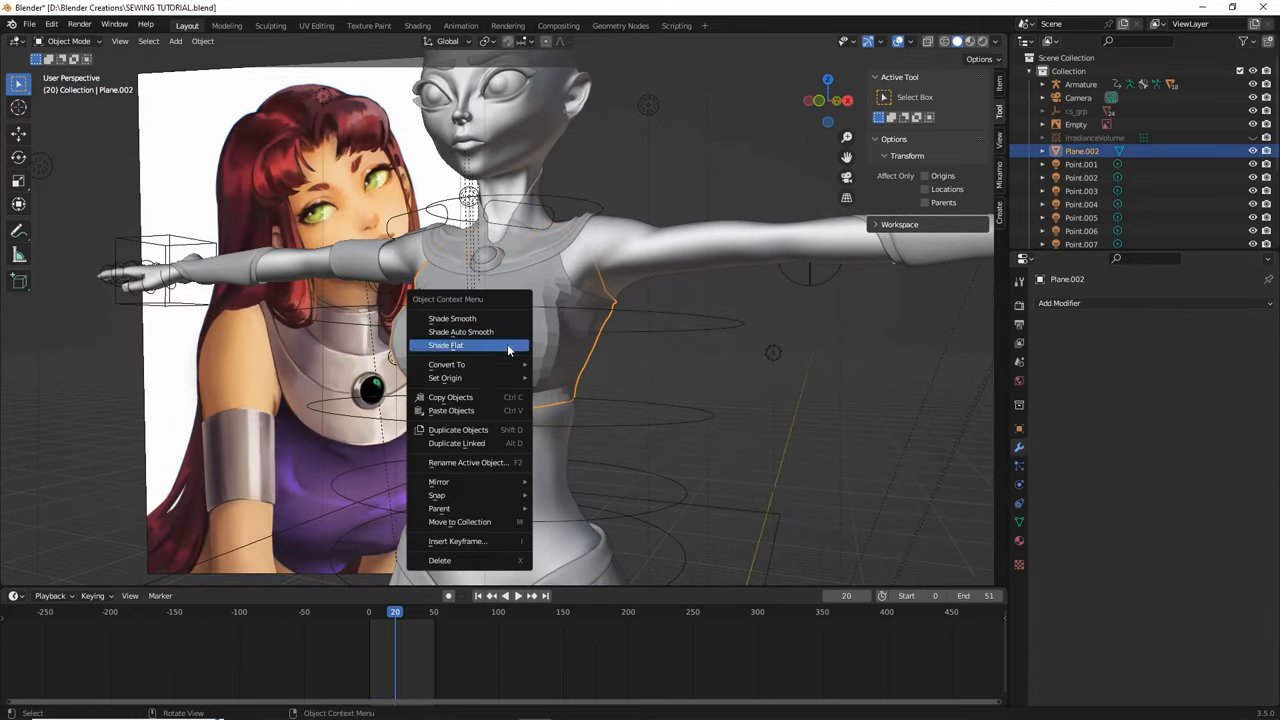
left_click(446, 344)
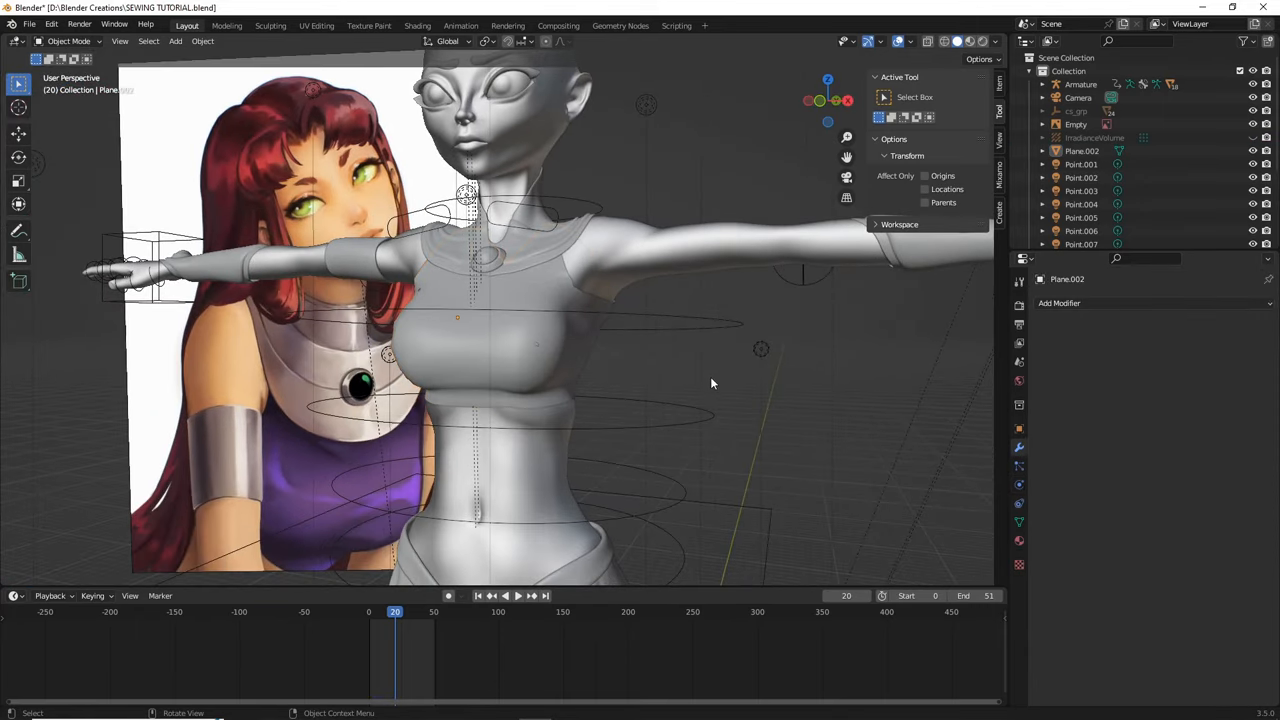